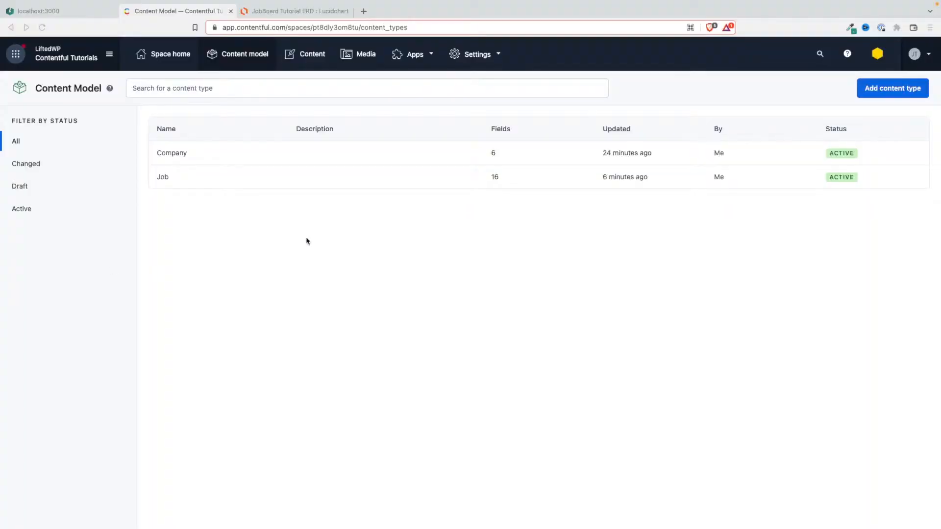
# Open the Job content type from the content model and scroll through its 16 fields
pyautogui.click(366, 88)
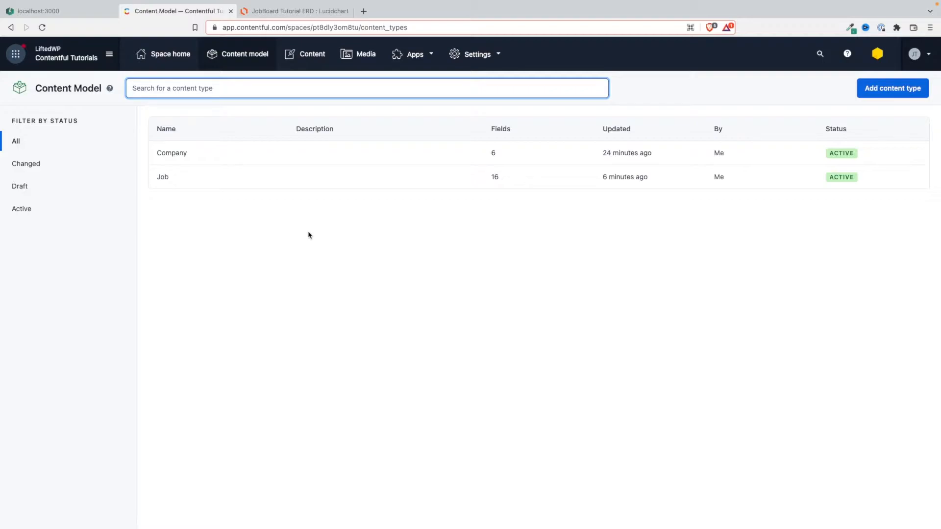
pyautogui.click(312, 54)
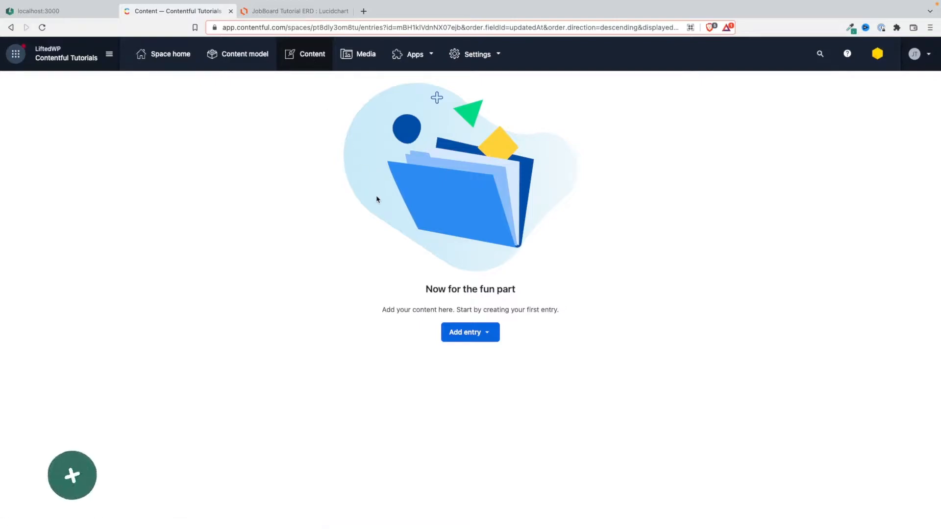
pyautogui.click(72, 475)
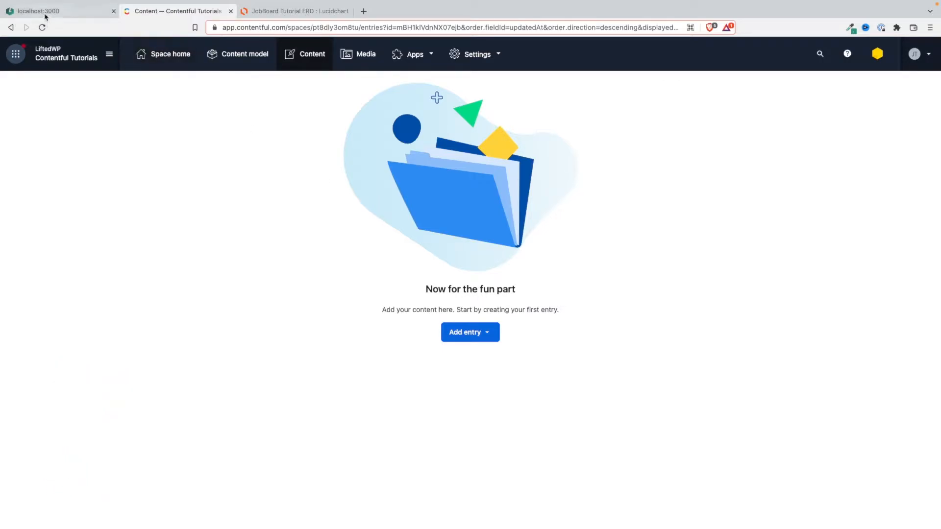
pyautogui.click(57, 11)
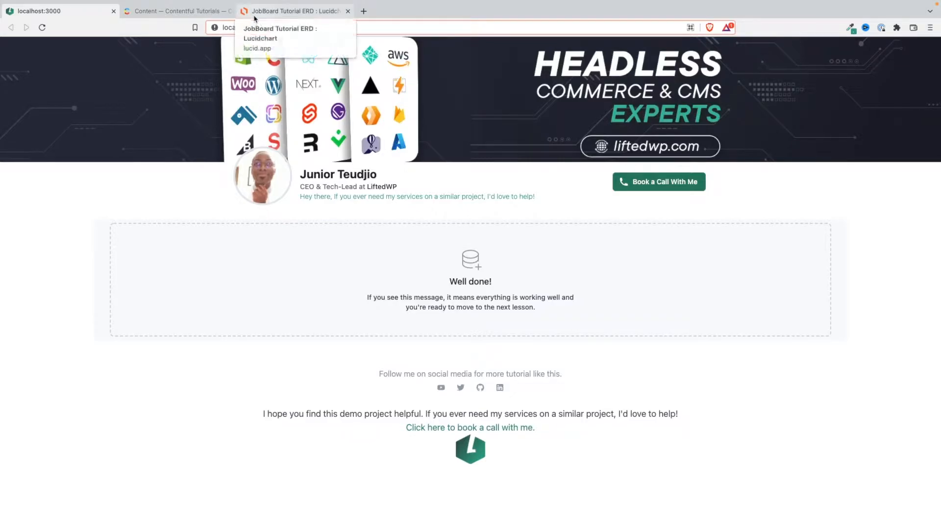
pyautogui.click(177, 11)
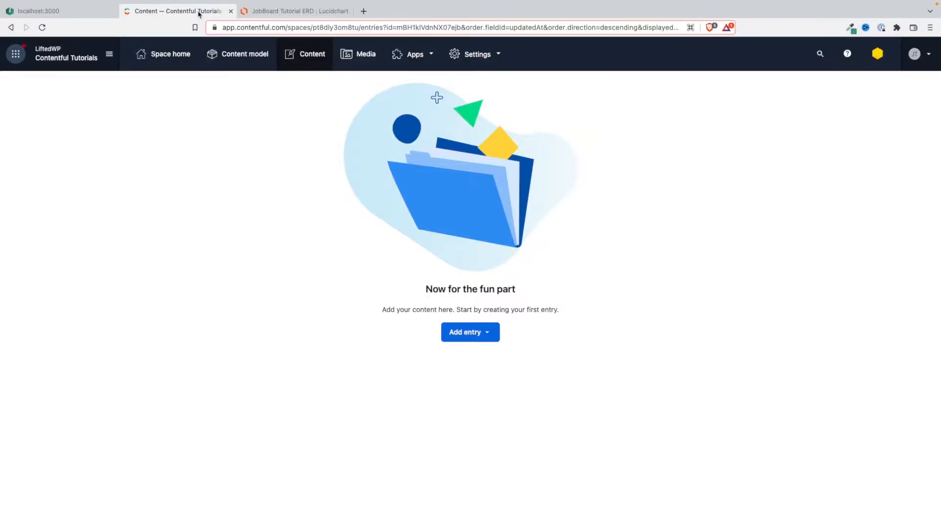
pyautogui.click(294, 10)
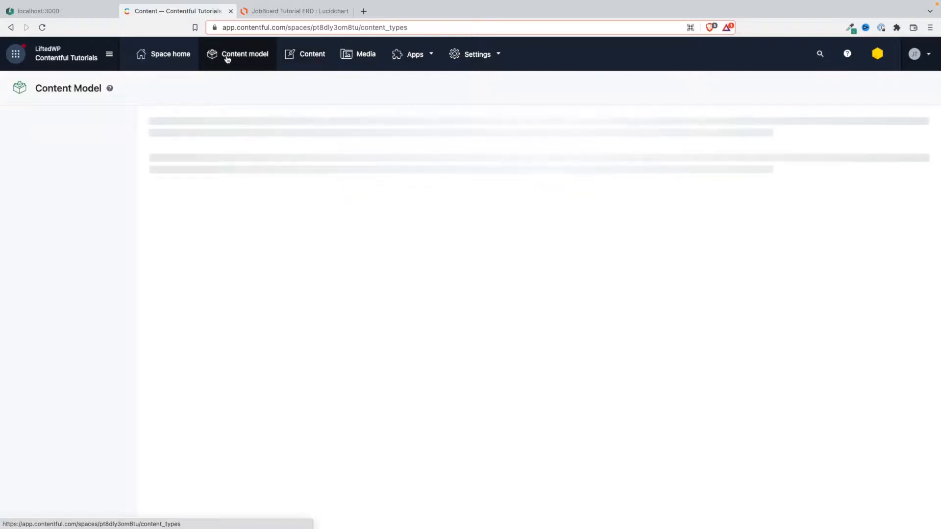
pyautogui.click(244, 53)
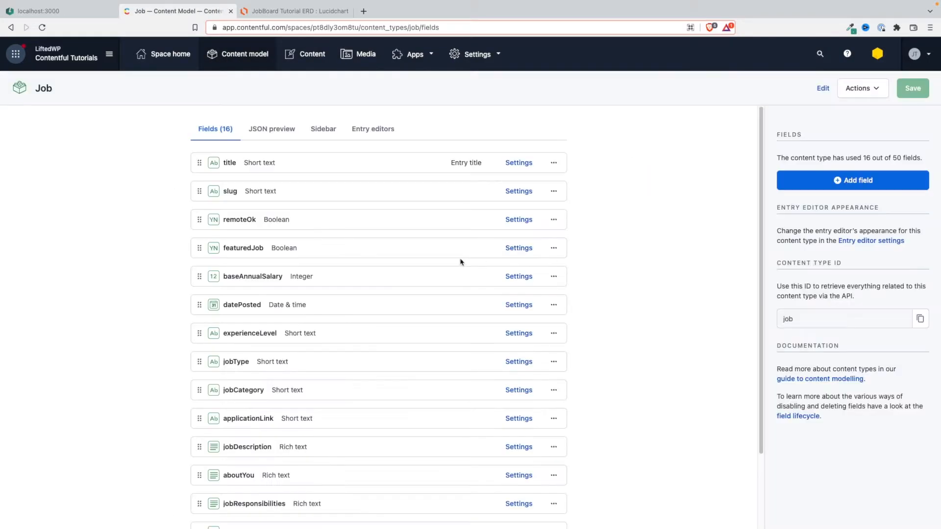
pyautogui.scroll(-3)
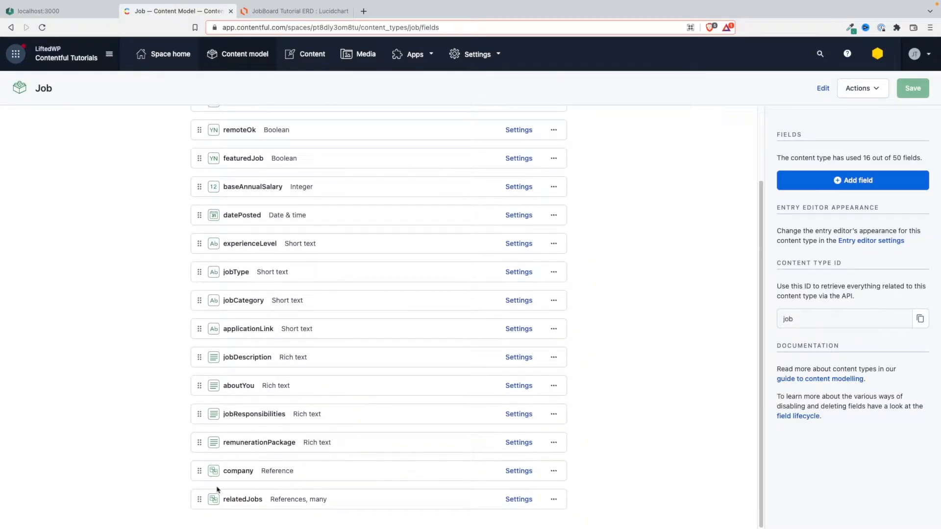
pyautogui.moveTo(252, 473)
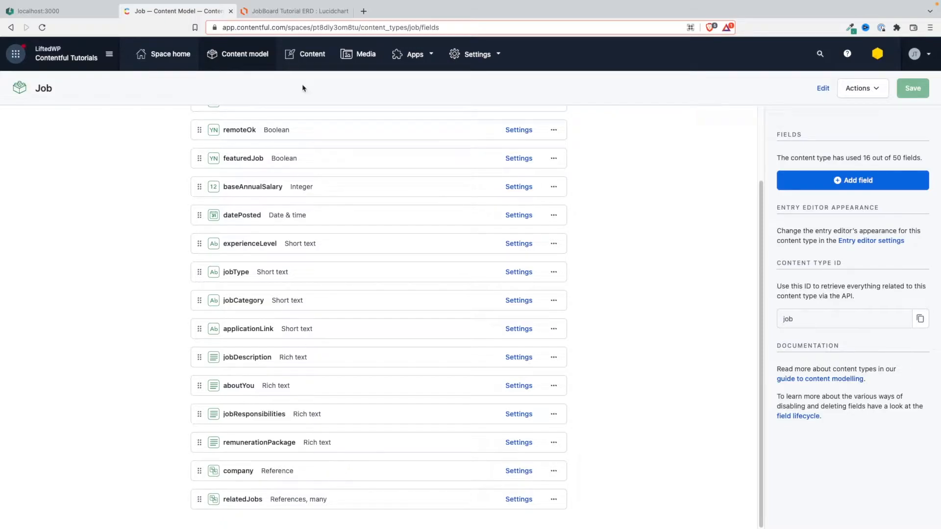
# Select the Job entity in the Lucidchart JobBoard Tutorial ERD to inspect it
pyautogui.click(294, 11)
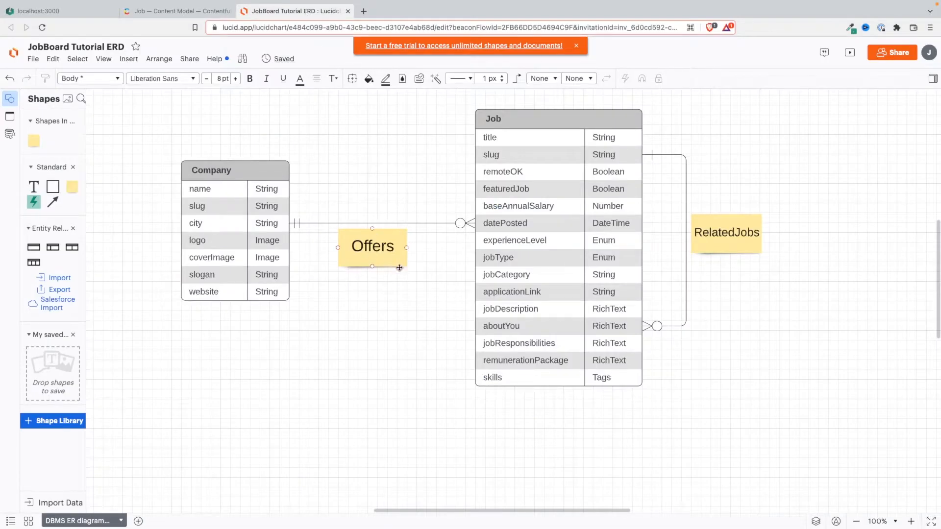
pyautogui.click(234, 170)
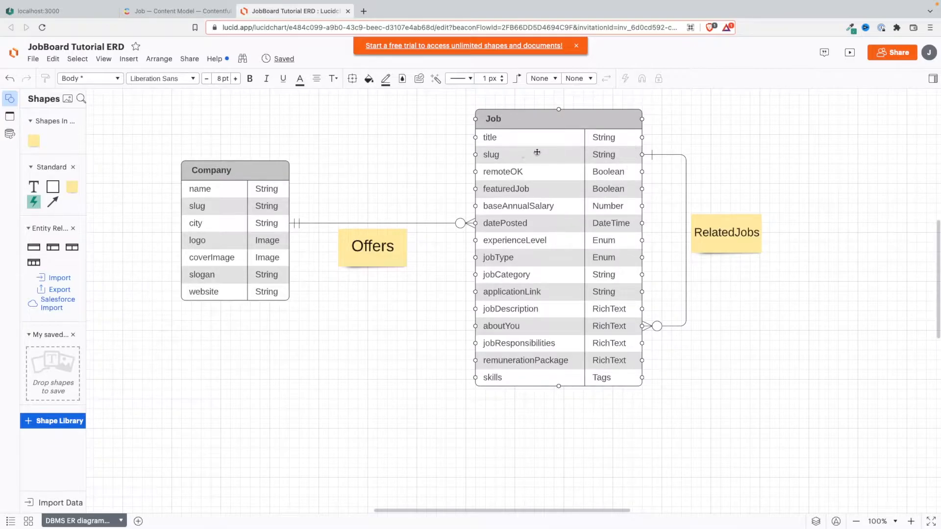
pyautogui.moveTo(602, 146)
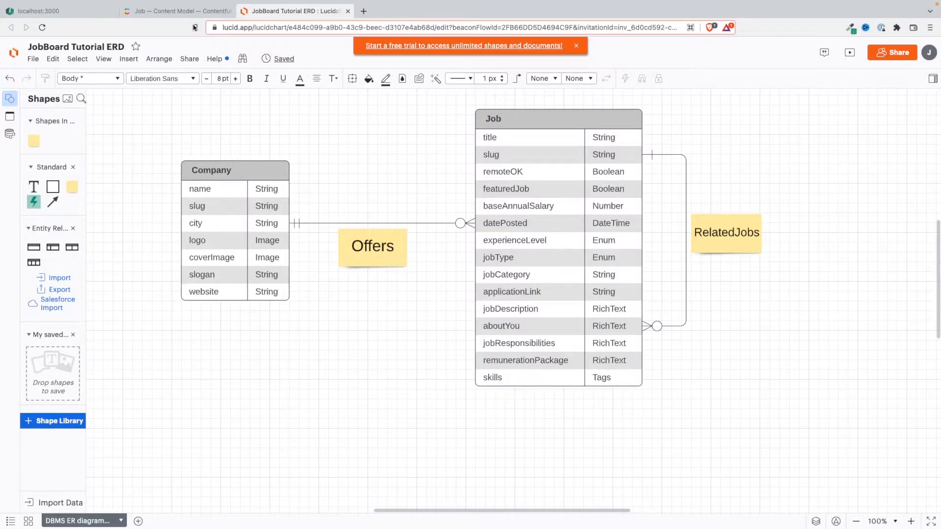
# Create a Company entry 'Lifted Ventures Ltd' in London and browse existing assets for its logo
pyautogui.click(174, 11)
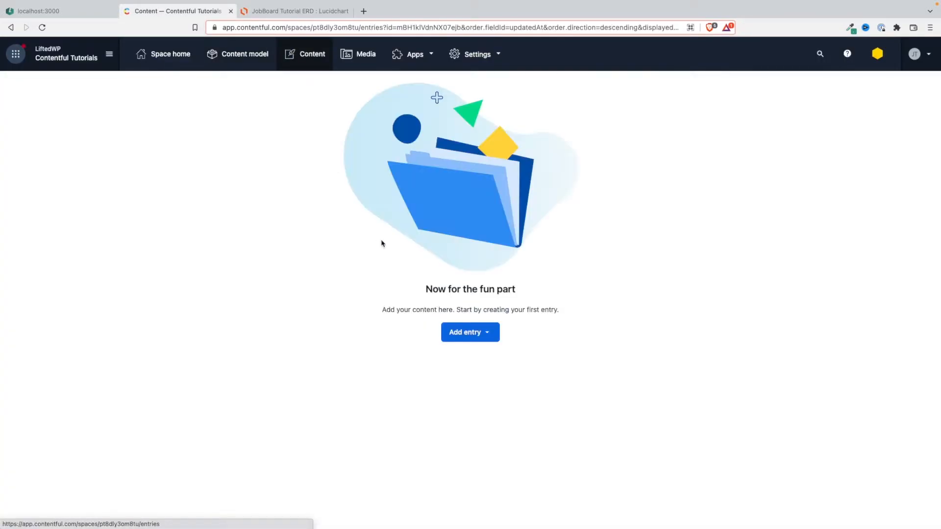
pyautogui.click(469, 332)
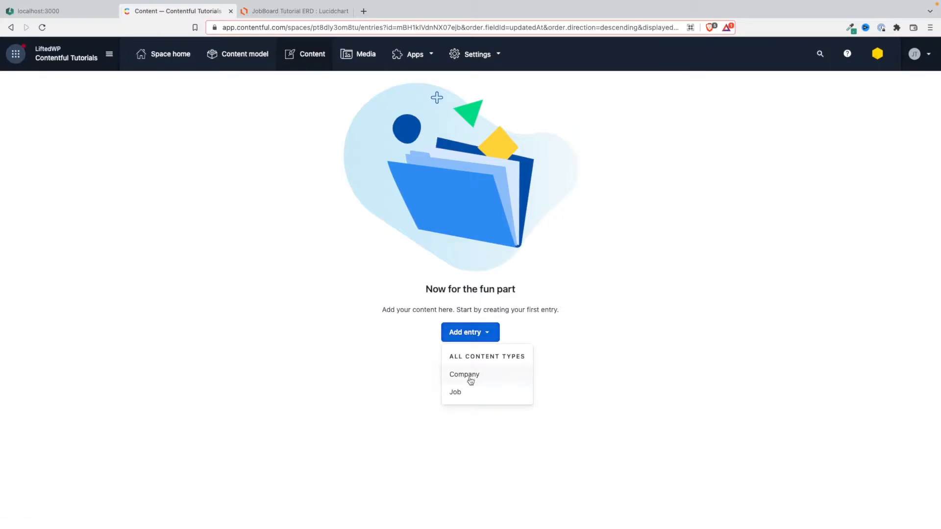
pyautogui.click(464, 375)
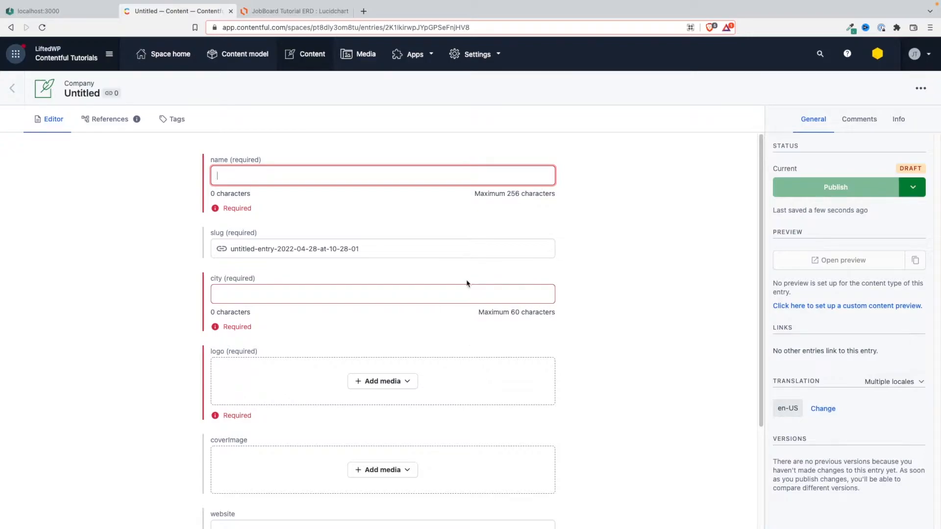
pyautogui.write('Lifted Ventures Ltd')
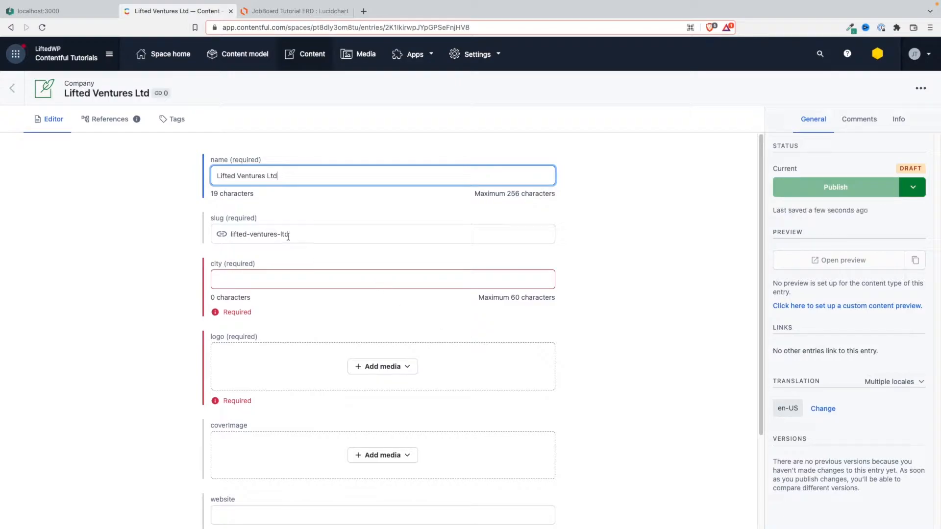
pyautogui.moveTo(366, 263)
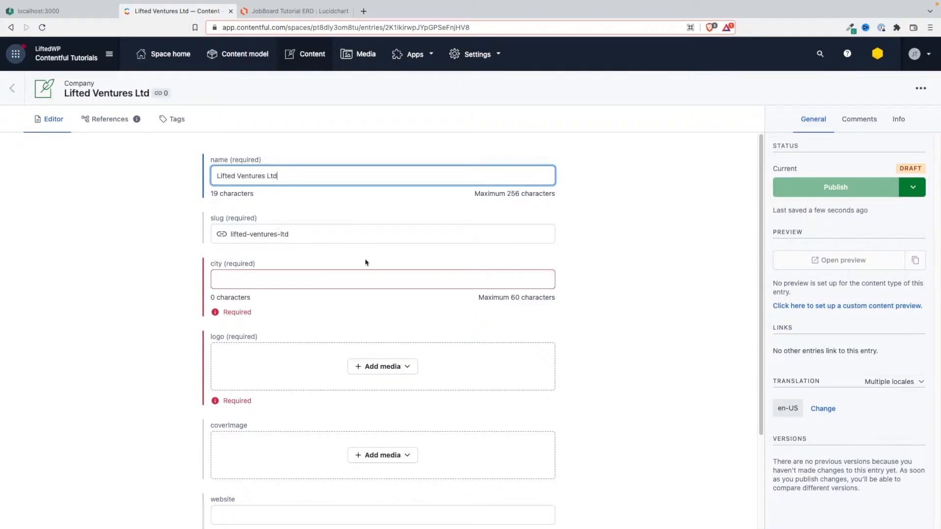
pyautogui.moveTo(276, 278)
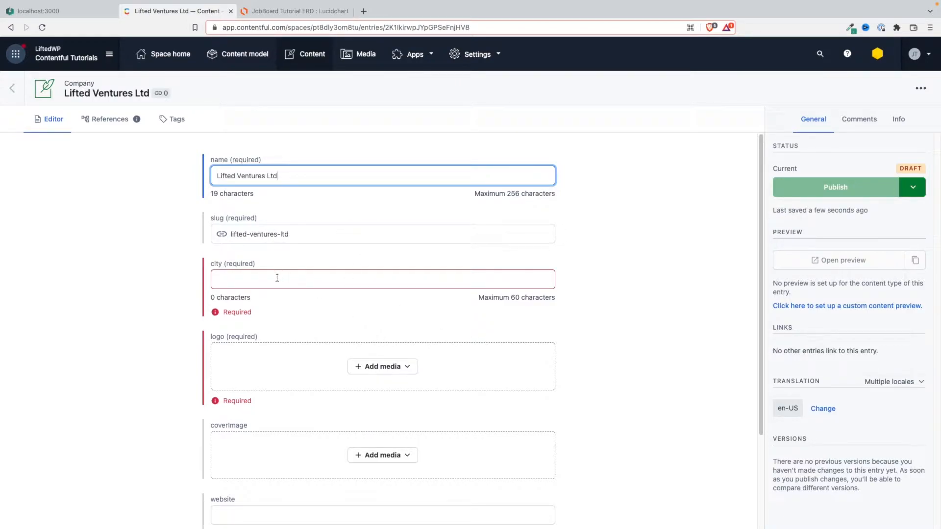
pyautogui.write('London')
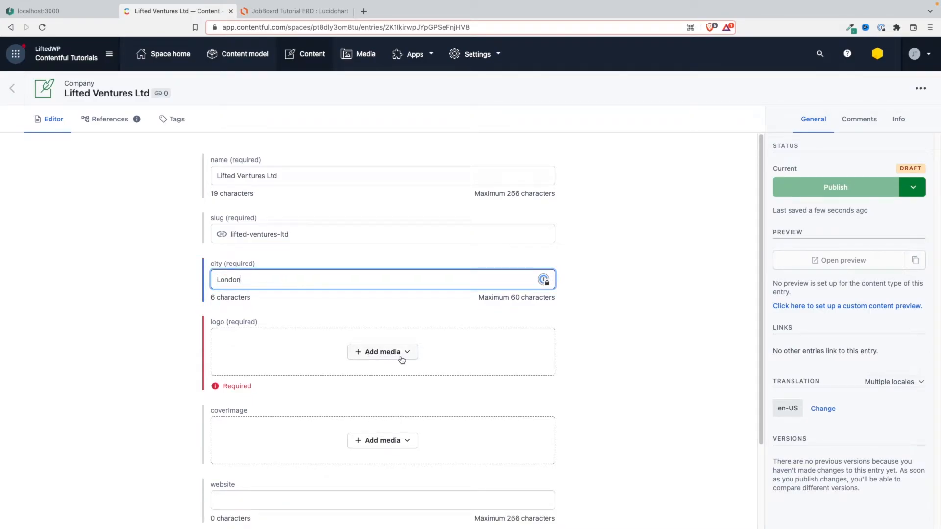
pyautogui.click(382, 352)
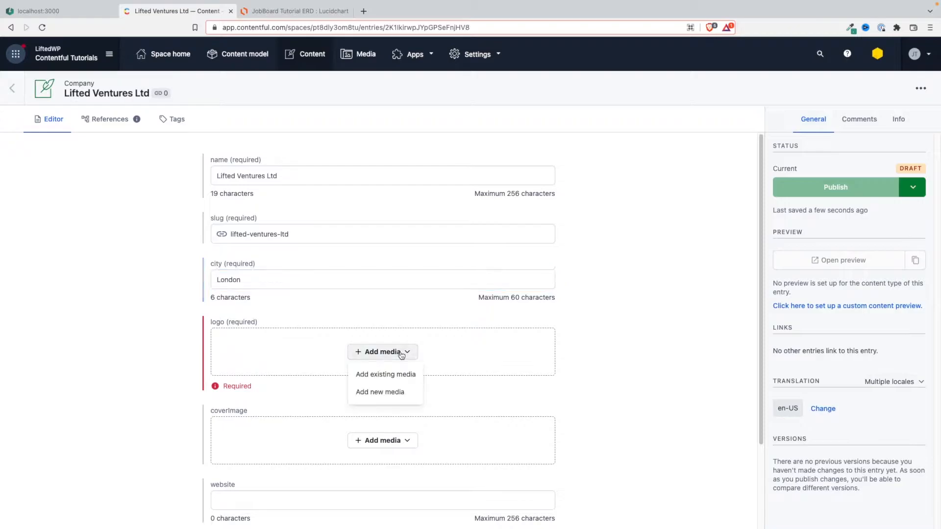
pyautogui.click(385, 374)
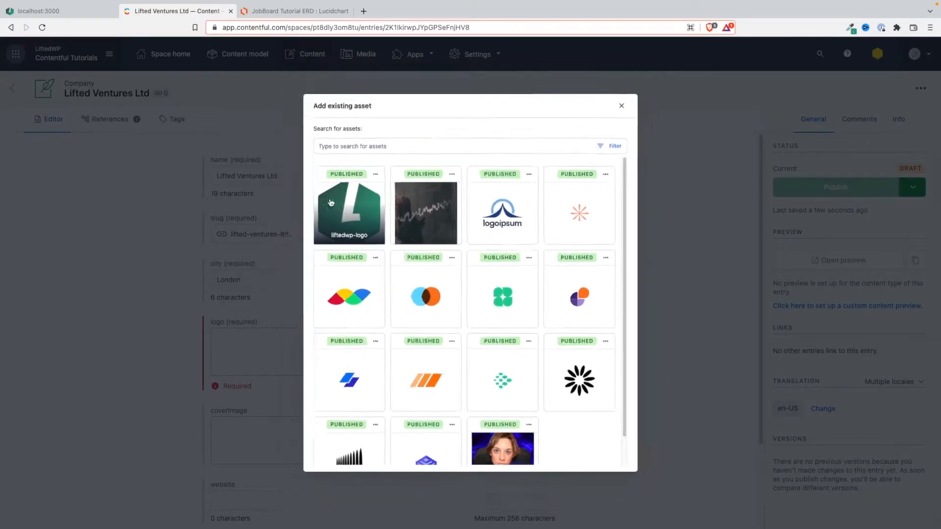
pyautogui.click(348, 207)
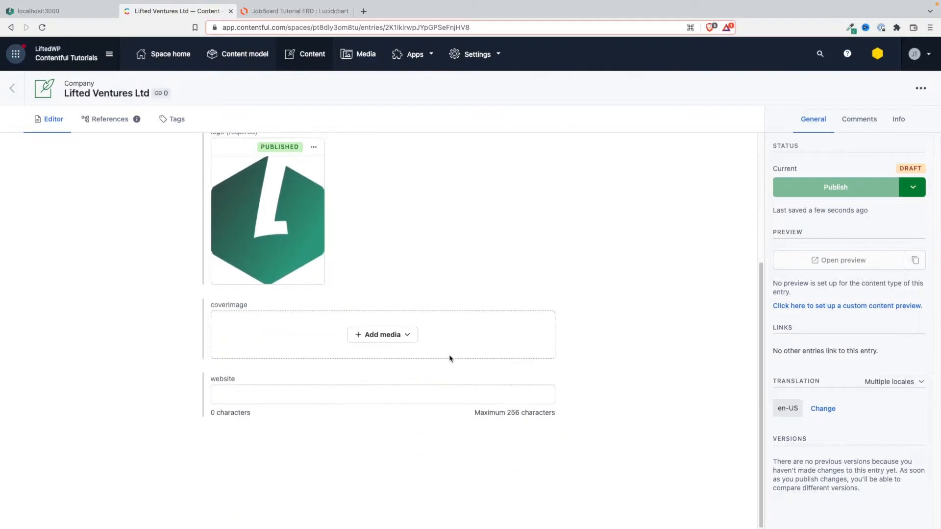
pyautogui.click(383, 334)
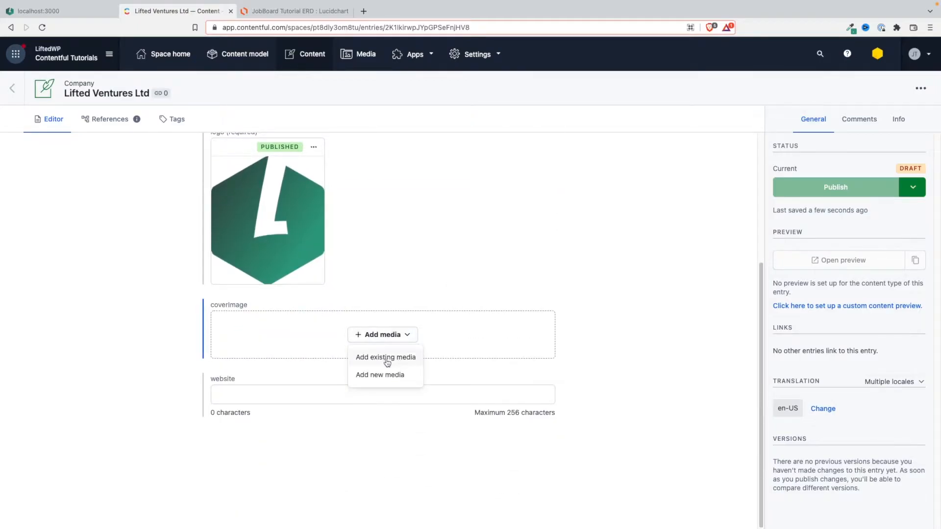
pyautogui.click(385, 357)
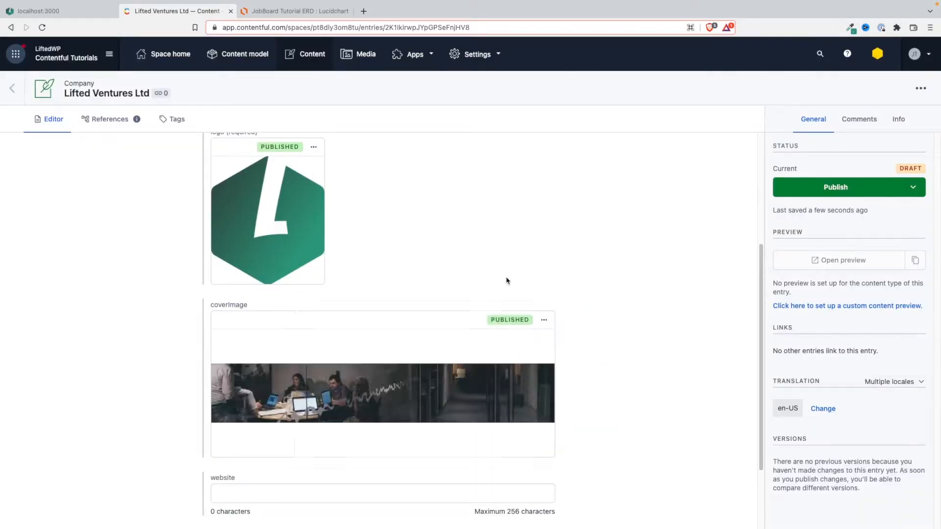
pyautogui.scroll(-3)
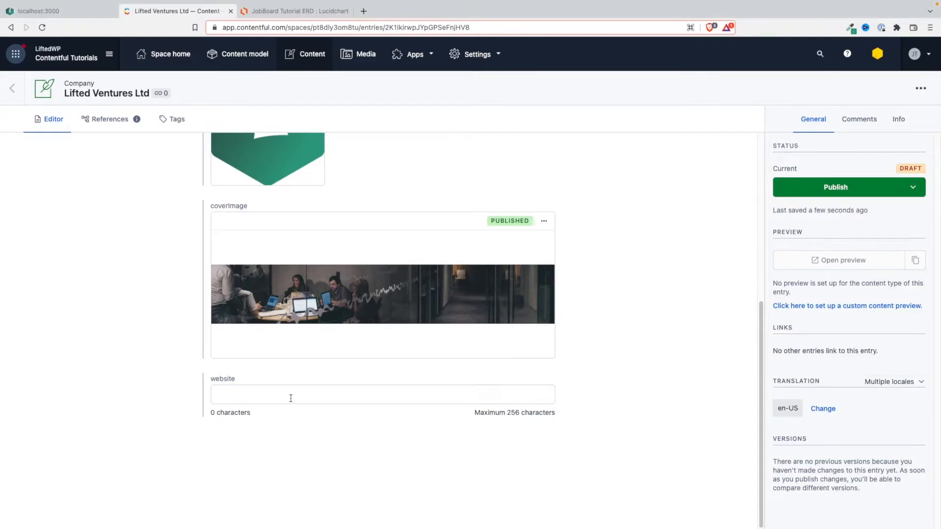
pyautogui.write('https://liftedwp.com/')
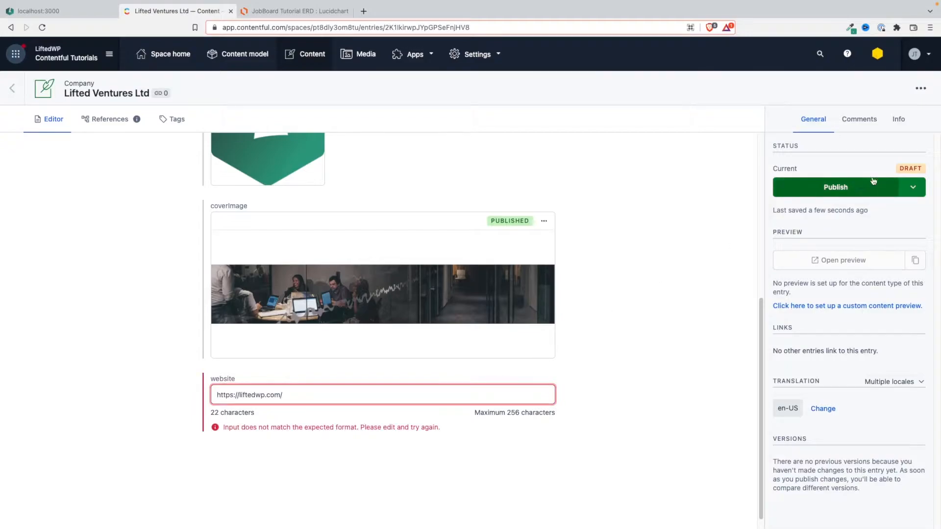
# Fix the invalid website's trailing character and publish the Lifted Ventures Ltd company
pyautogui.click(835, 187)
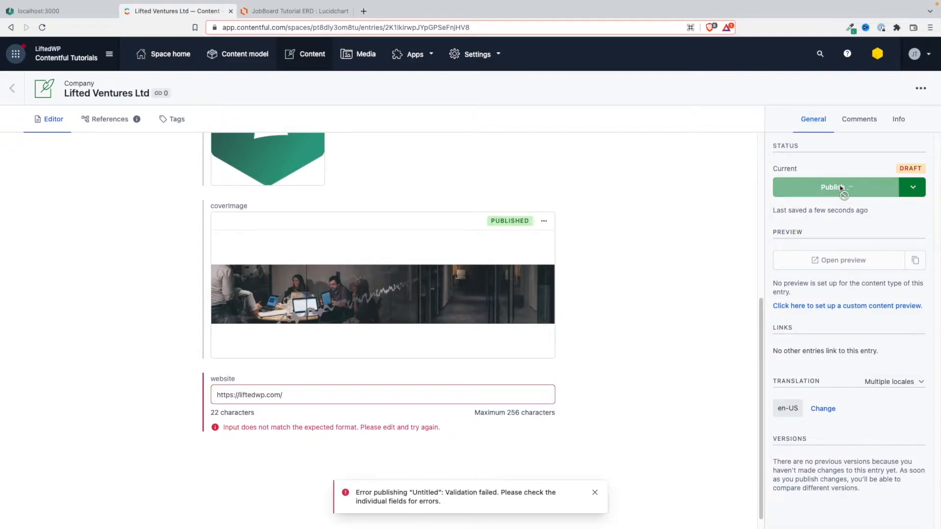
pyautogui.click(834, 186)
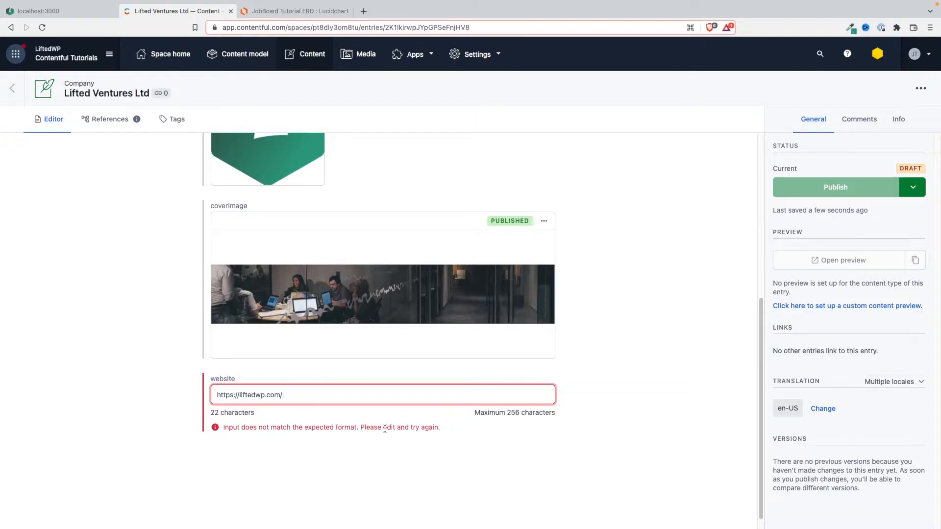
pyautogui.press('Backspace')
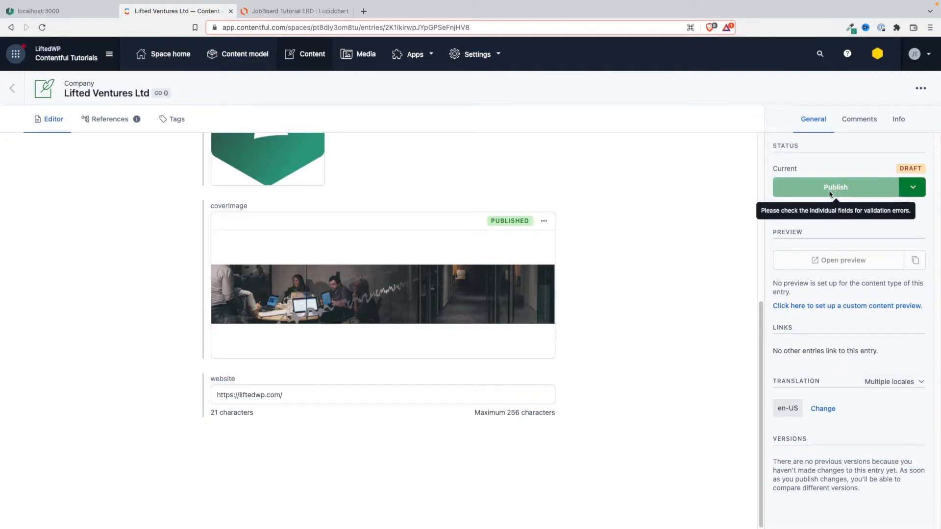
pyautogui.click(835, 187)
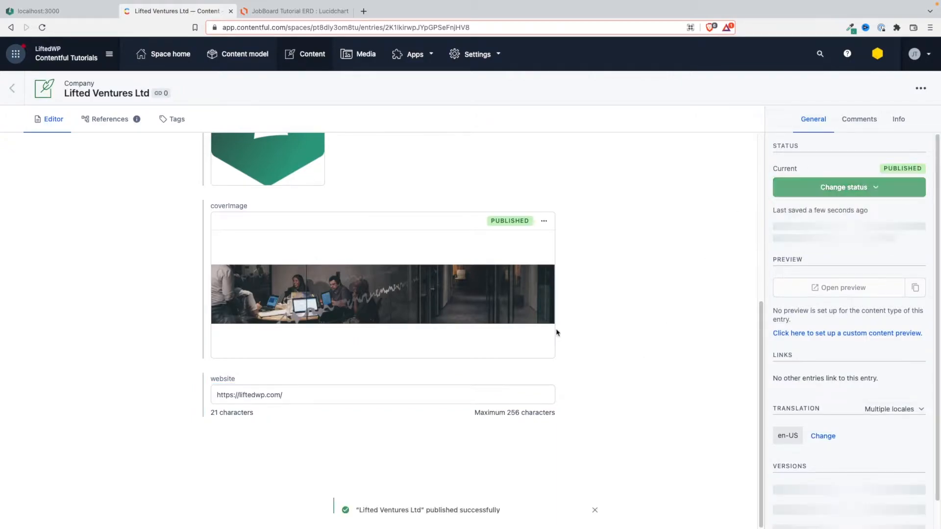
pyautogui.scroll(3)
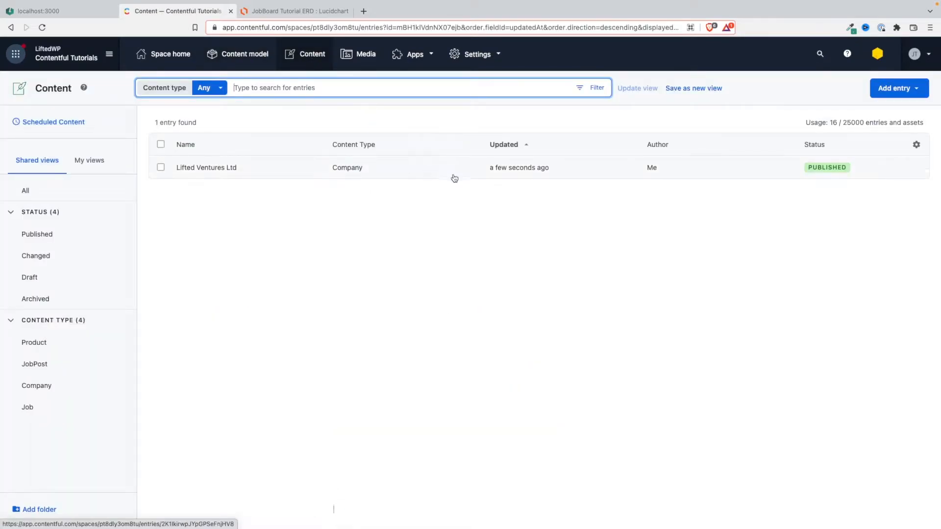
# Create a new Company entry named 'Contentful Inc.' with city San Francisco
pyautogui.click(898, 89)
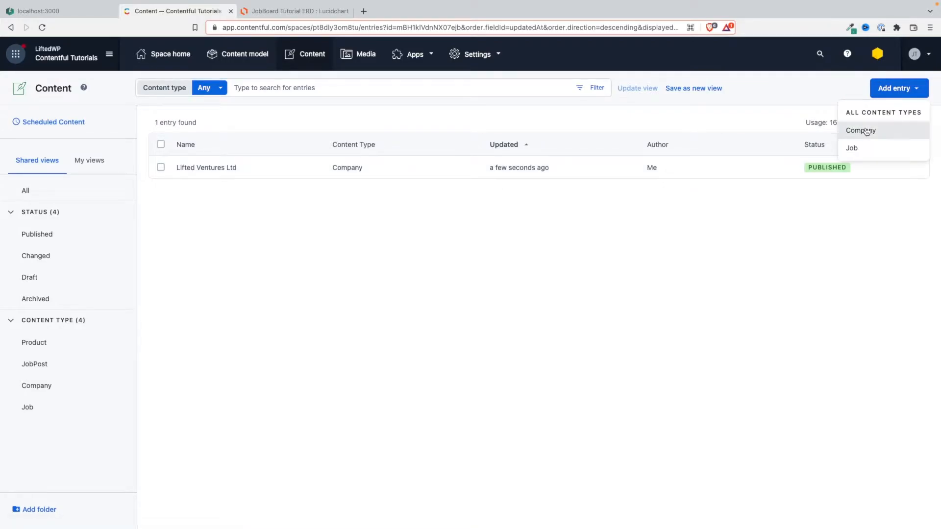
pyautogui.click(861, 130)
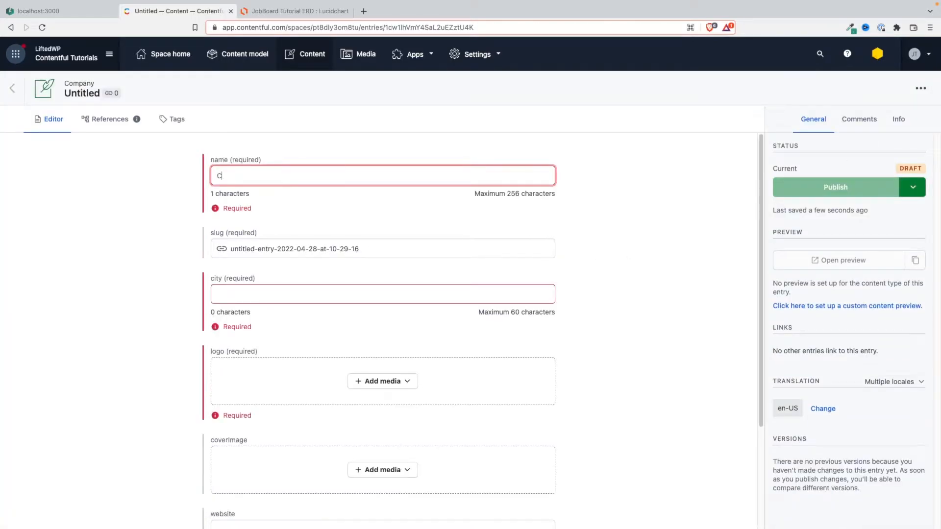
pyautogui.write('ontentful')
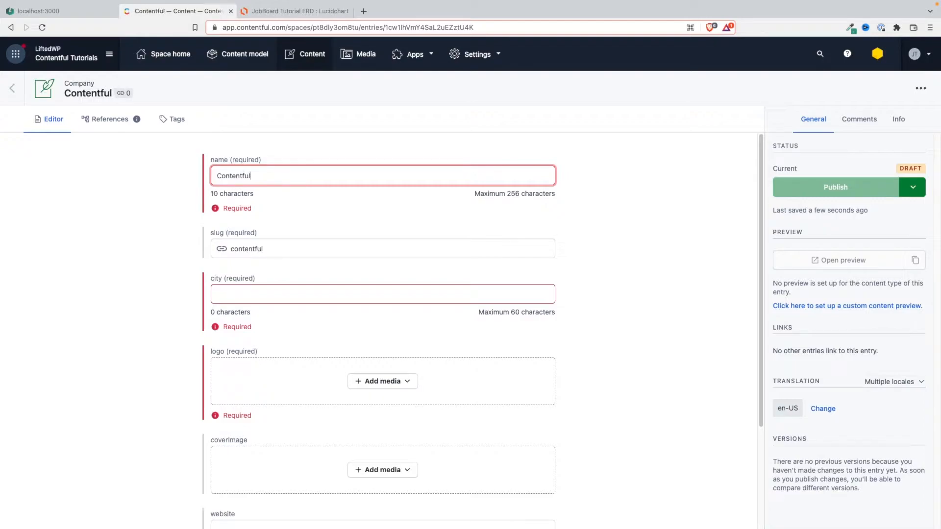
pyautogui.write('Inc')
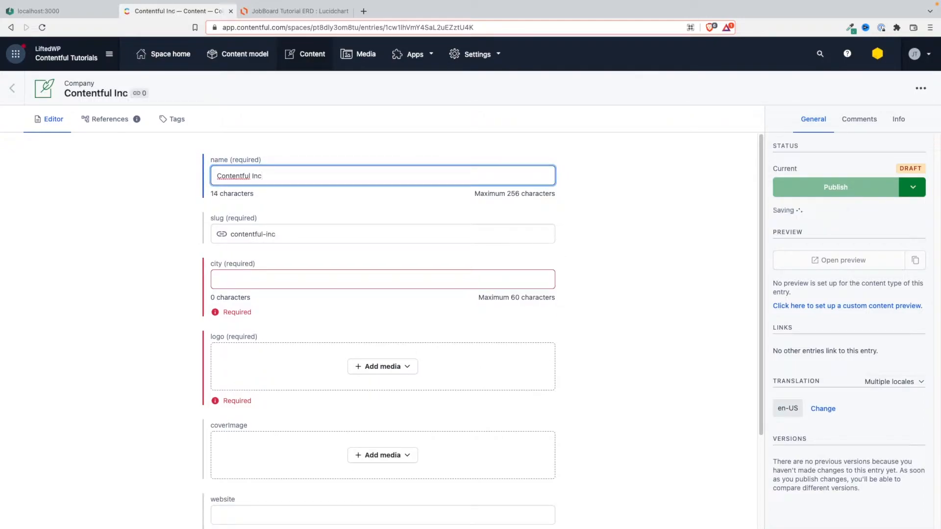
pyautogui.write('.')
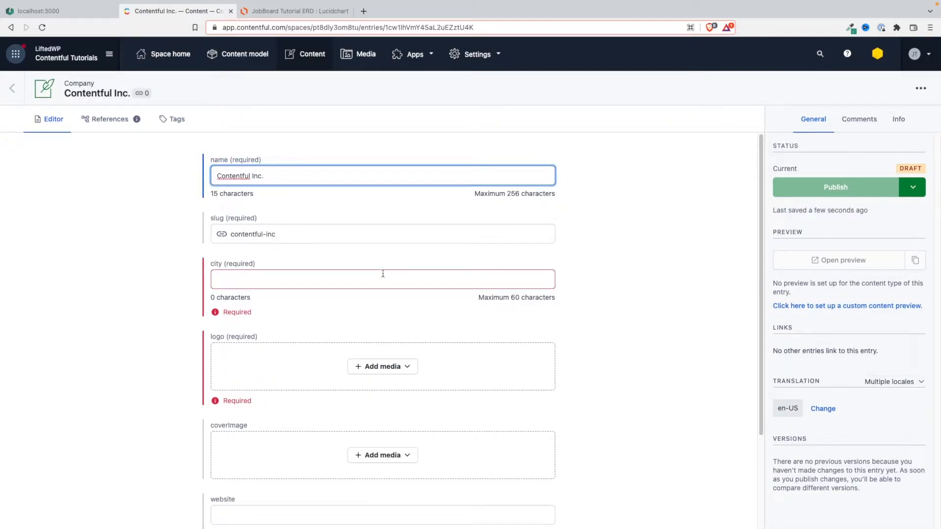
pyautogui.click(382, 279)
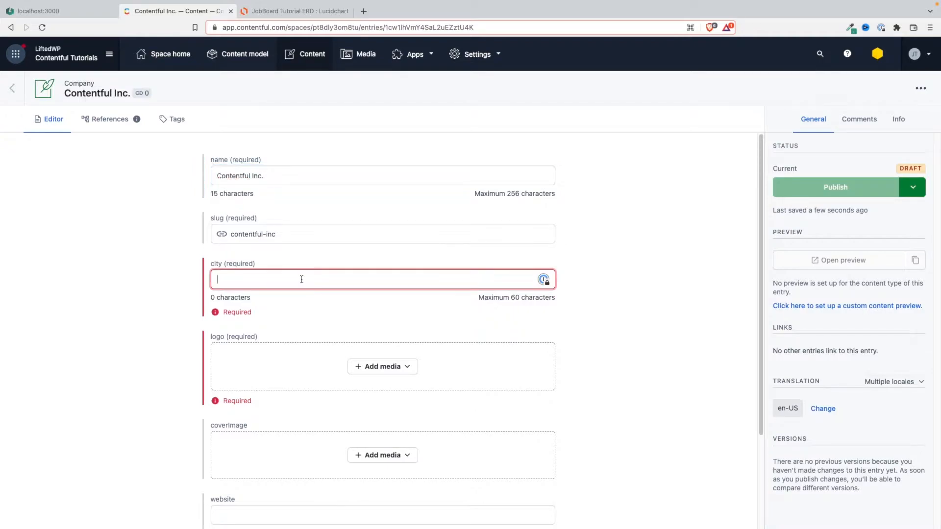
pyautogui.write('San')
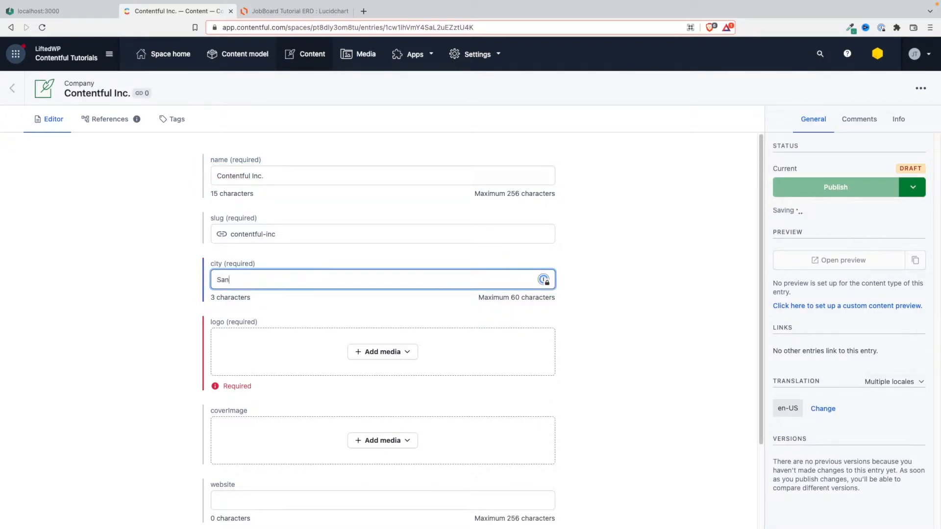
pyautogui.write('Frans')
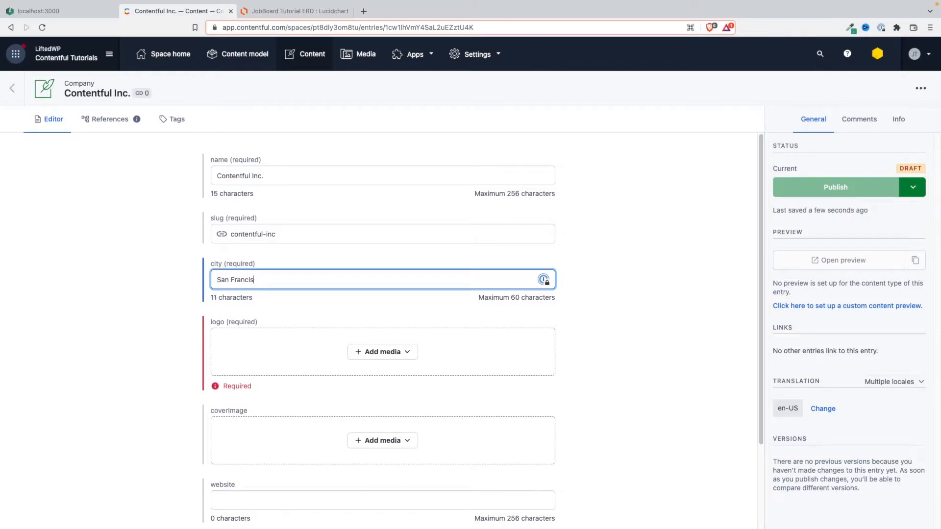
pyautogui.write('co')
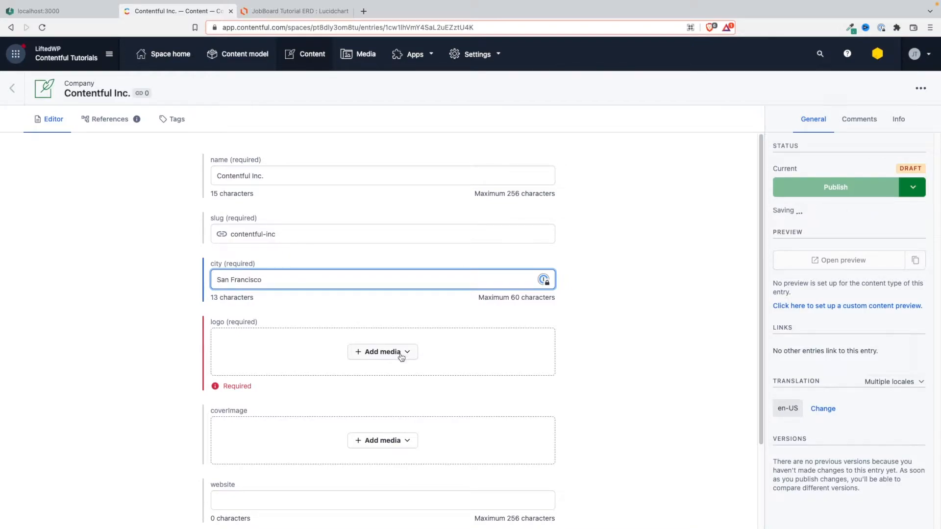
pyautogui.click(382, 352)
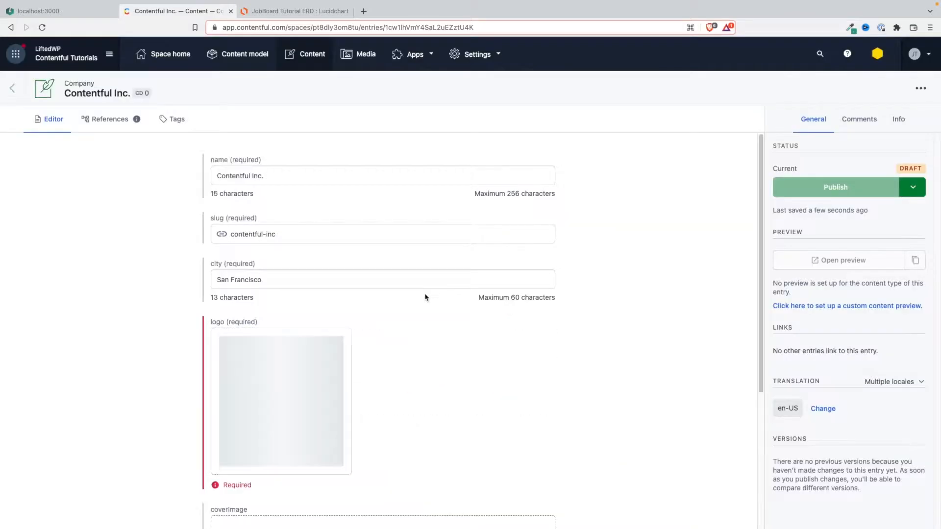
pyautogui.click(382, 334)
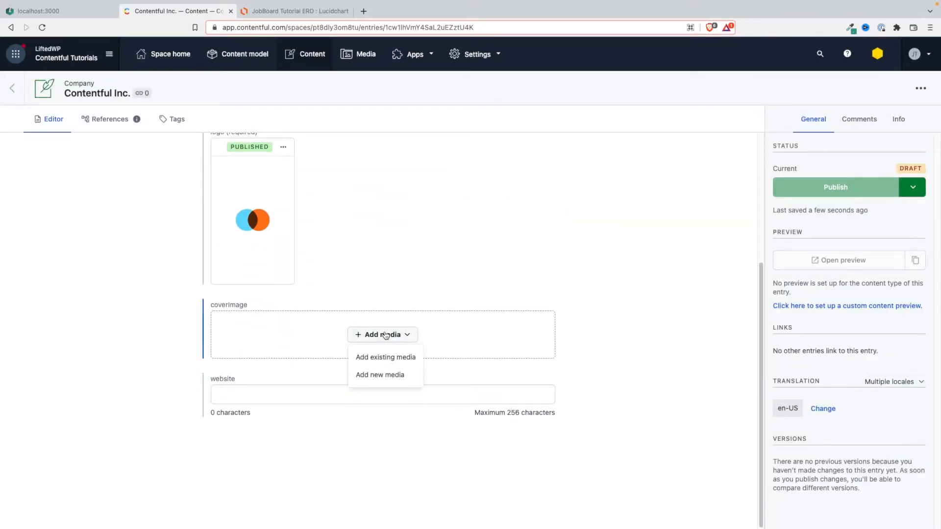
pyautogui.click(401, 196)
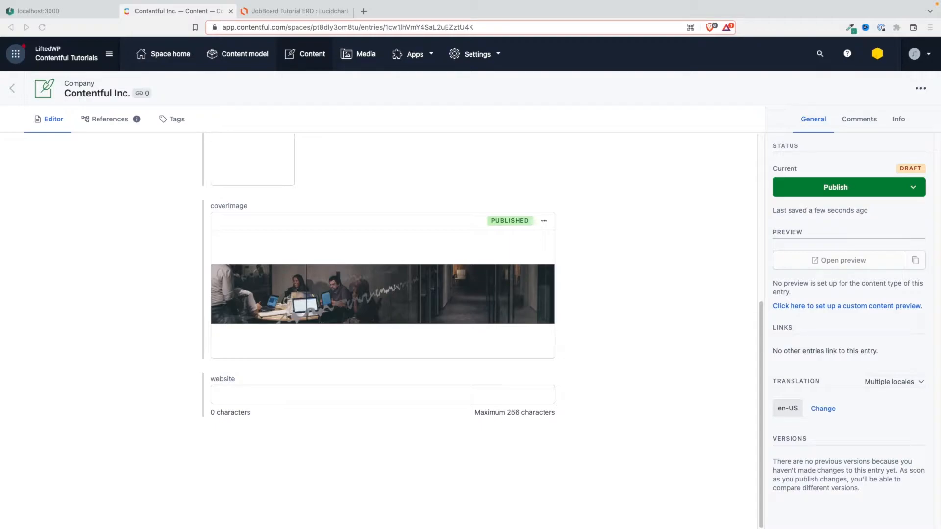
pyautogui.write('https://contentful.com/')
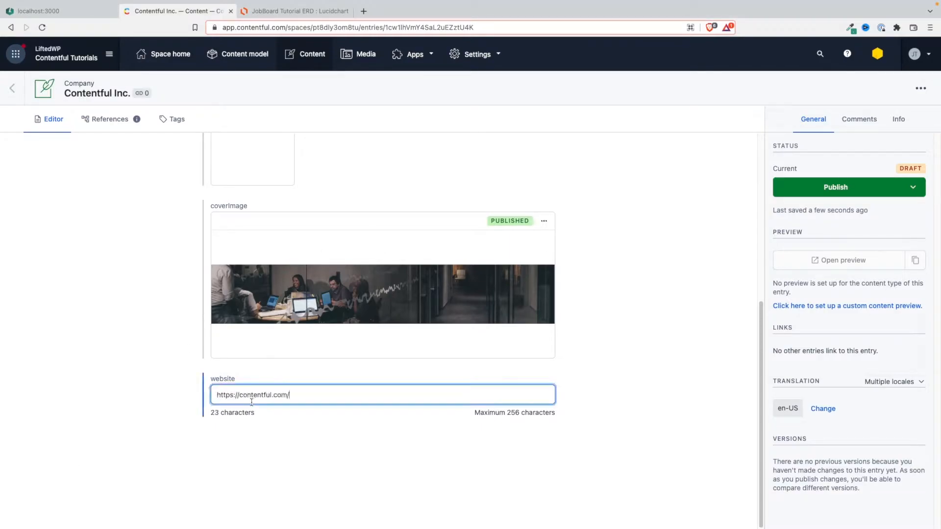
pyautogui.click(834, 187)
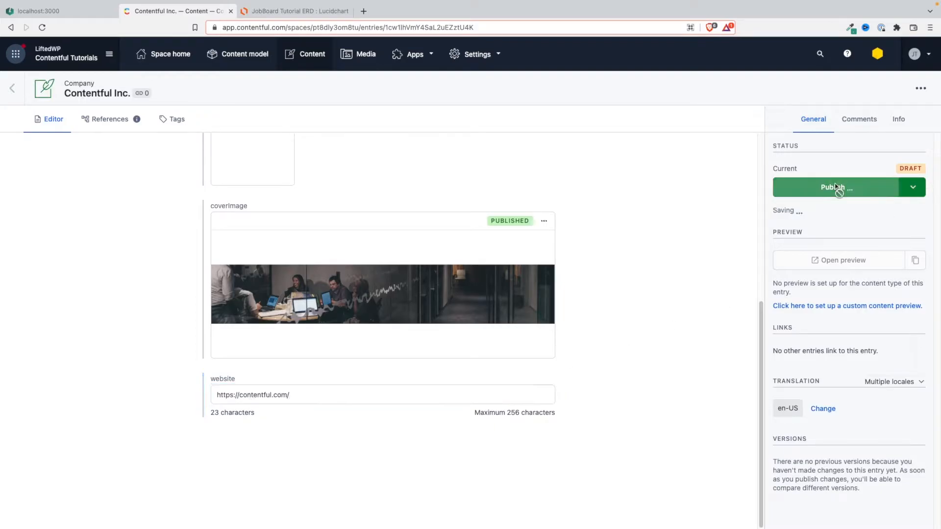
pyautogui.click(833, 188)
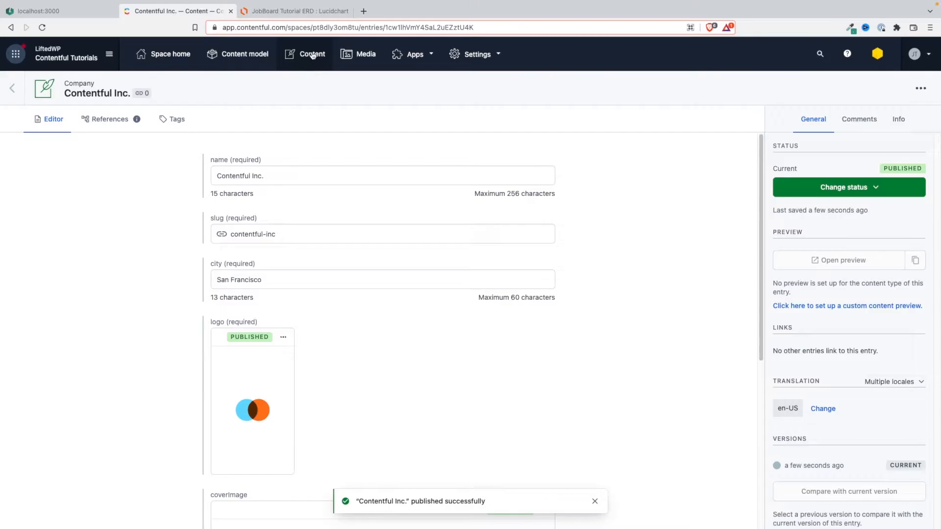
# From Content, create a Company draft named 'Revolut Ltd' with city London
pyautogui.click(312, 54)
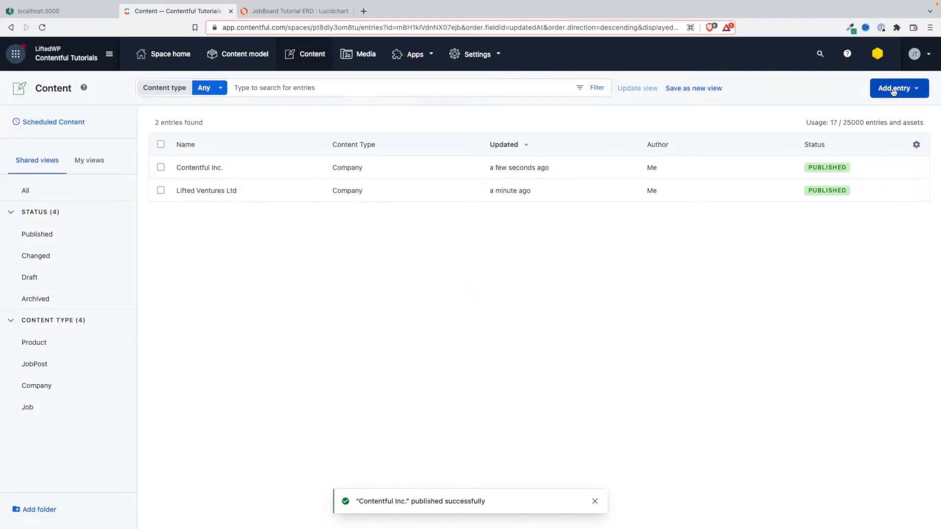
pyautogui.click(894, 88)
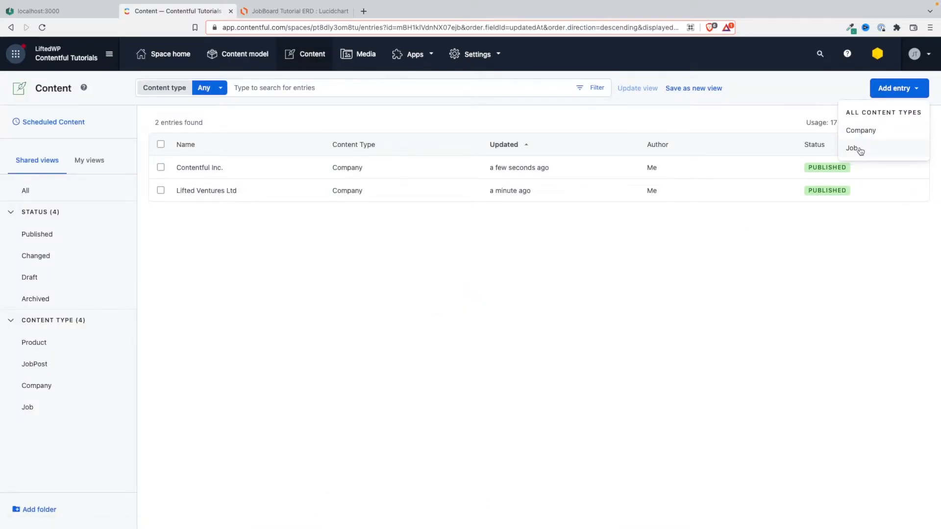
pyautogui.moveTo(603, 100)
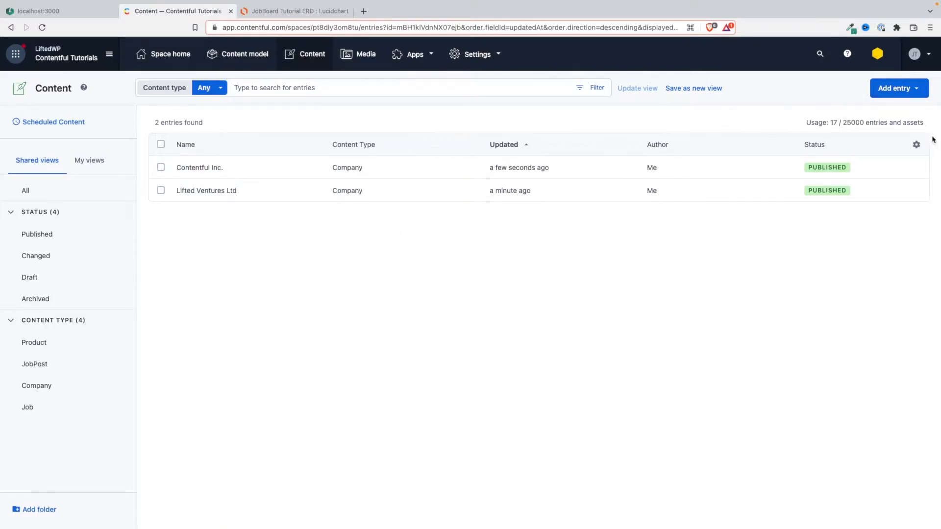
pyautogui.click(895, 88)
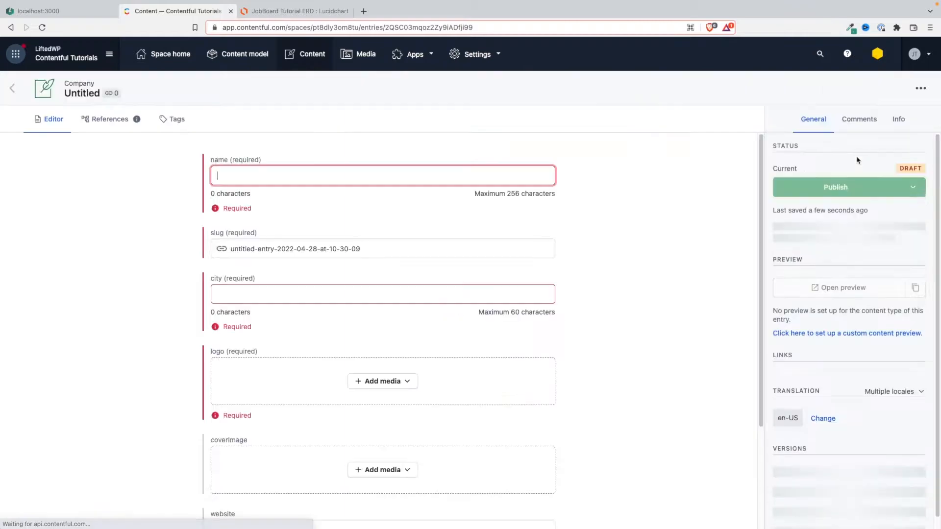
pyautogui.write('Revolut Ltd')
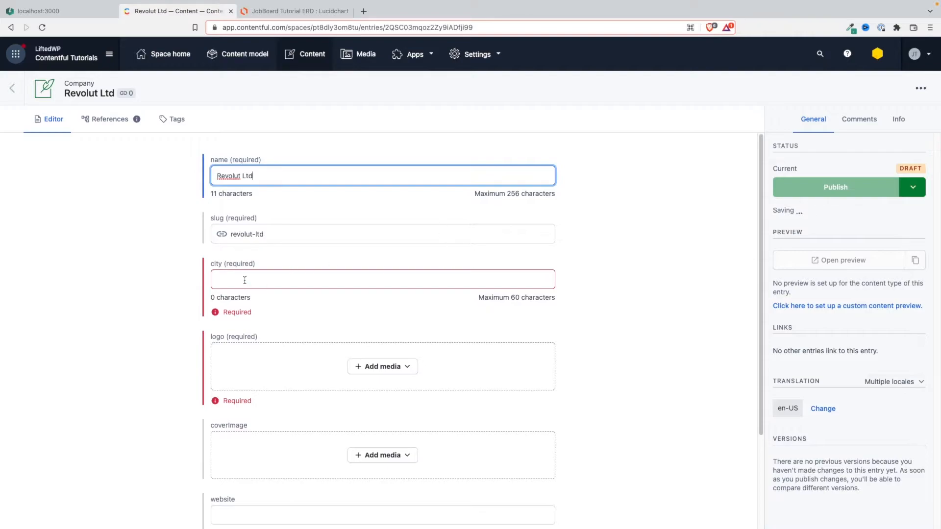
pyautogui.write('London')
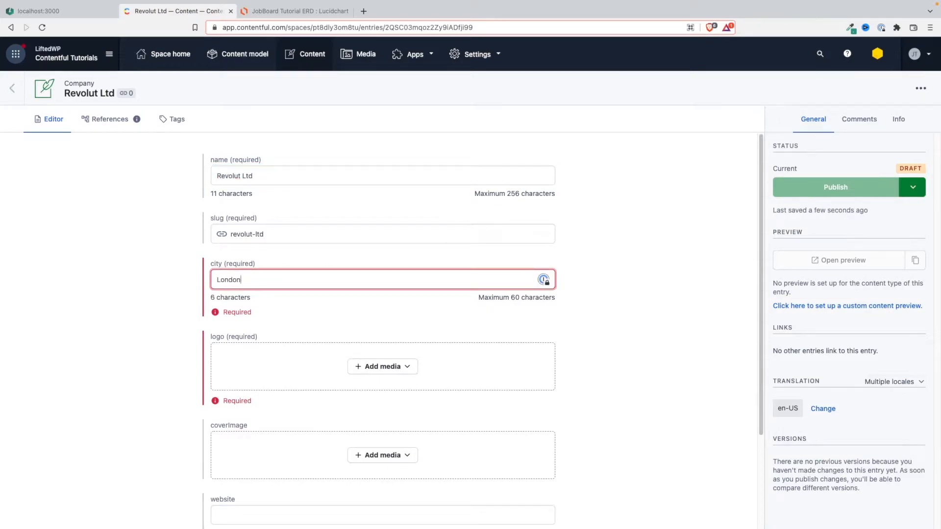
pyautogui.click(382, 366)
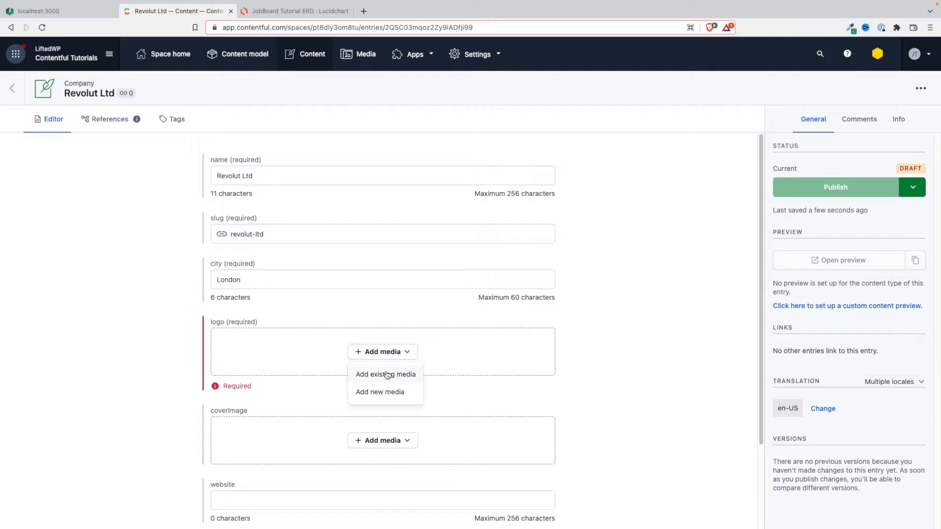
pyautogui.click(385, 375)
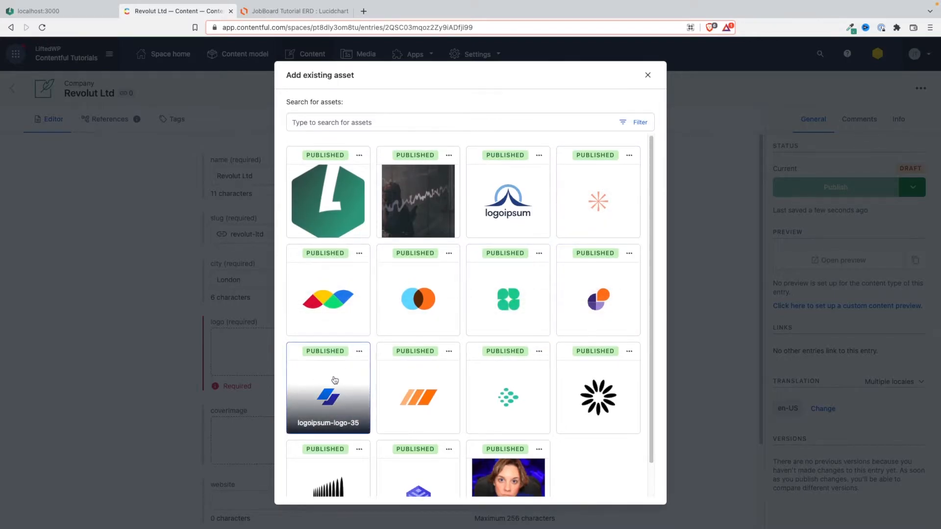
pyautogui.click(328, 387)
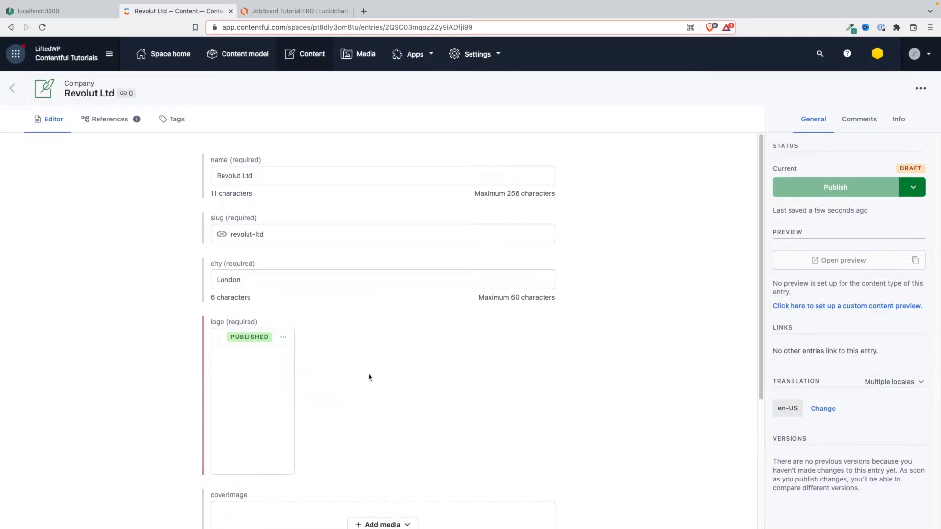
pyautogui.click(382, 335)
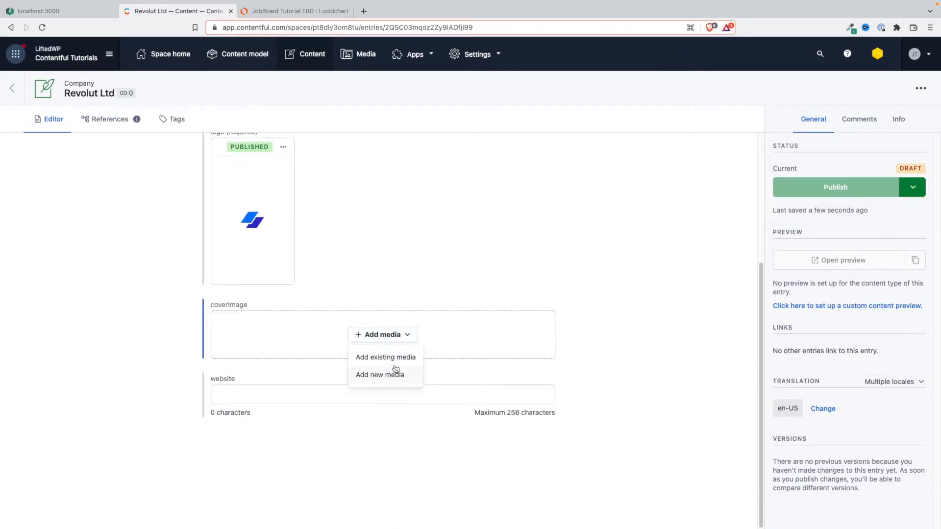
pyautogui.click(385, 357)
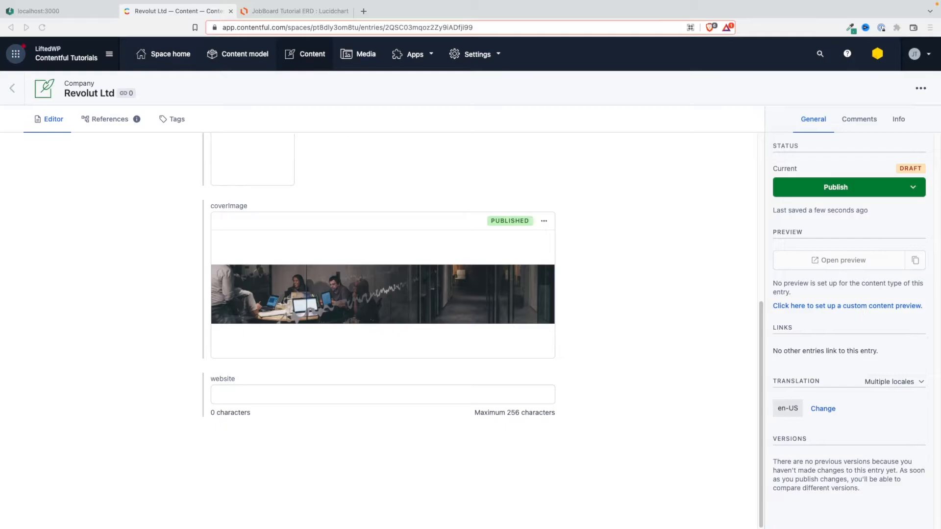
pyautogui.moveTo(247, 392)
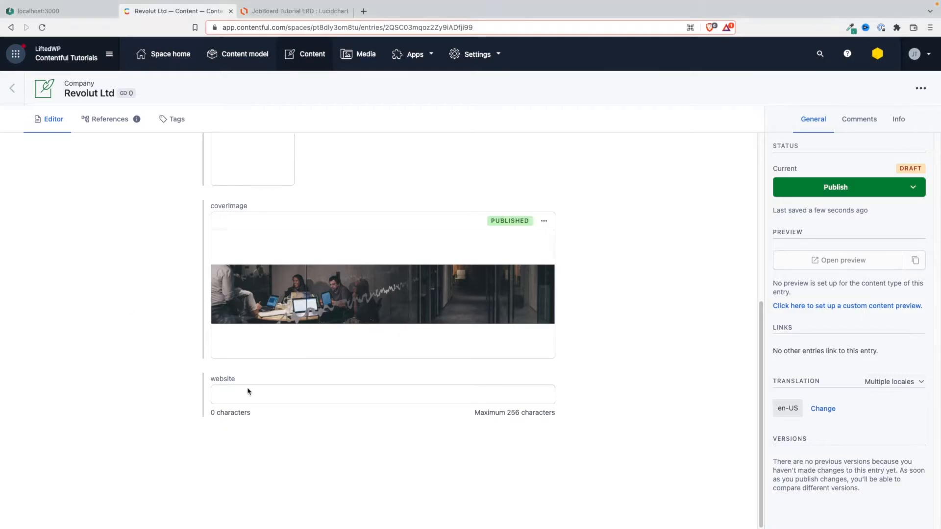
pyautogui.write('https://www.revolut.com/')
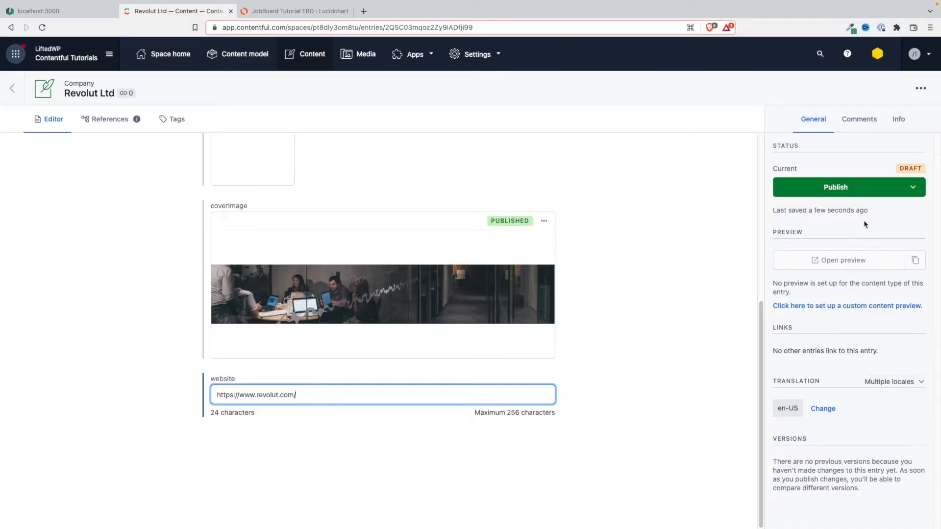
pyautogui.click(834, 186)
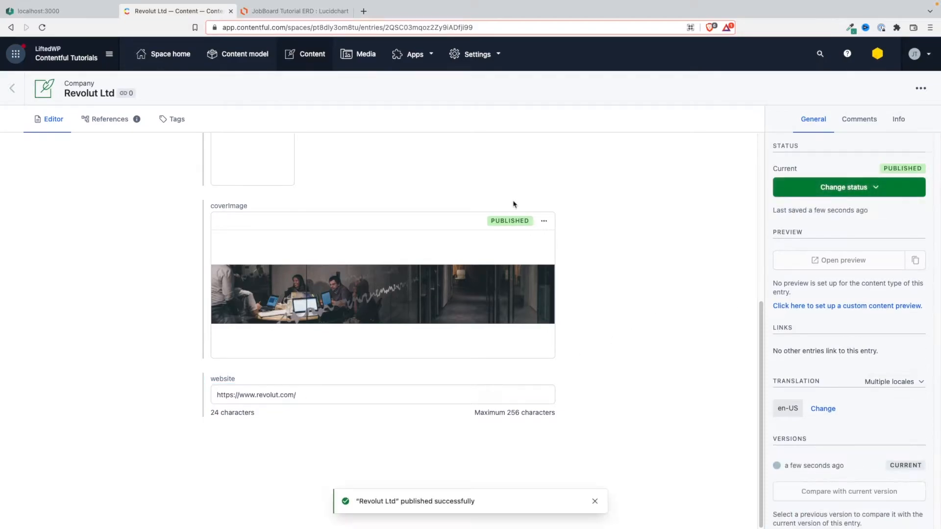
pyautogui.moveTo(245, 54)
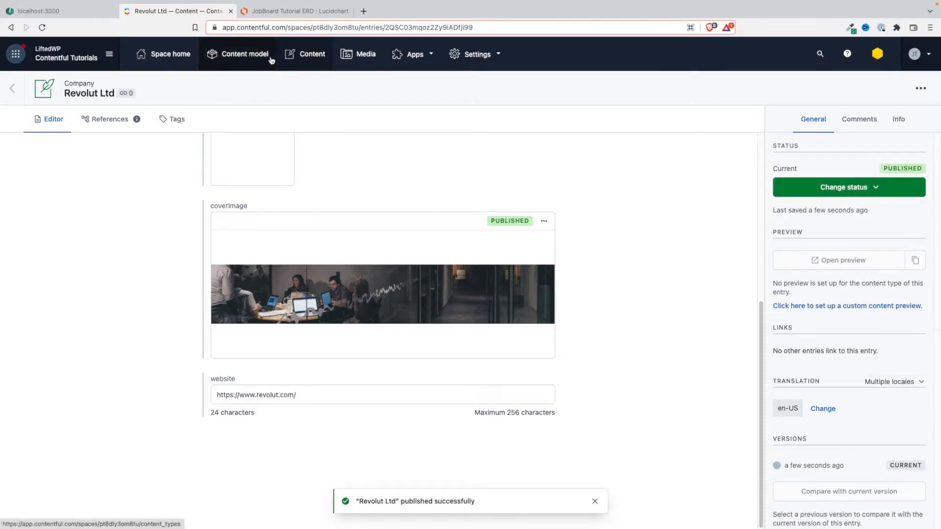
# Return to the content list and add a new blank Job entry
pyautogui.click(312, 54)
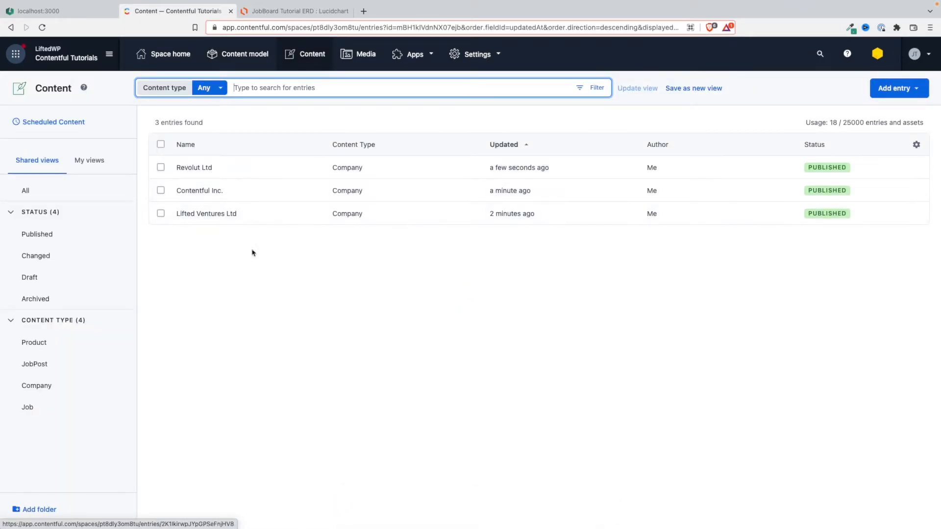
pyautogui.moveTo(316, 59)
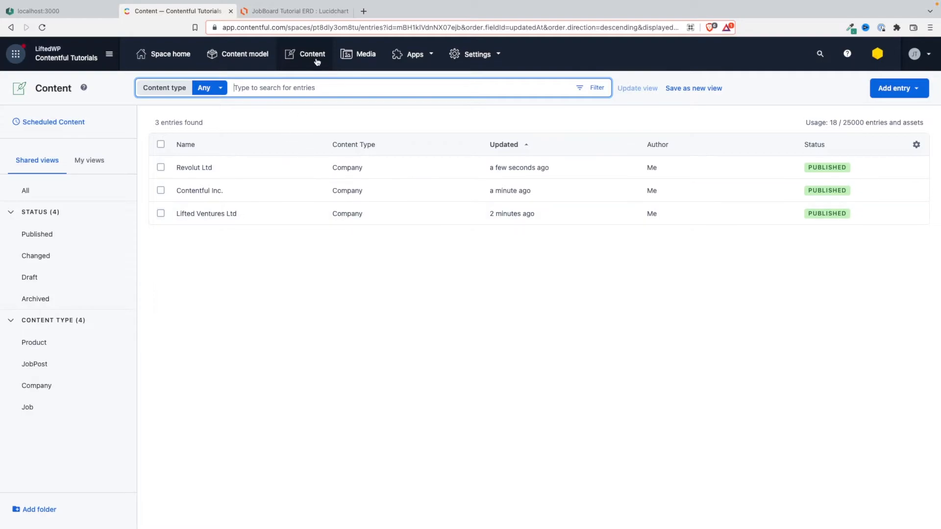
pyautogui.click(897, 88)
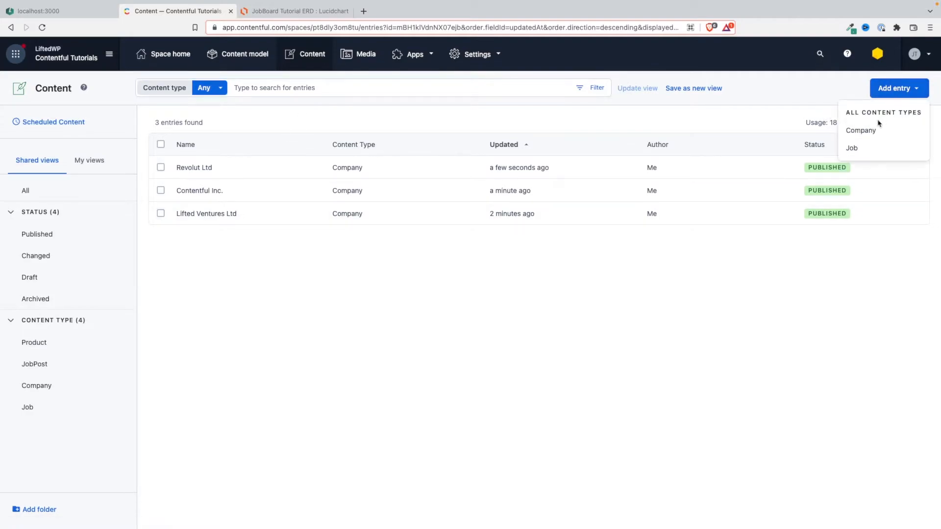
pyautogui.click(851, 147)
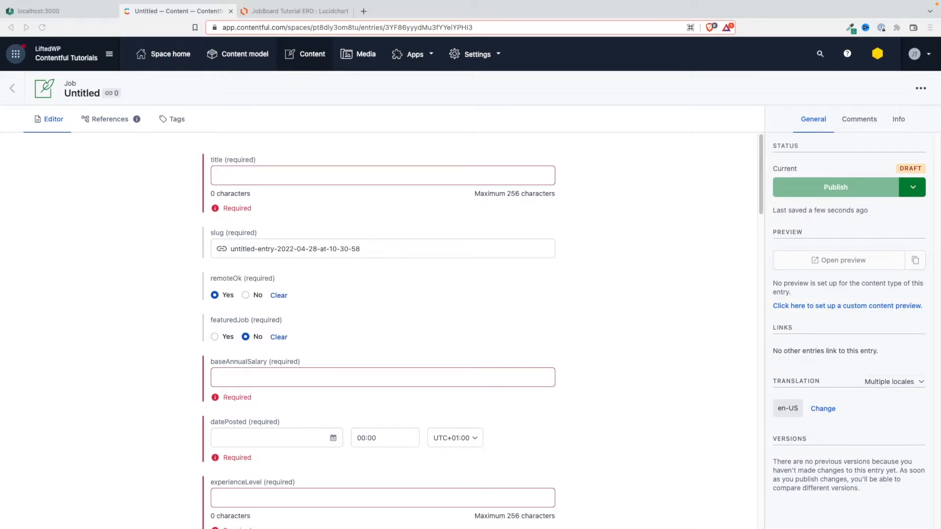
# Title the job 'Senior Software Engineer - NextJs Expert', mark it featured, salary 100000
pyautogui.click(382, 174)
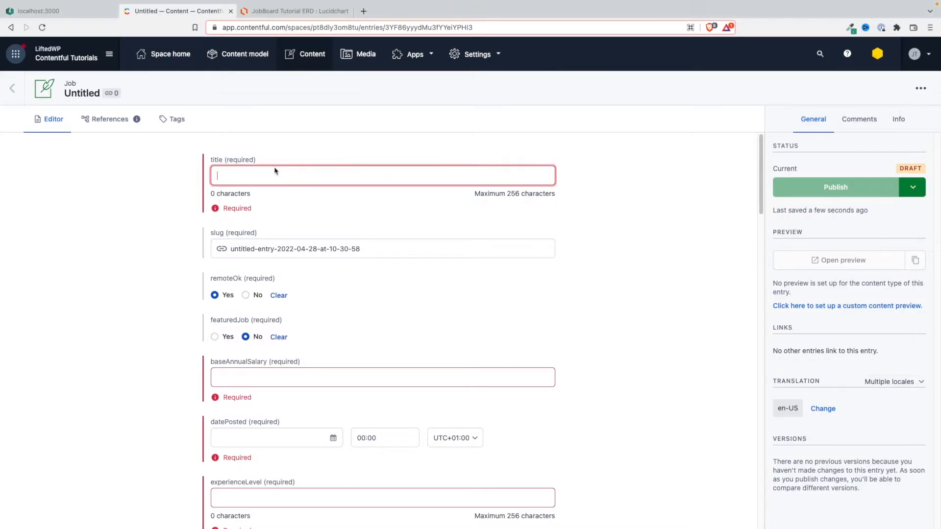
pyautogui.write('Senior Software Engineer - NextJs Expert')
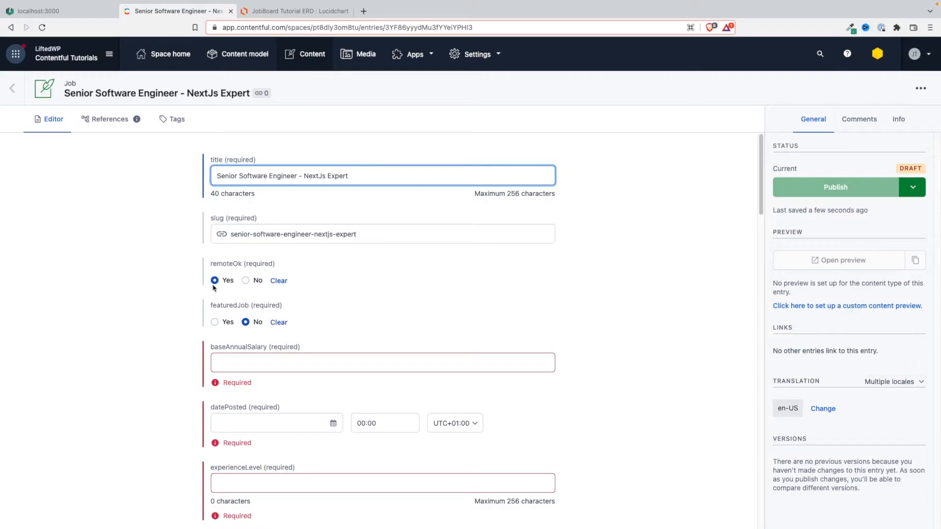
pyautogui.moveTo(223, 283)
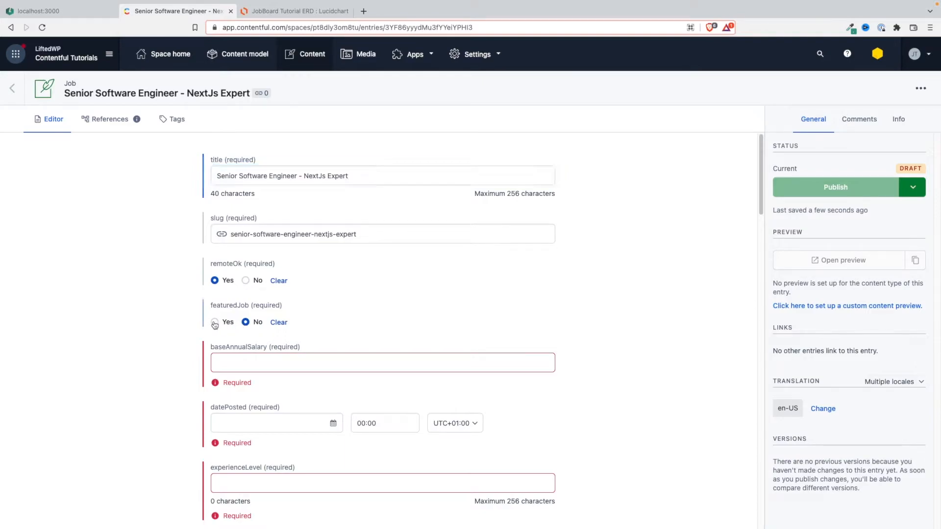
pyautogui.click(215, 322)
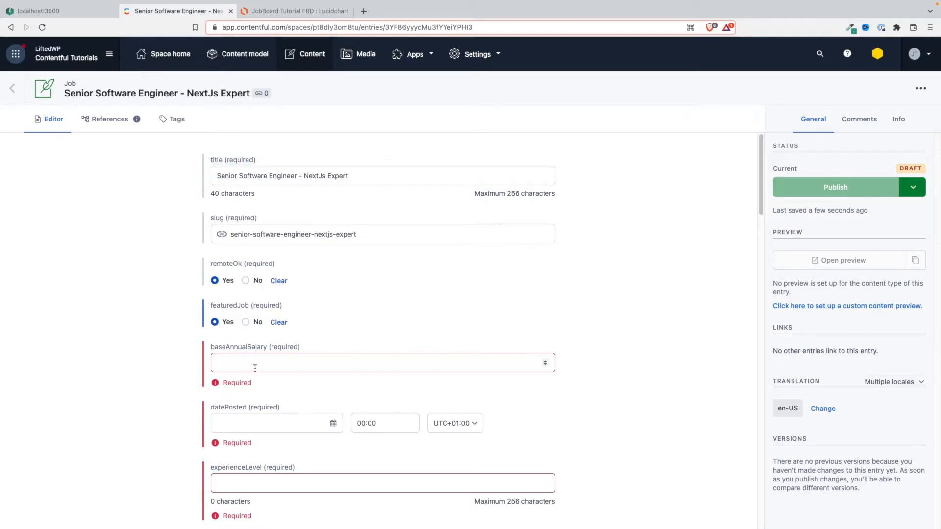
pyautogui.click(382, 362)
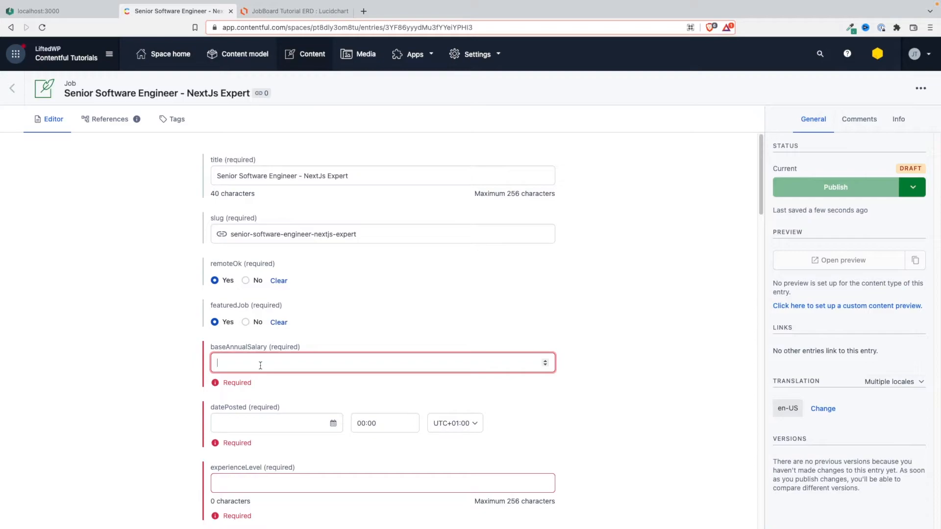
pyautogui.write('1000000')
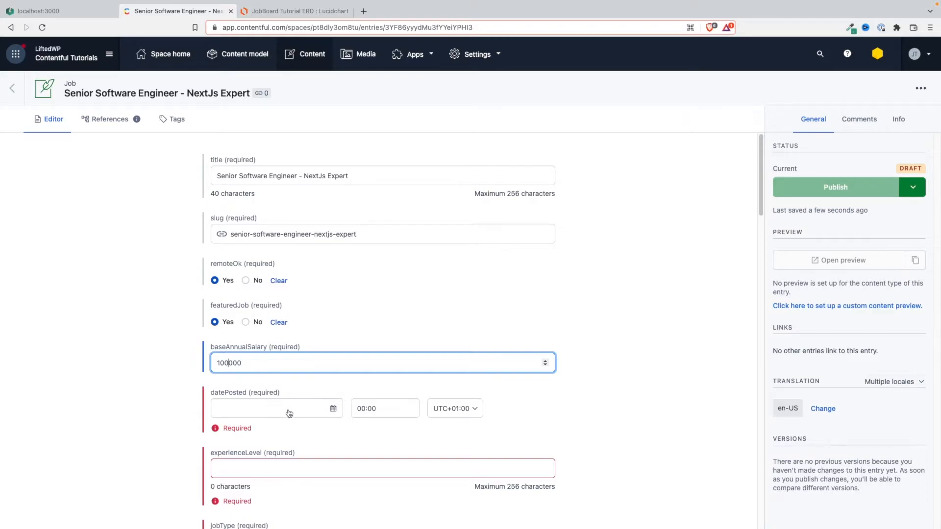
# Set the job's posting date to April 28, 2022 in the calendar
pyautogui.click(276, 408)
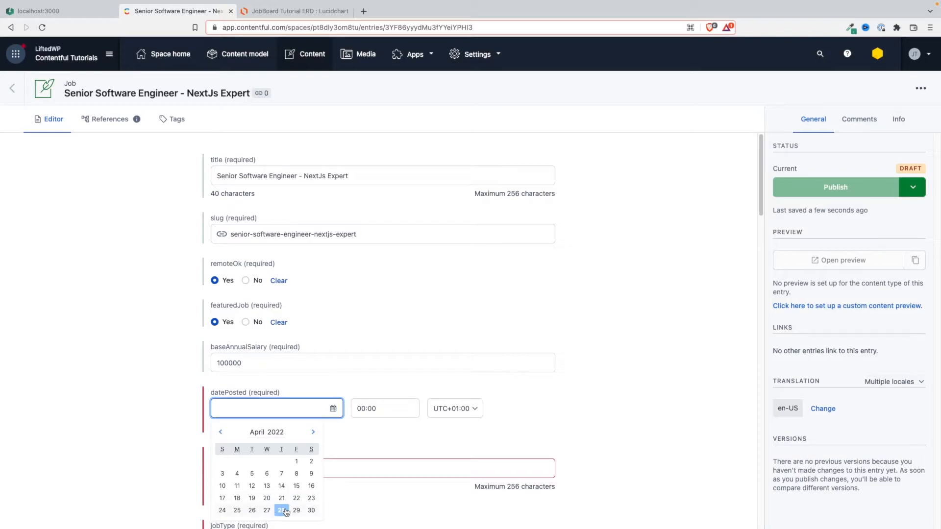
pyautogui.click(281, 510)
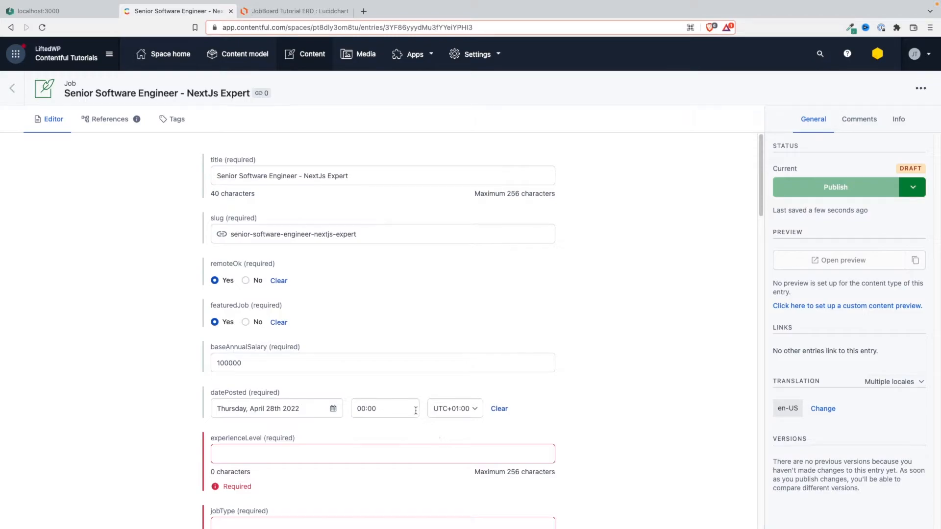
pyautogui.click(382, 454)
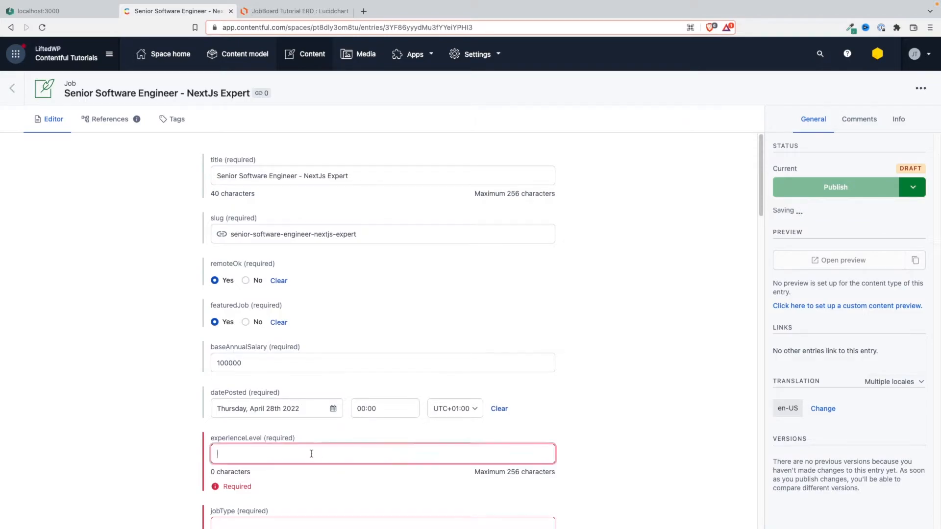
# Set the job's experience level to Senior and job type to Full-time
pyautogui.scroll(-3)
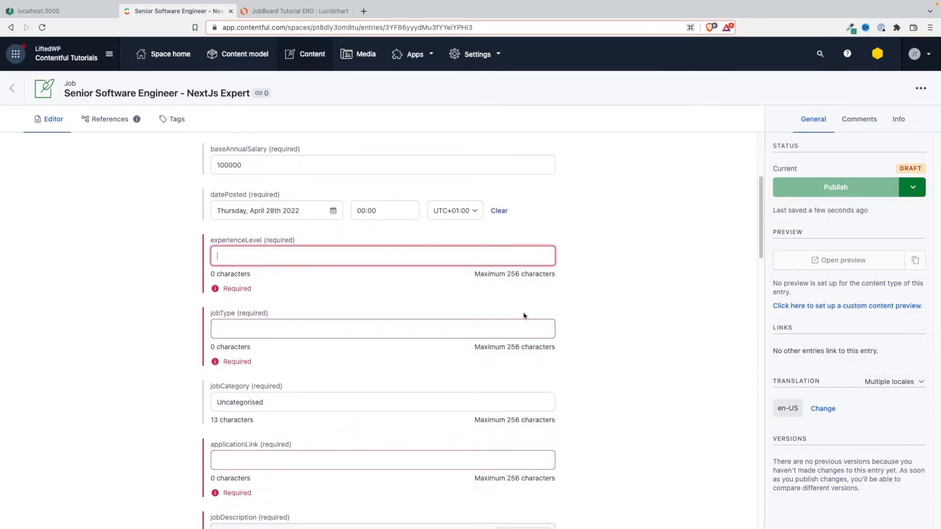
pyautogui.write('S')
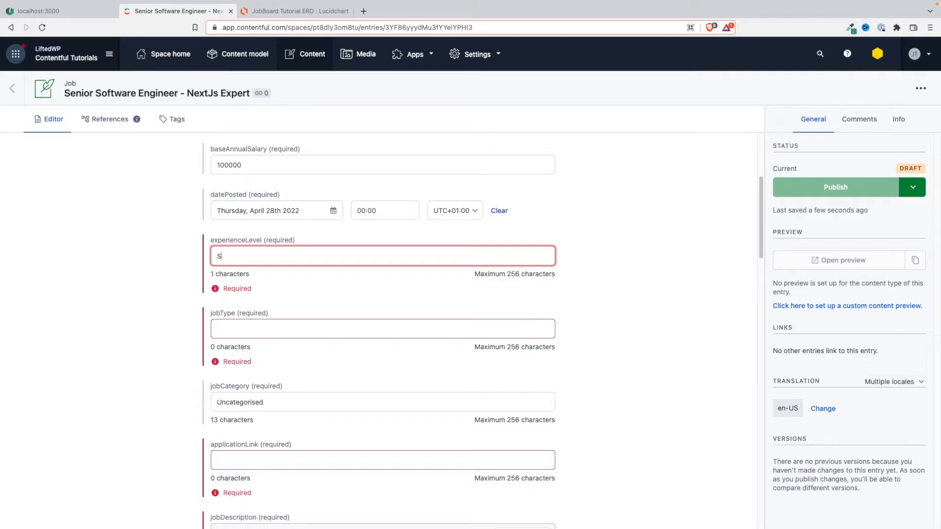
pyautogui.write('enior')
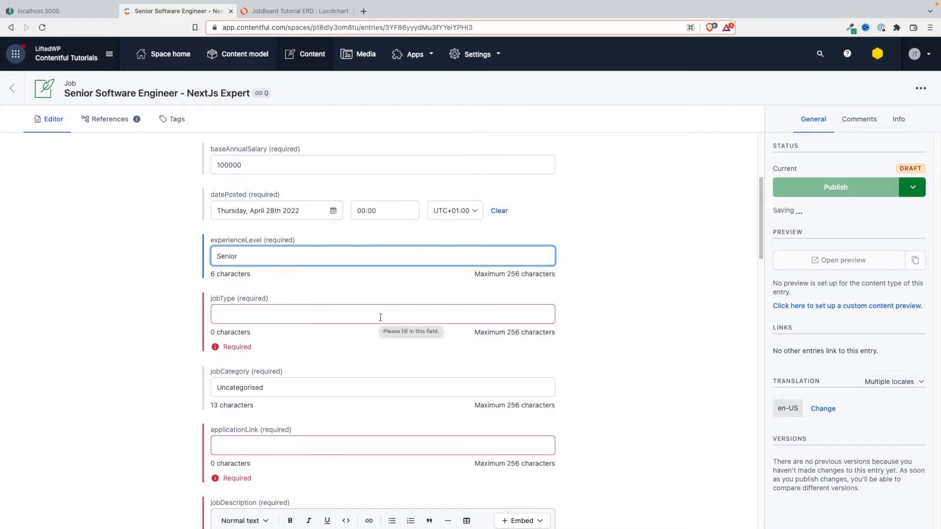
pyautogui.click(382, 314)
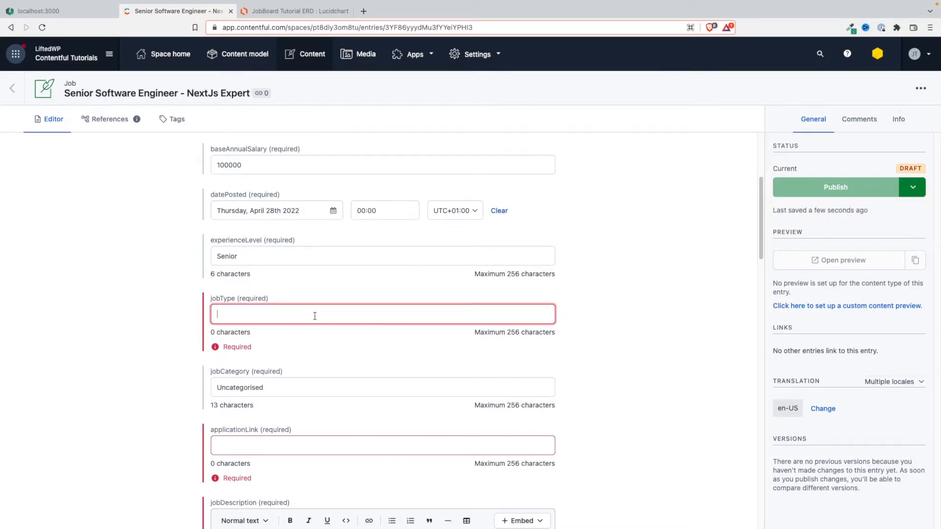
pyautogui.write('F')
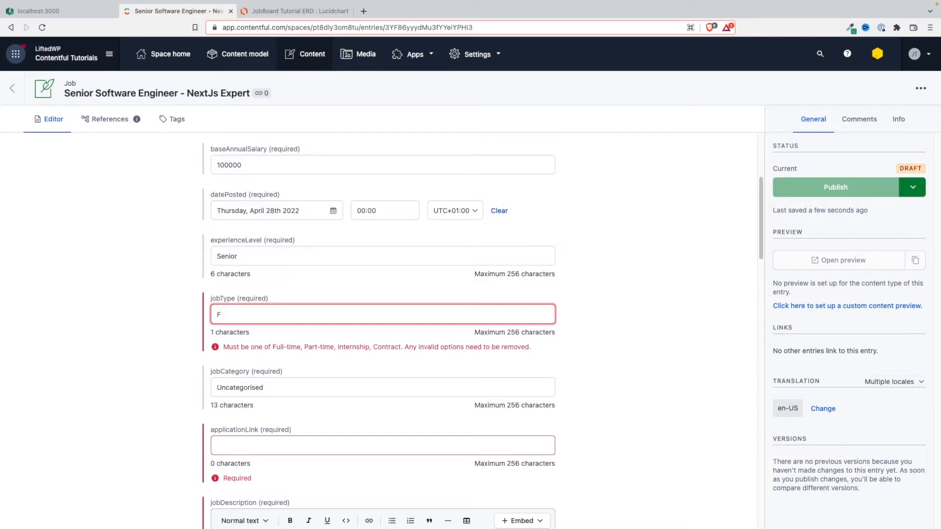
pyautogui.moveTo(332, 367)
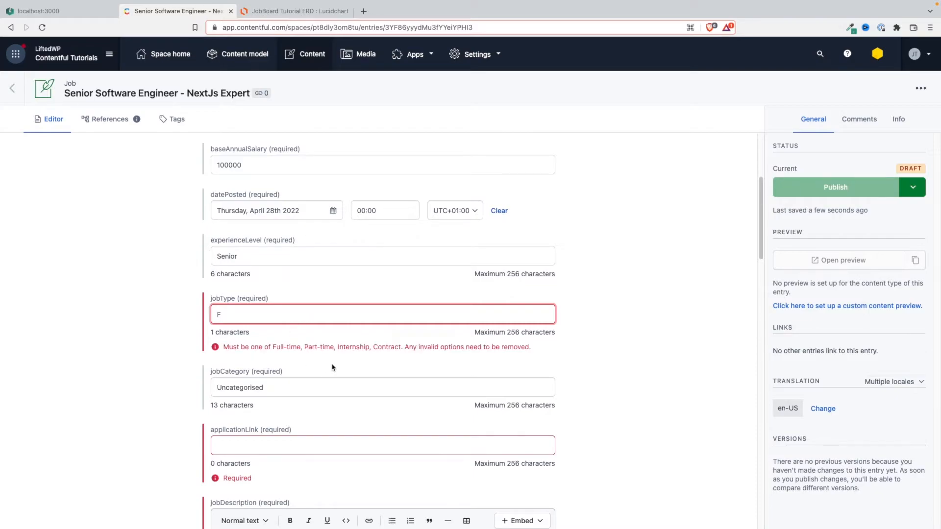
pyautogui.write('ull-time')
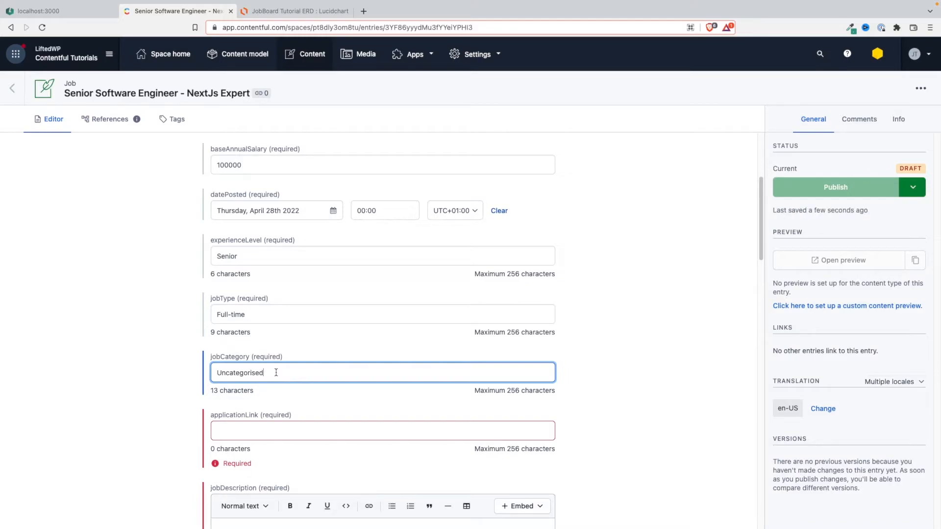
pyautogui.write('S')
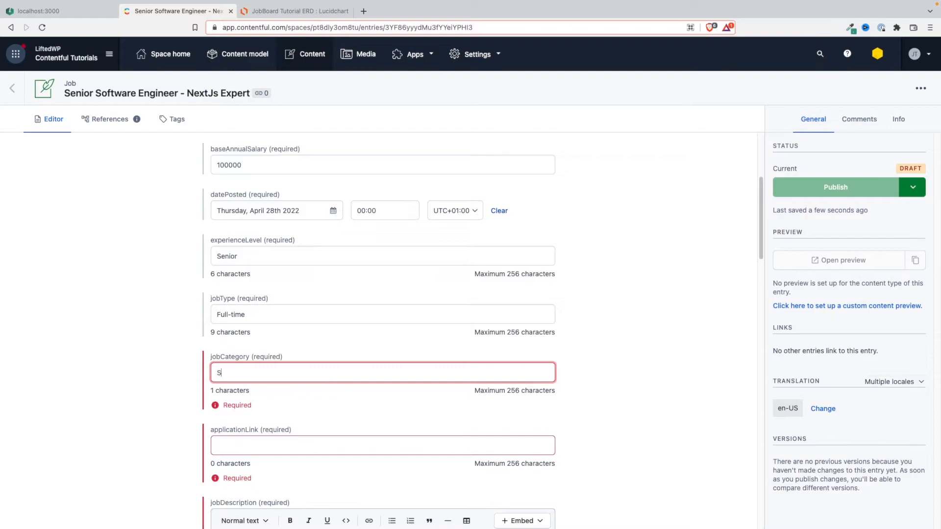
pyautogui.write('oftware')
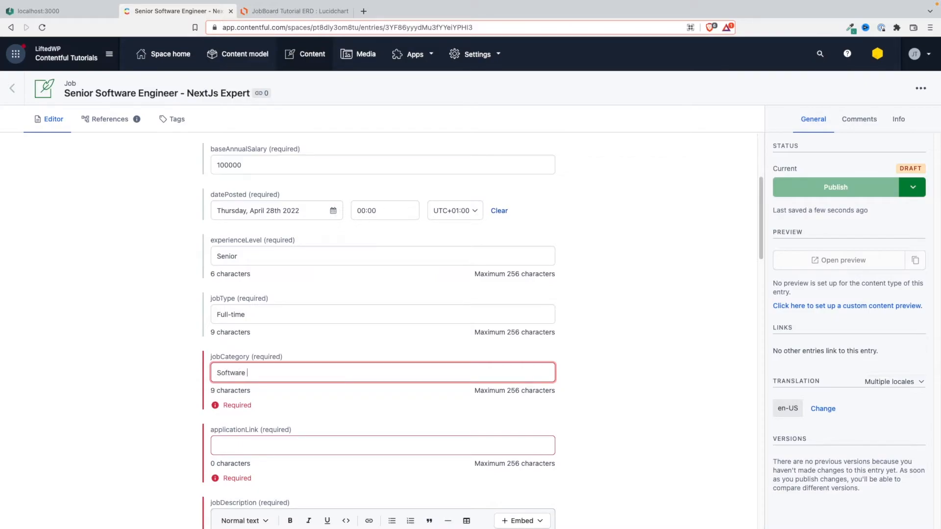
pyautogui.write('Develop')
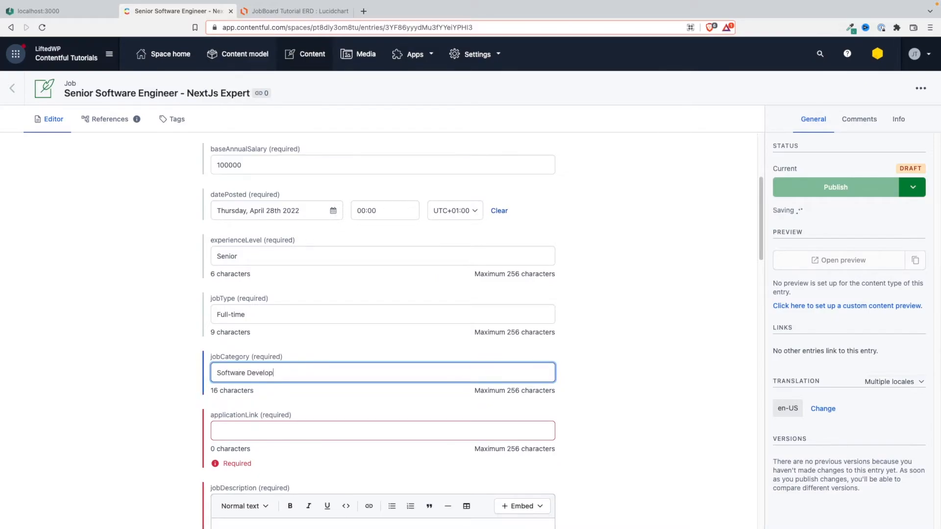
pyautogui.write('ment')
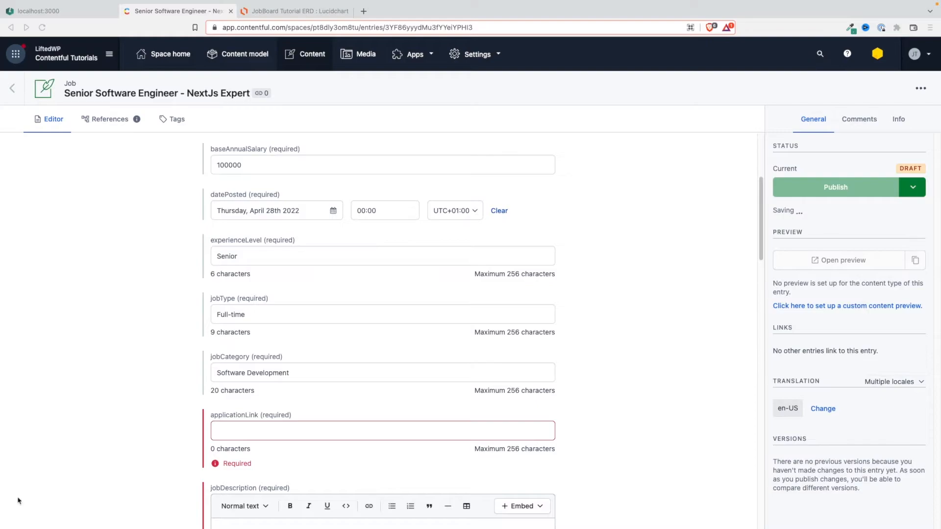
pyautogui.click(382, 430)
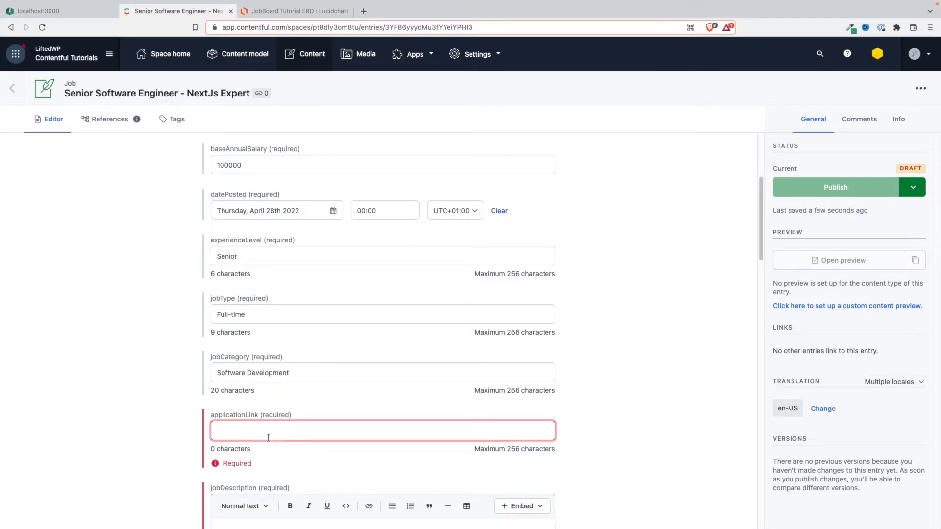
pyautogui.write('https://liftedwp.com/contact')
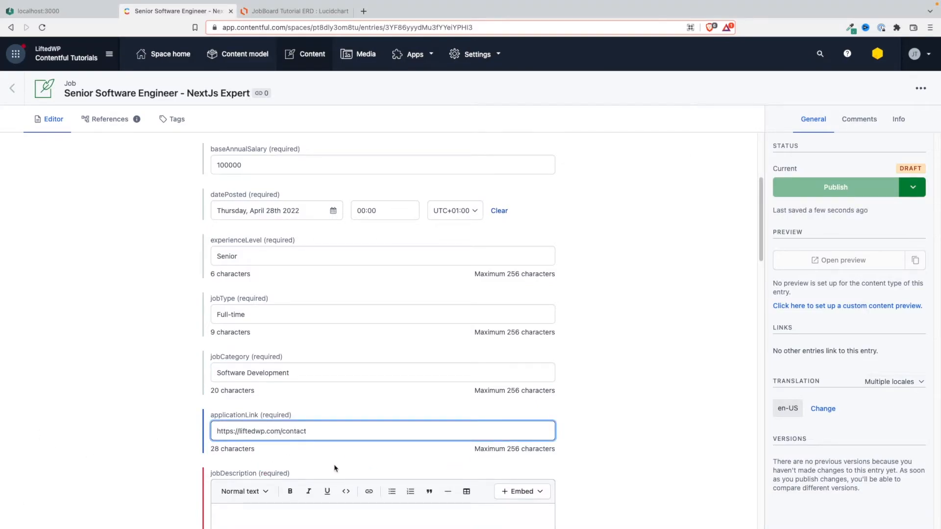
pyautogui.scroll(-3)
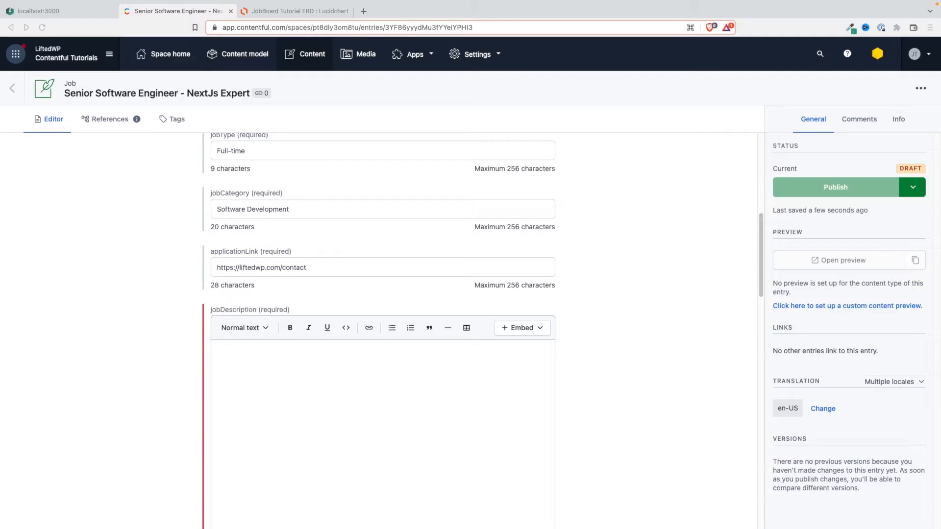
pyautogui.moveTo(344, 336)
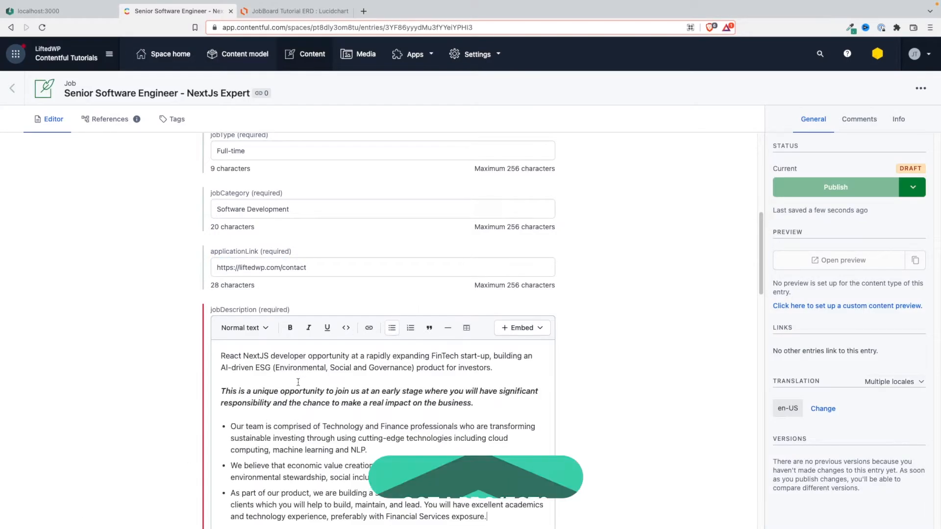
# Add the React NextJS FinTech description with a bold italic paragraph and three bullets
pyautogui.scroll(-3)
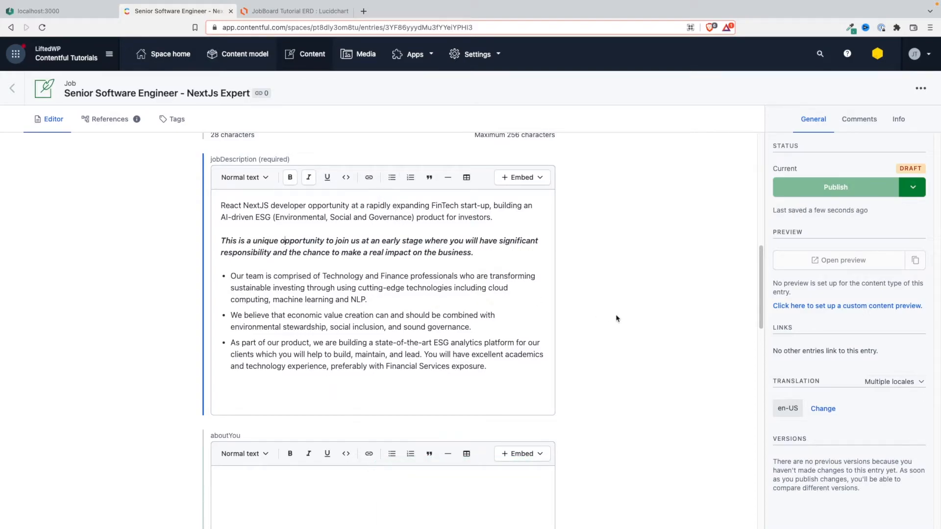
pyautogui.moveTo(561, 392)
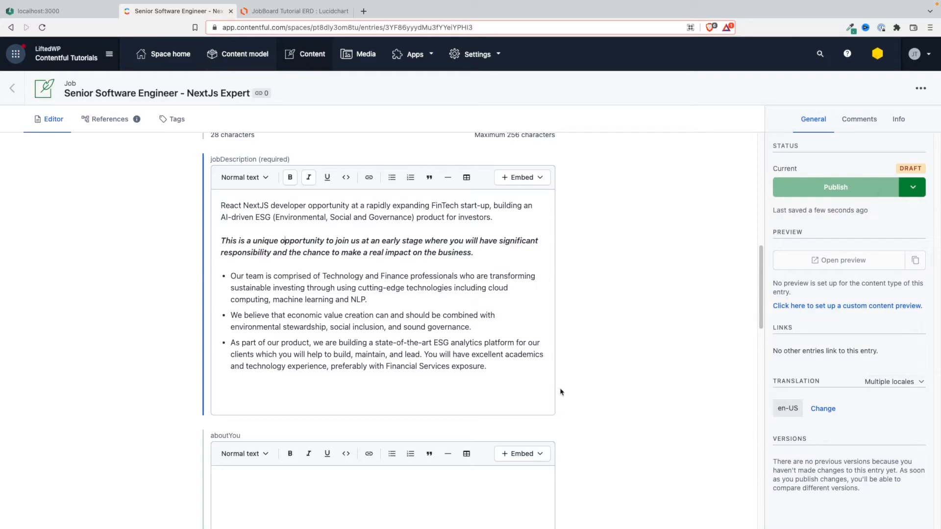
pyautogui.click(480, 11)
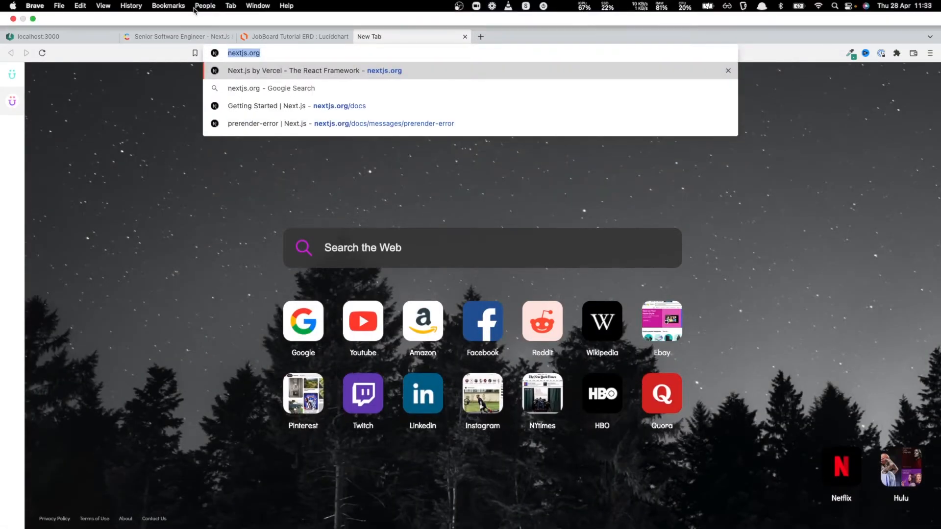
pyautogui.click(177, 36)
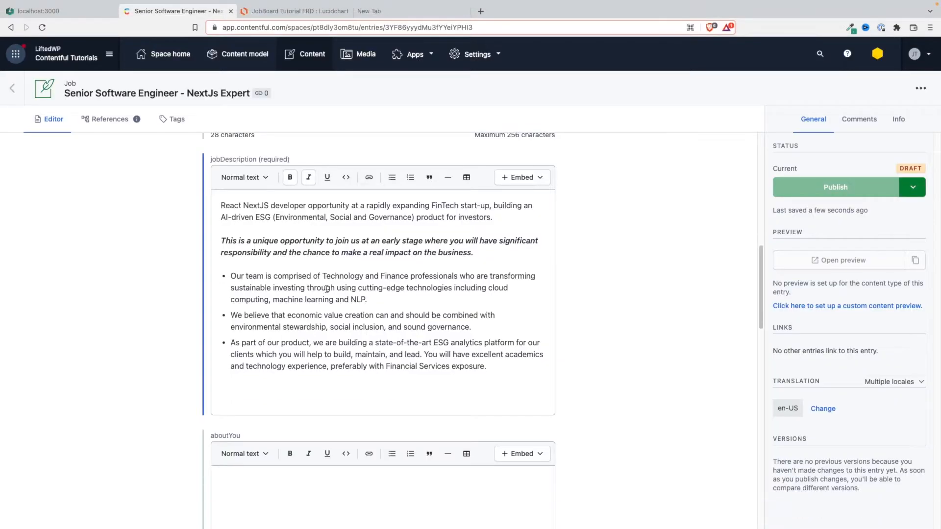
pyautogui.doubleClick(254, 205)
pyautogui.write('https://nextjs.org/')
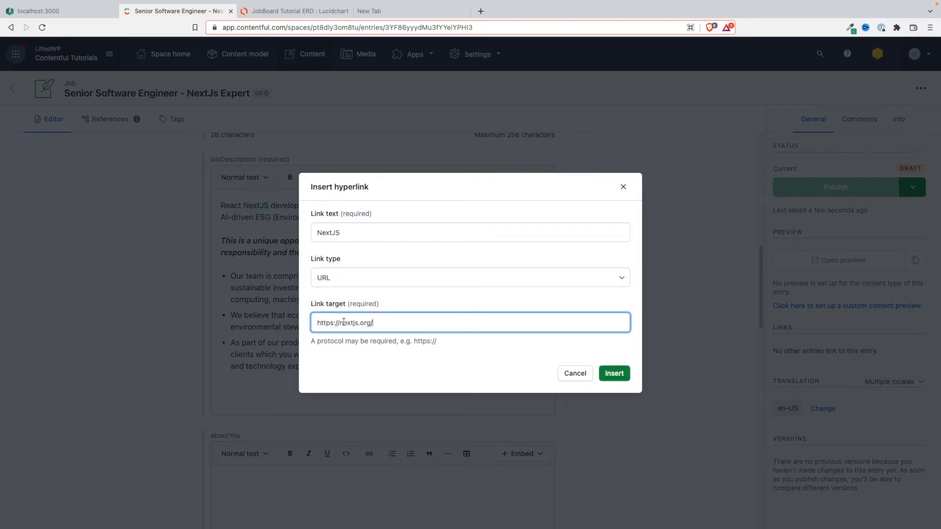
pyautogui.click(613, 373)
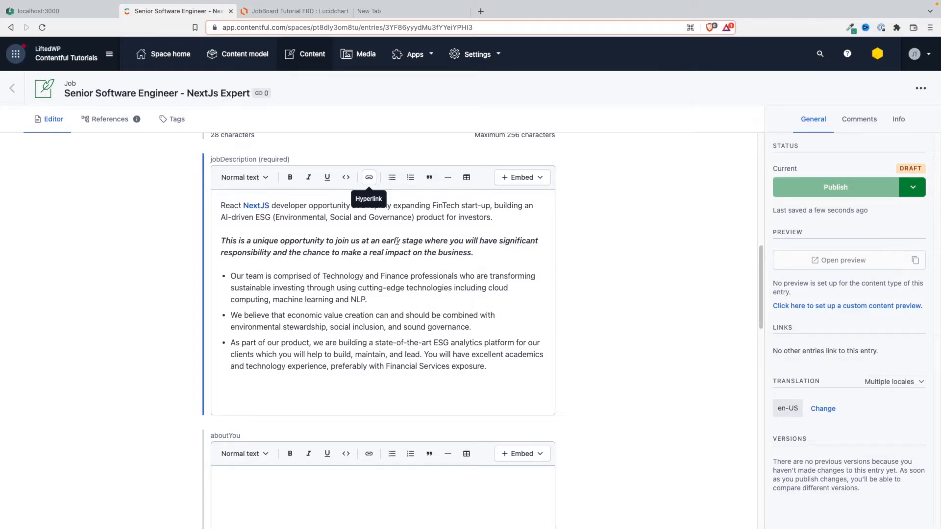
pyautogui.moveTo(334, 292)
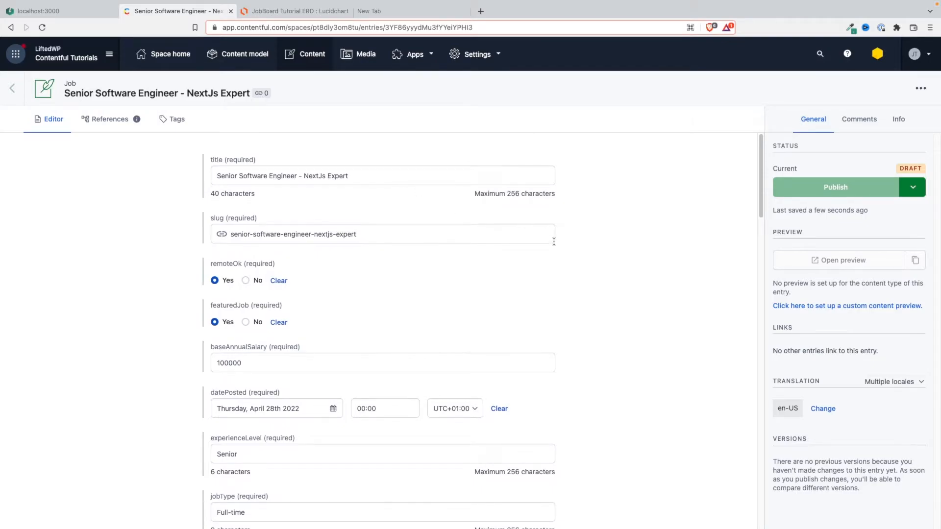
pyautogui.scroll(-3)
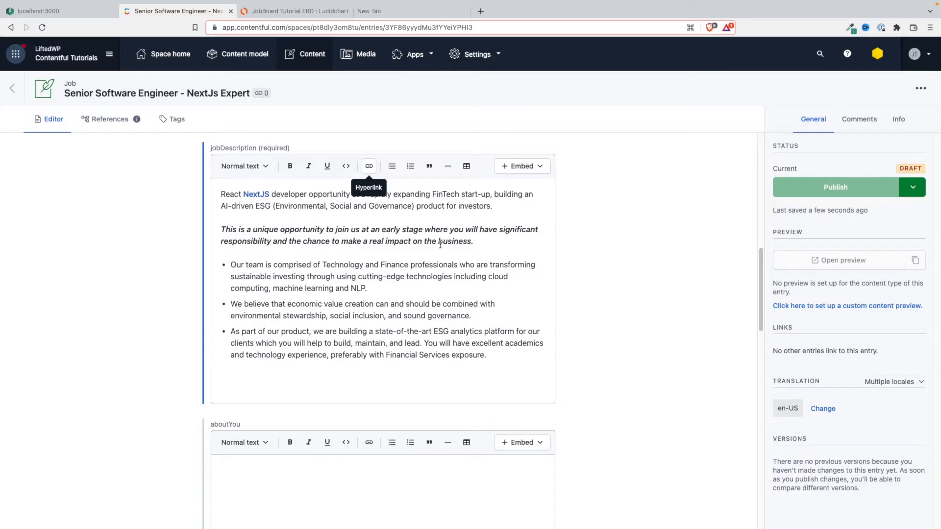
pyautogui.moveTo(294, 213)
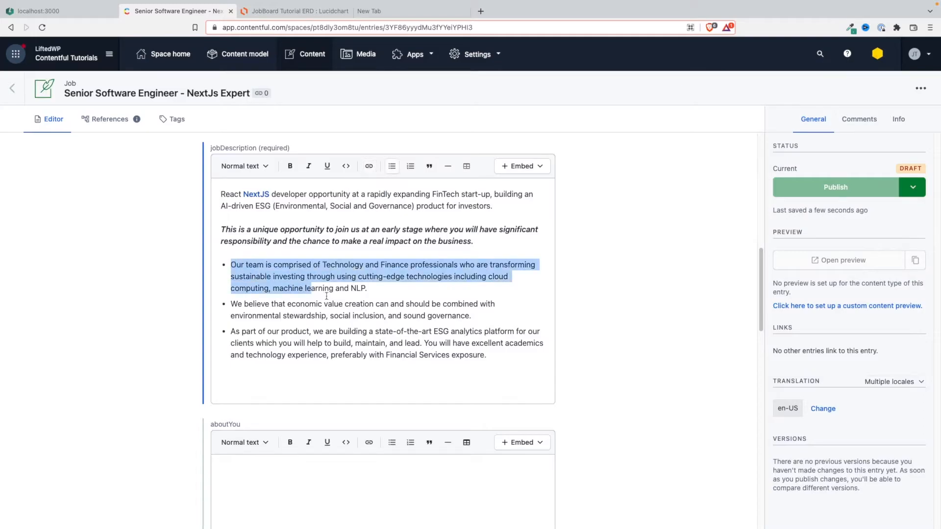
# Fill About You, responsibilities and remuneration with bullets like 'Develop front-end components and libraries...'
pyautogui.moveTo(309, 288); pyautogui.dragTo(486, 355)
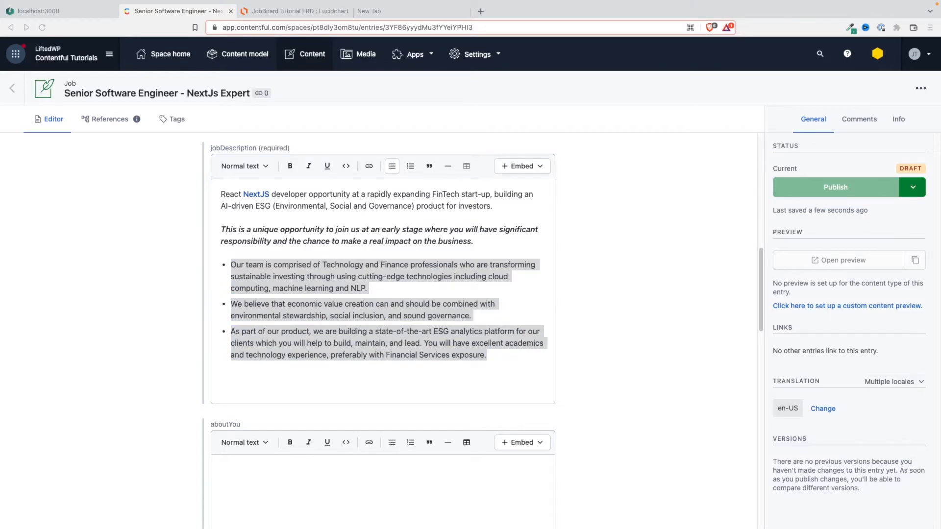
pyautogui.scroll(-3)
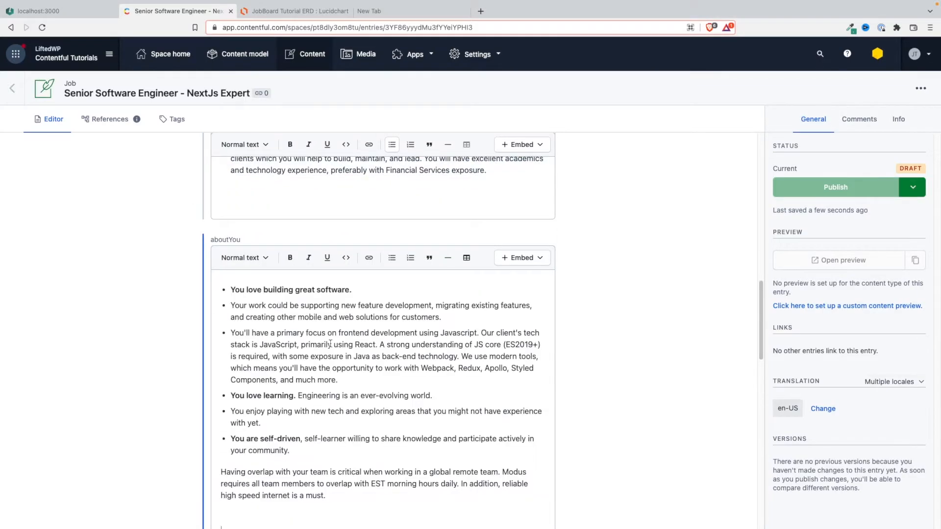
pyautogui.scroll(-3)
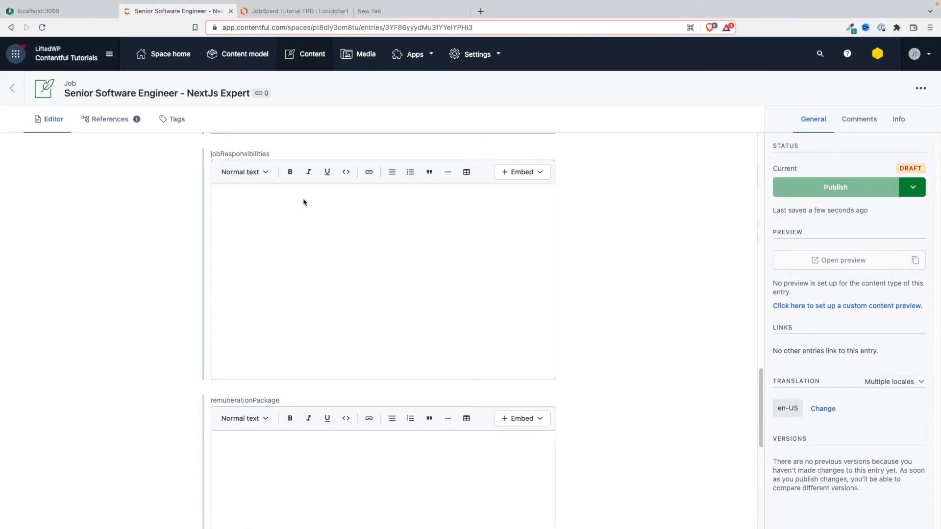
pyautogui.write('Develop front-end components and libraries that are reusable and future-proof')
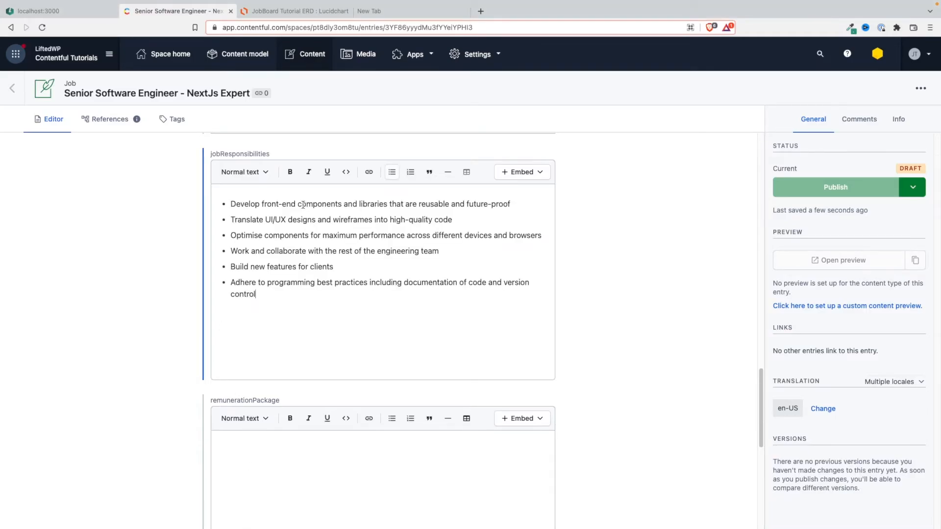
pyautogui.scroll(-3)
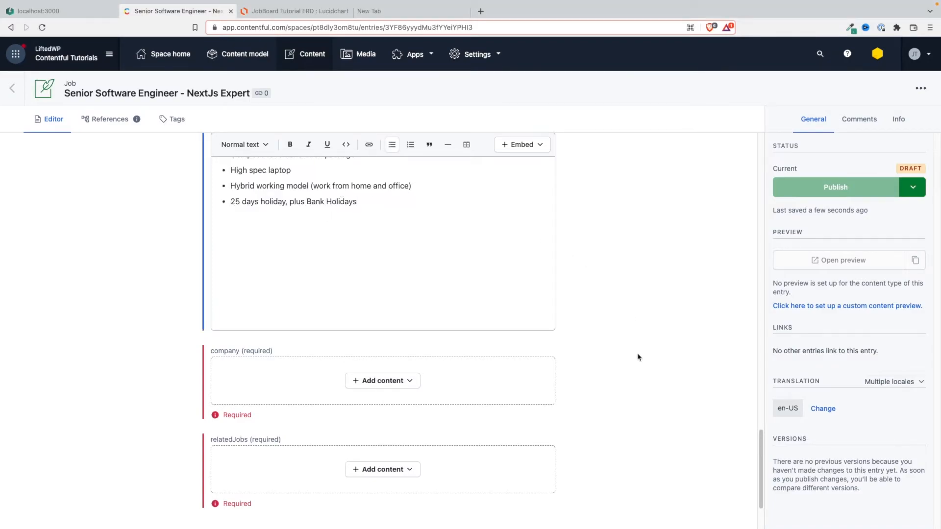
pyautogui.click(382, 380)
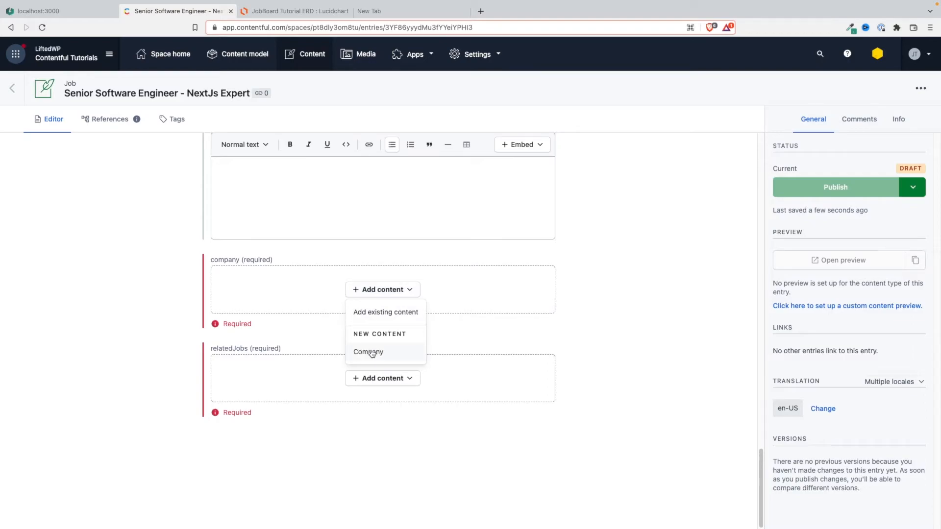
# Attach existing company Lifted Ventures Ltd to the job after briefly creating an untitled company
pyautogui.click(368, 351)
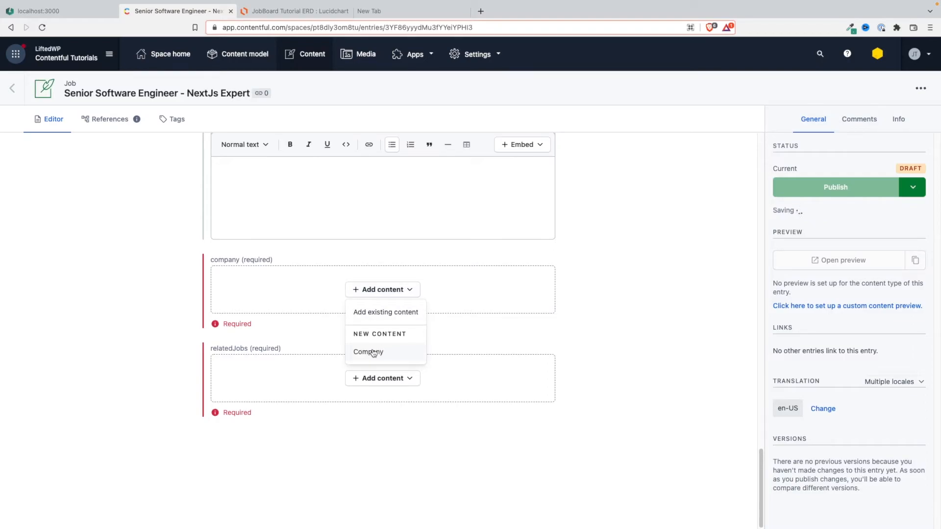
pyautogui.click(368, 352)
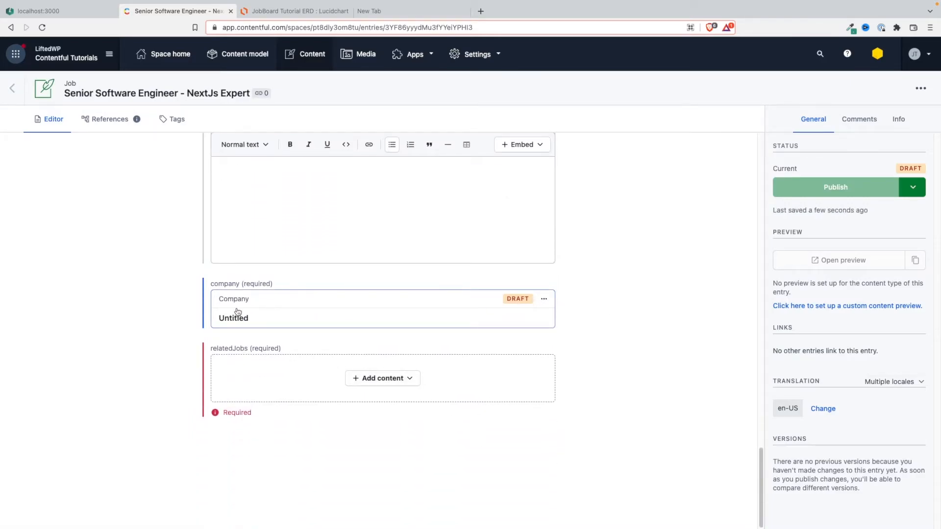
pyautogui.click(233, 308)
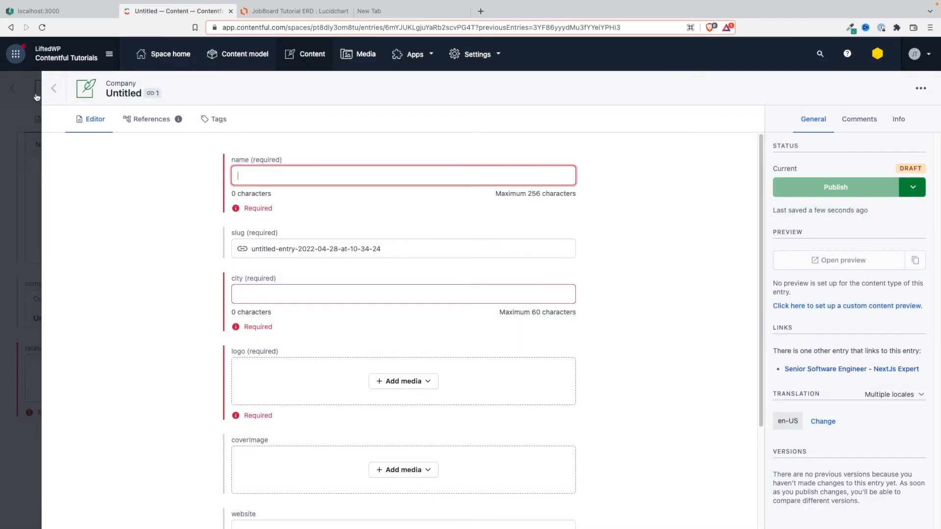
pyautogui.click(851, 368)
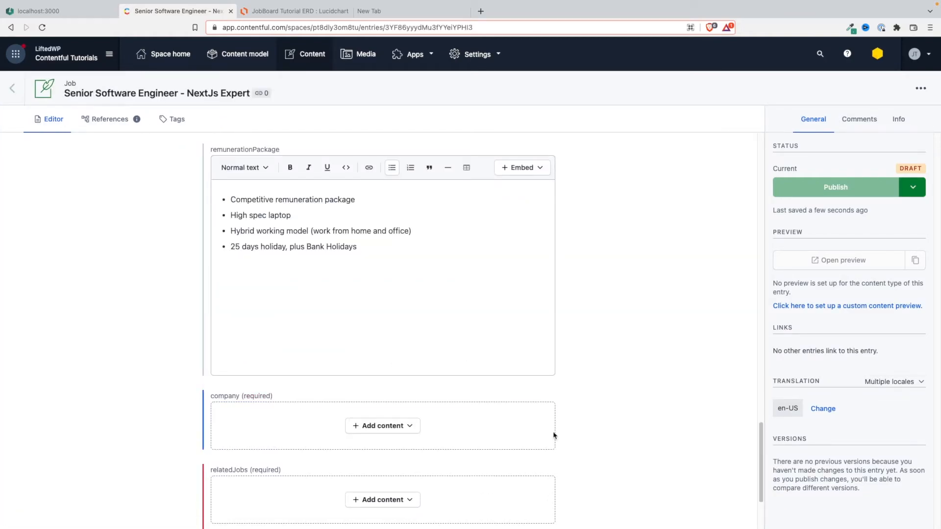
pyautogui.click(383, 425)
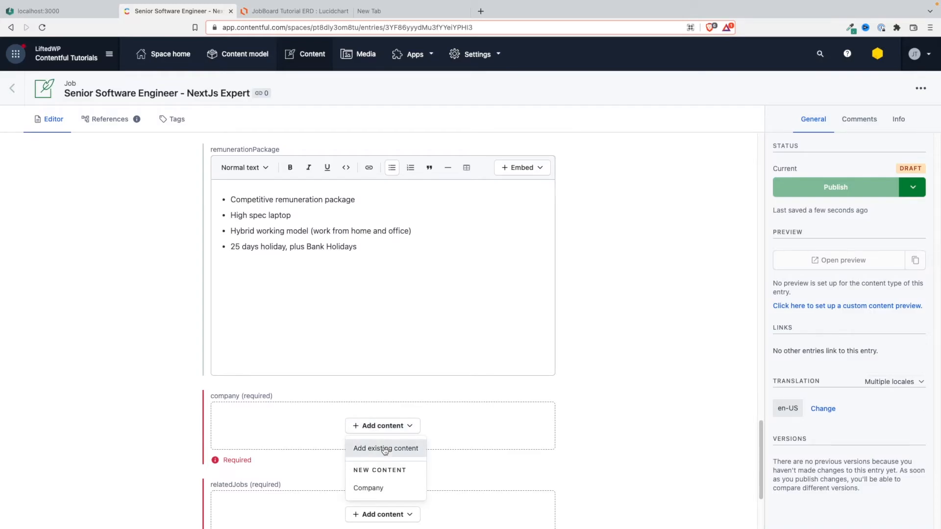
pyautogui.click(385, 448)
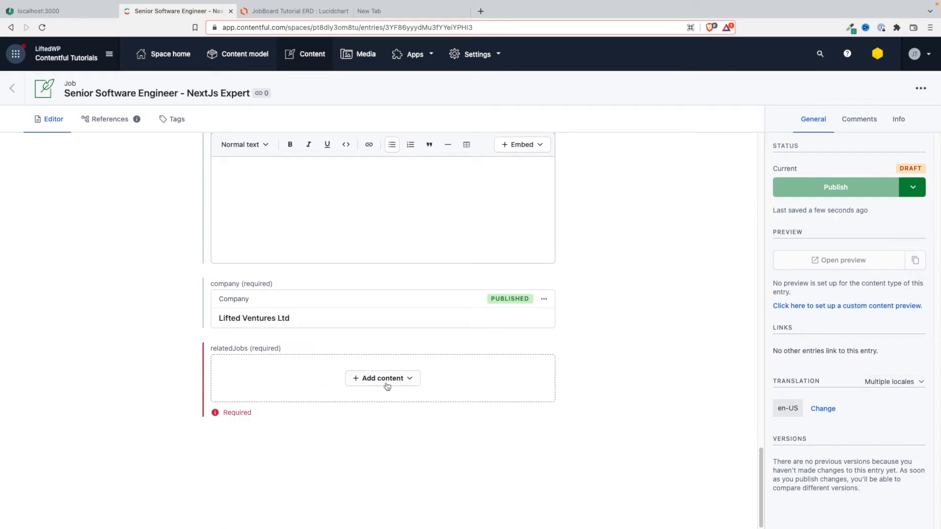
pyautogui.click(382, 377)
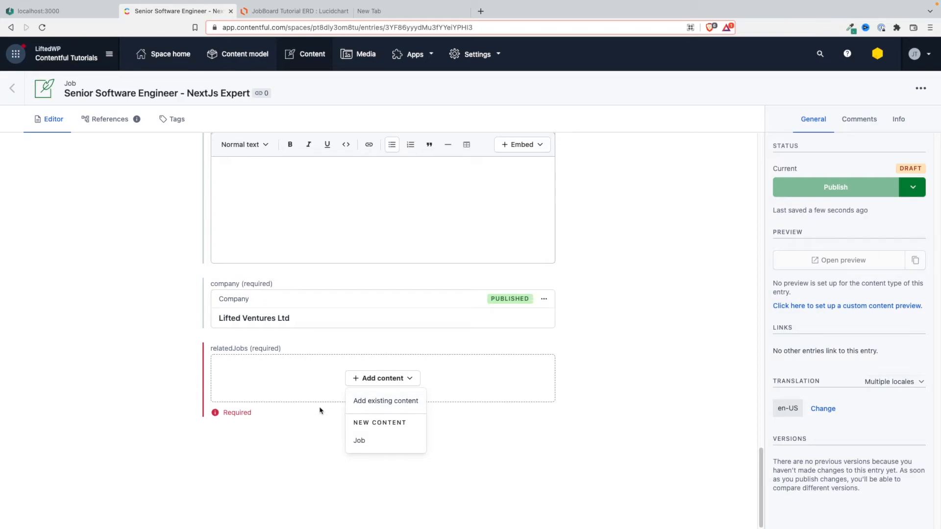
pyautogui.moveTo(323, 360)
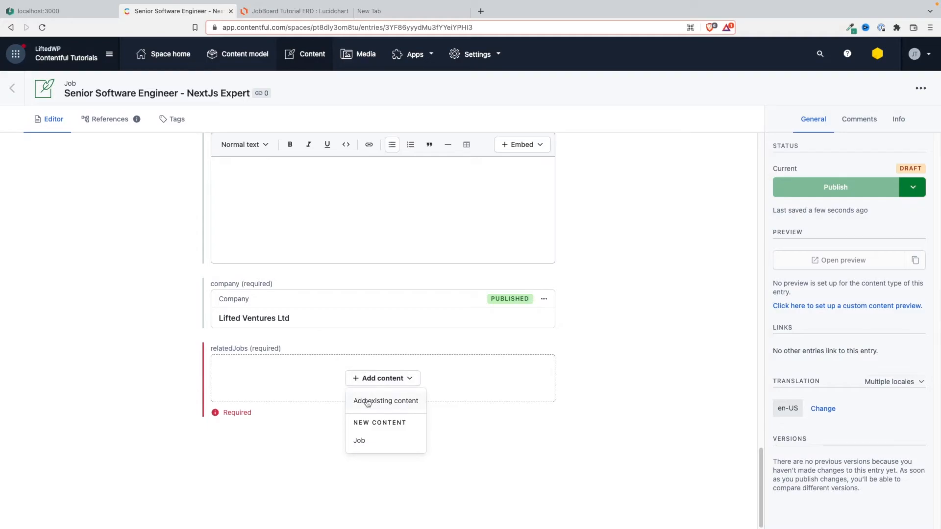
pyautogui.moveTo(273, 352)
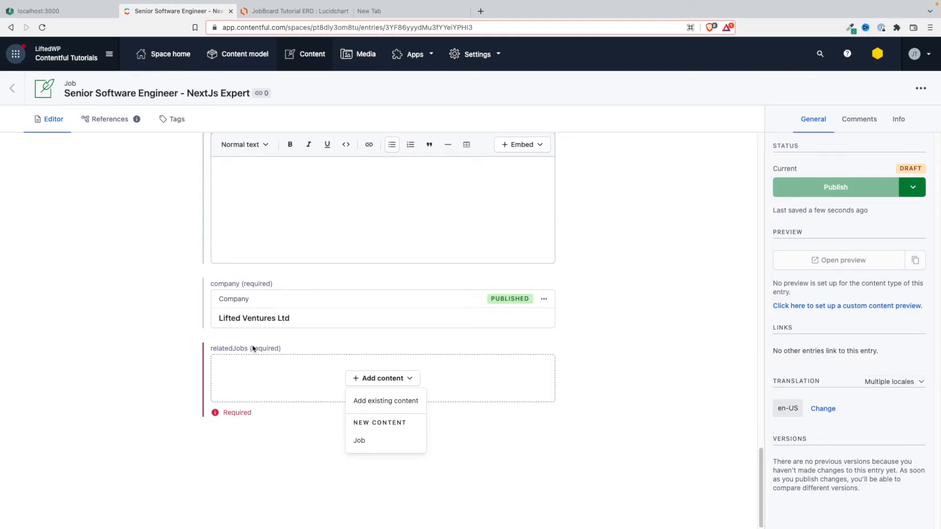
pyautogui.moveTo(283, 372)
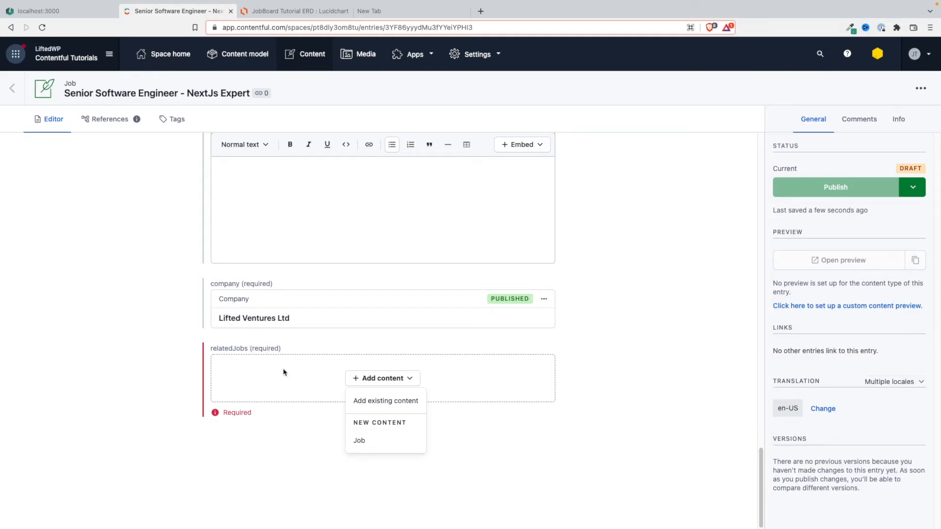
pyautogui.moveTo(300, 377)
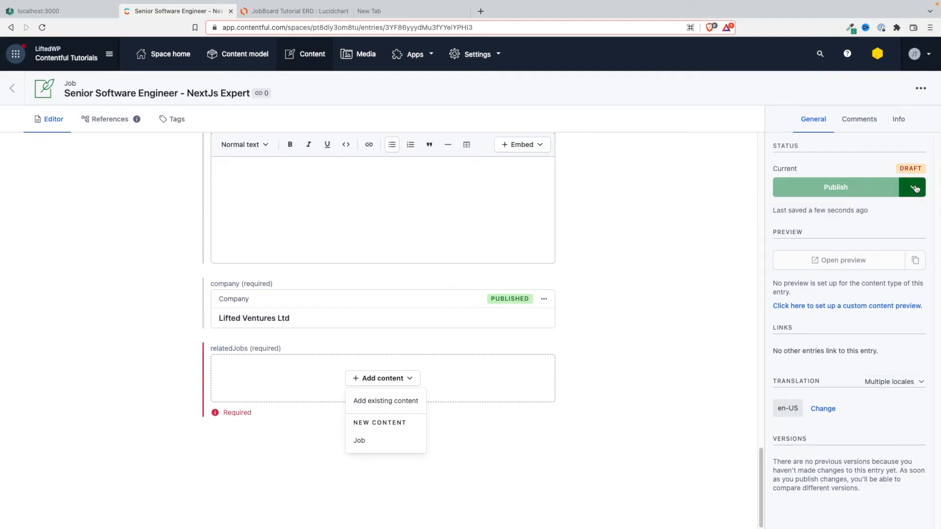
pyautogui.click(912, 187)
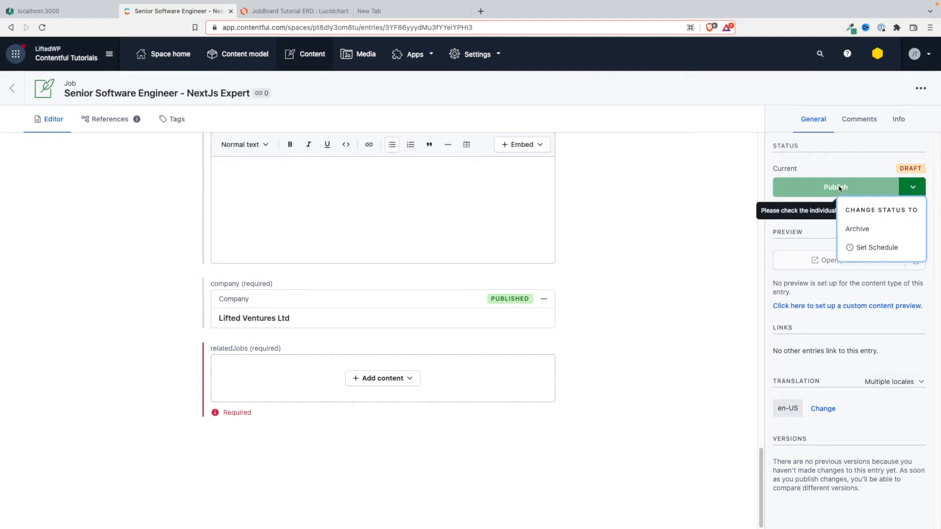
pyautogui.click(912, 186)
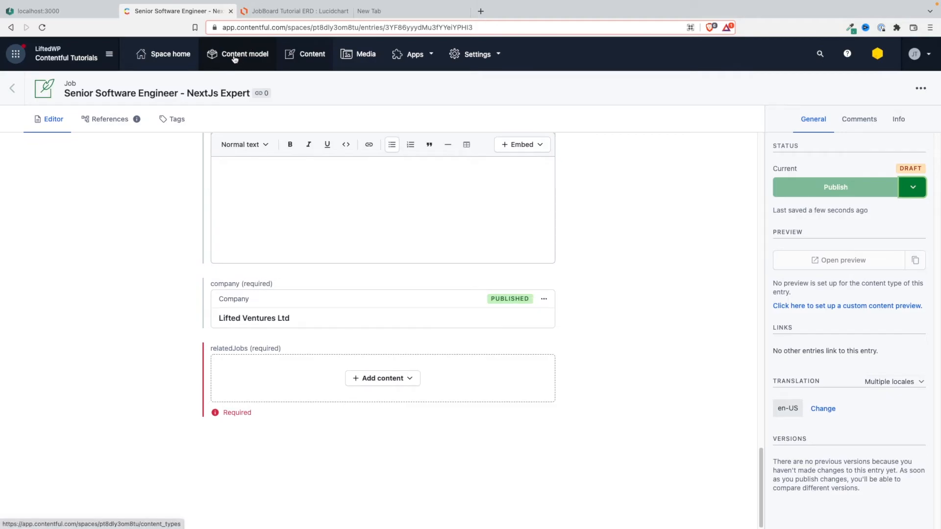
# Untick Required on the Job type's relatedJobs field, confirm, and save the model
pyautogui.click(245, 54)
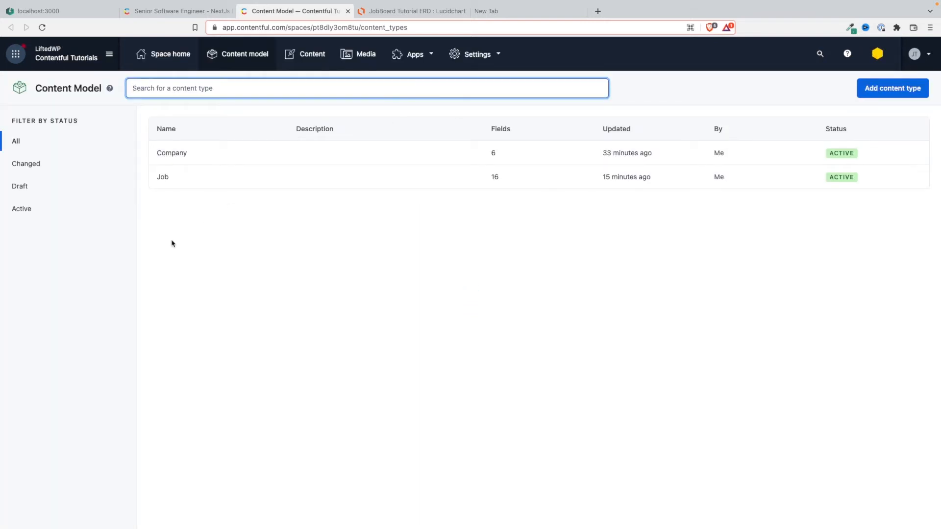
pyautogui.moveTo(172, 182)
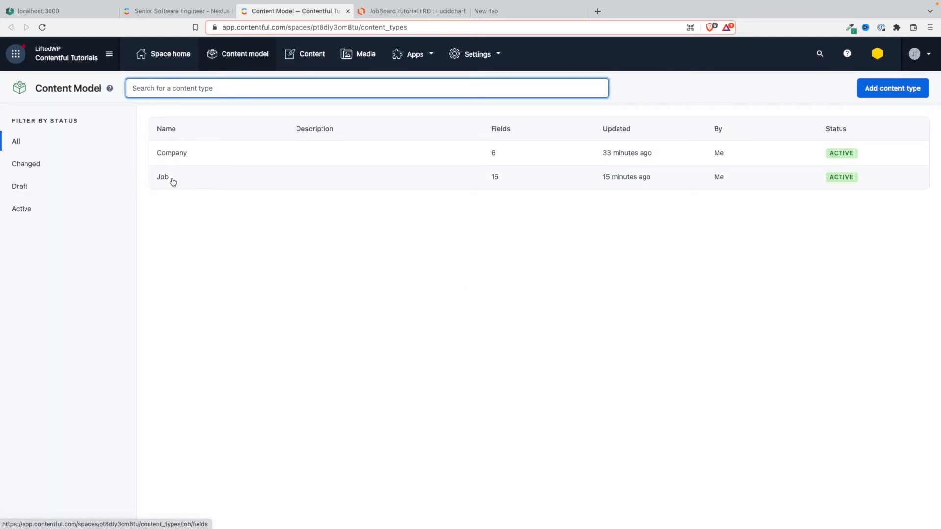
pyautogui.click(163, 176)
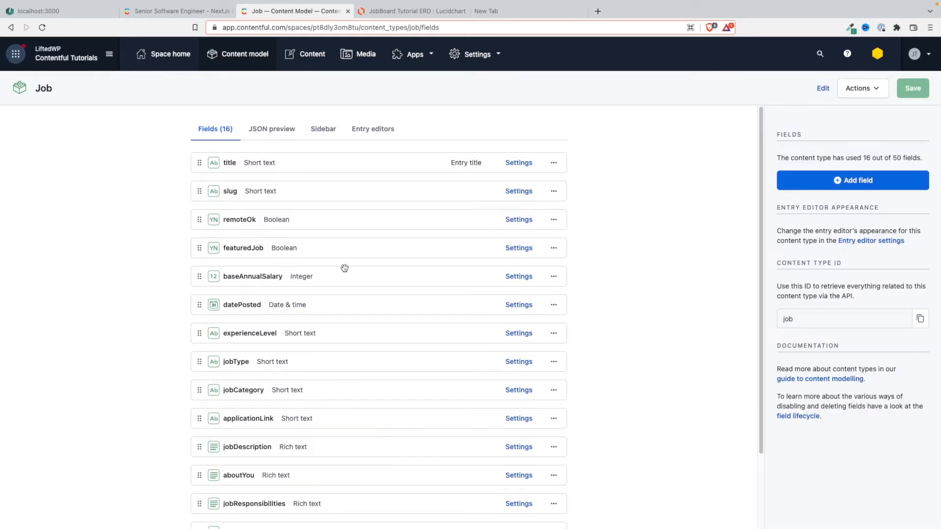
pyautogui.click(517, 498)
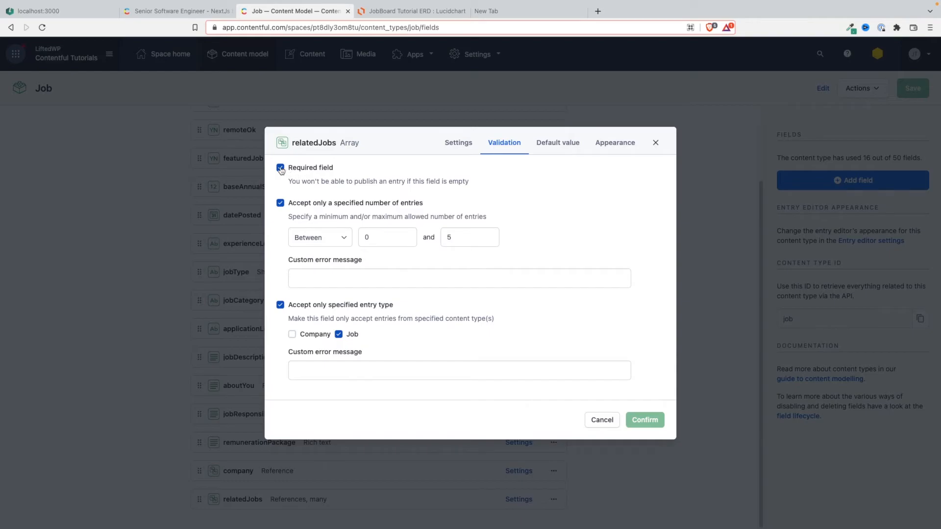
pyautogui.click(280, 168)
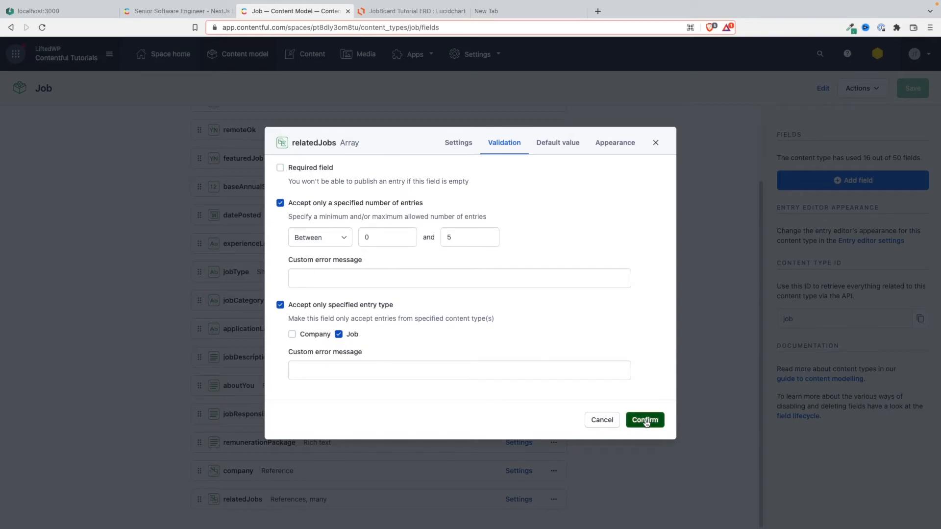
pyautogui.click(644, 419)
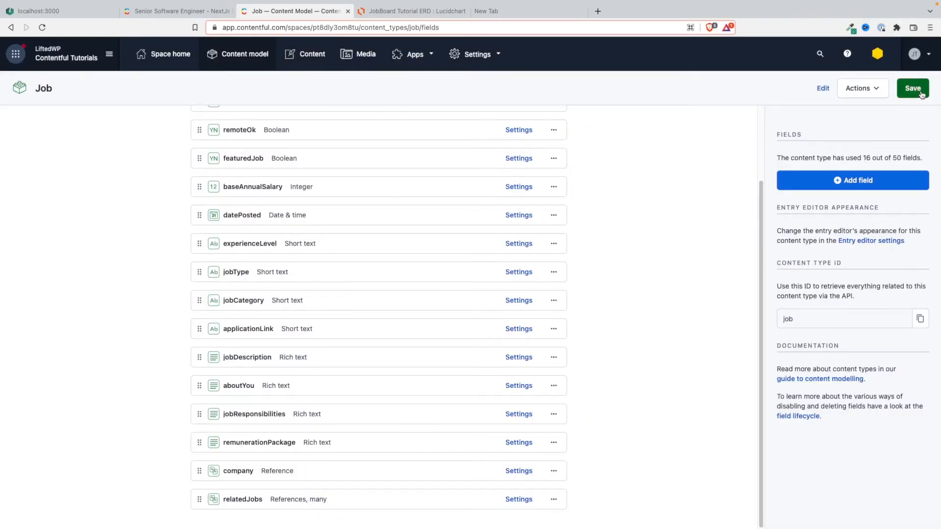
pyautogui.click(177, 11)
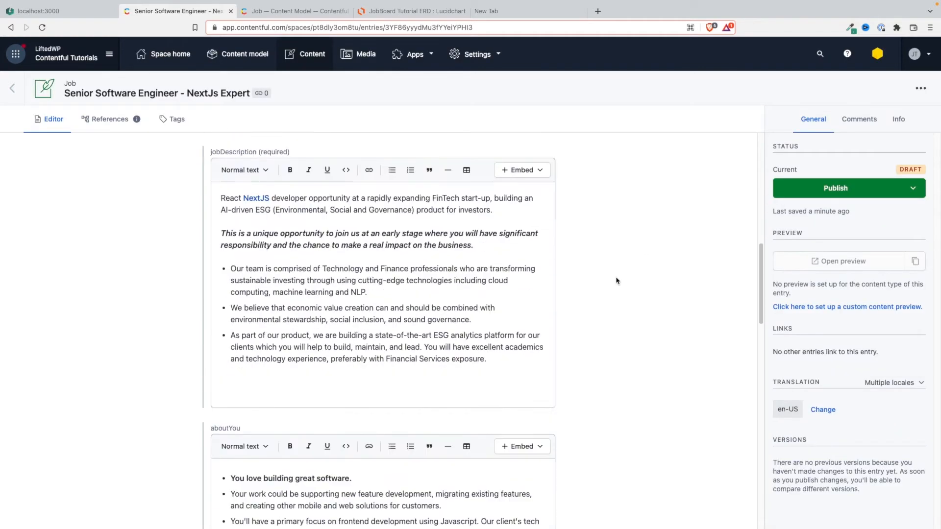
# Scroll to the NextJs Expert entry's relatedJobs field and check its Add content options
pyautogui.scroll(-3)
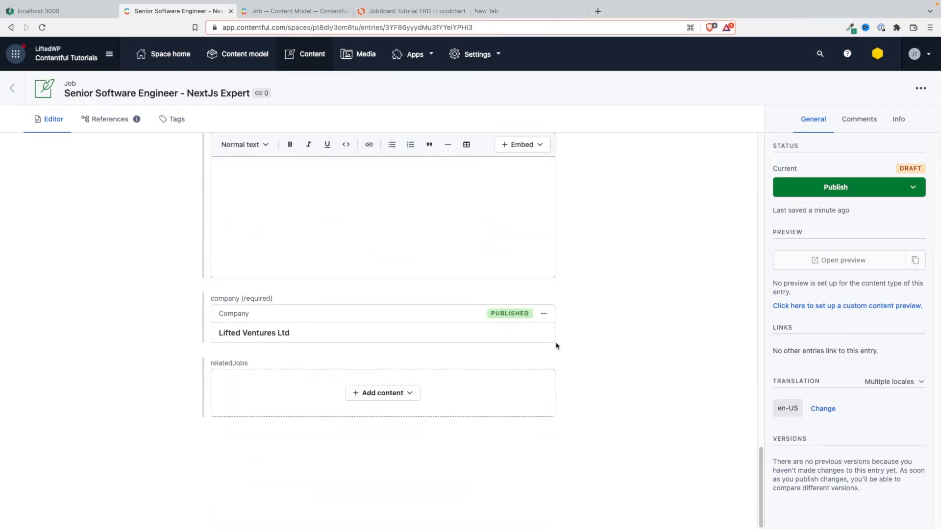
pyautogui.click(383, 393)
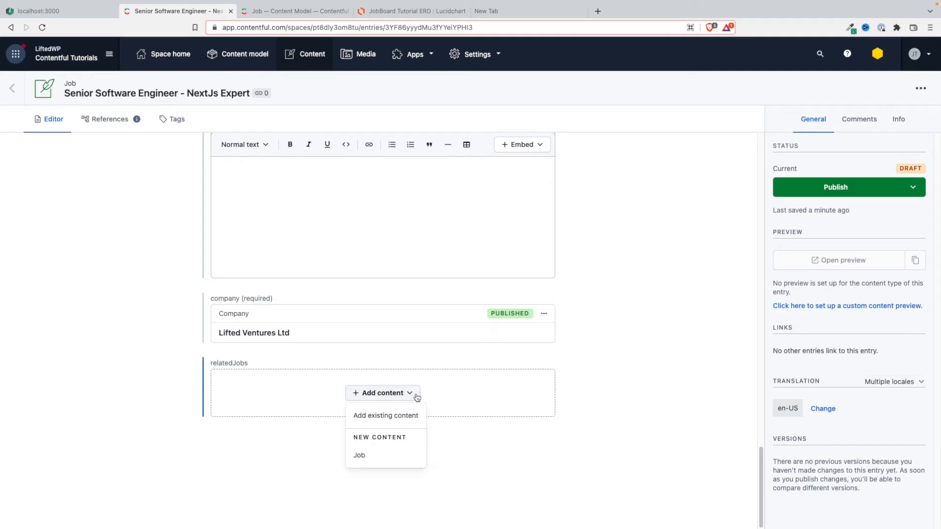
pyautogui.moveTo(381, 448)
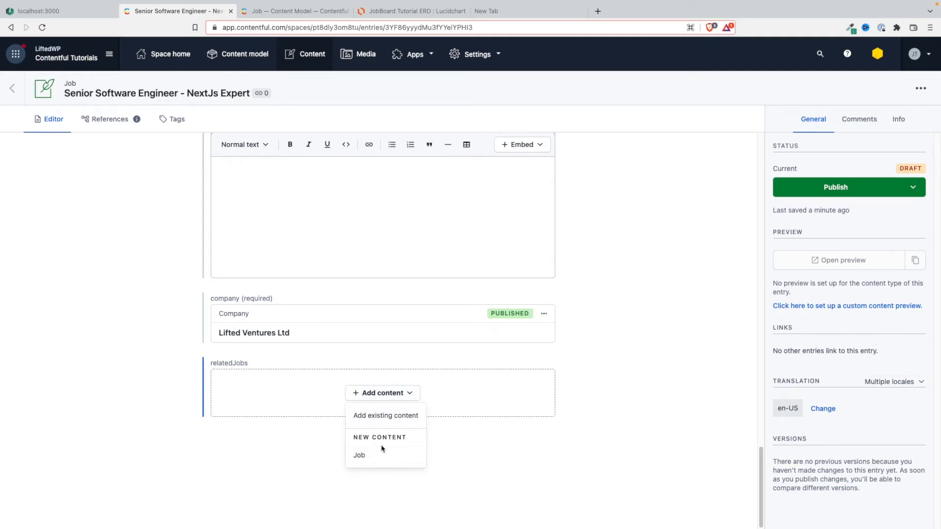
pyautogui.moveTo(243, 365)
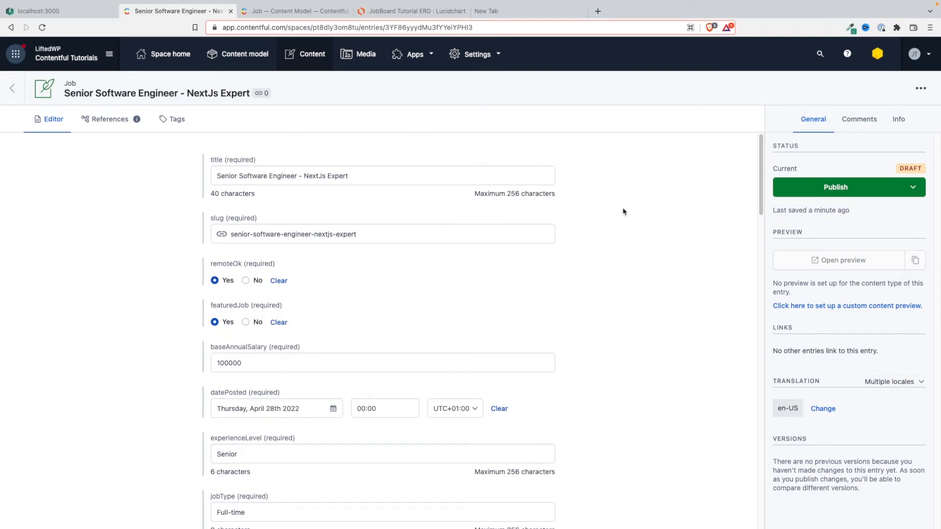
pyautogui.moveTo(784, 201)
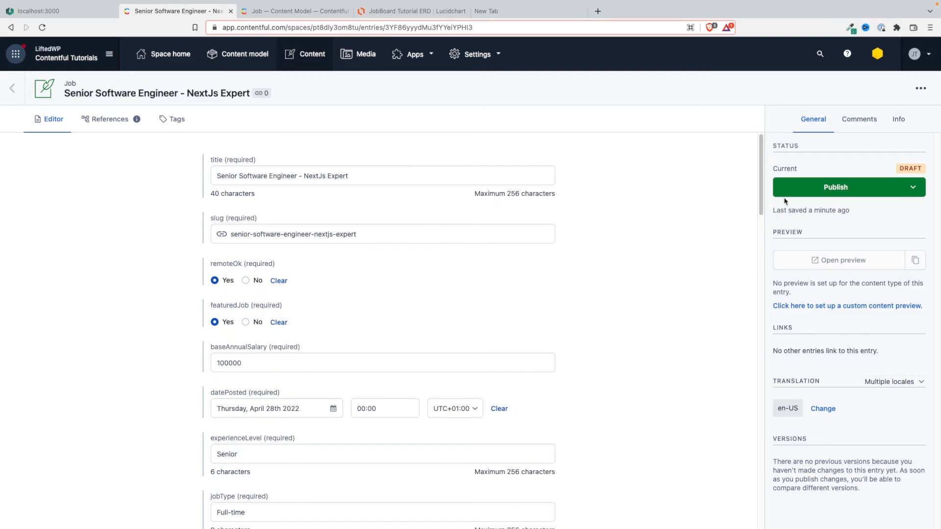
# Publish the NextJs Expert job and permanently delete the stray Untitled company draft
pyautogui.click(835, 186)
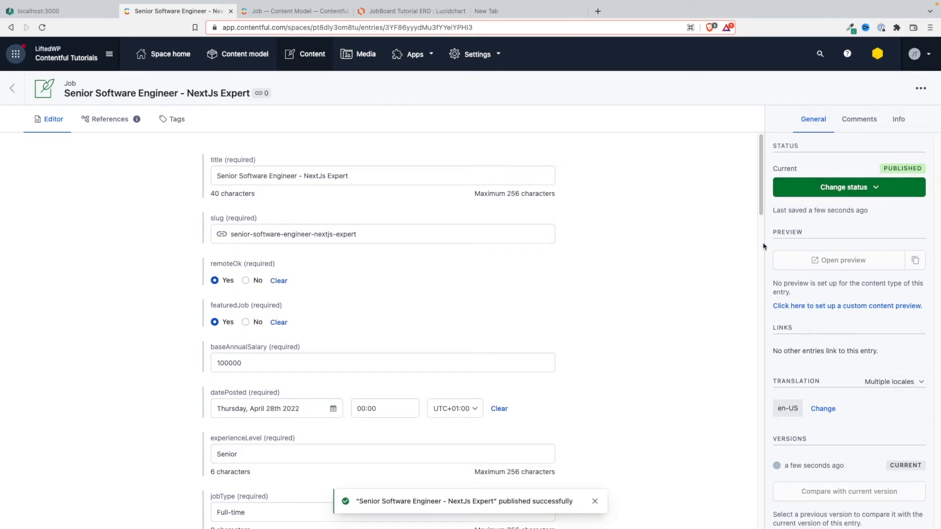
pyautogui.click(312, 53)
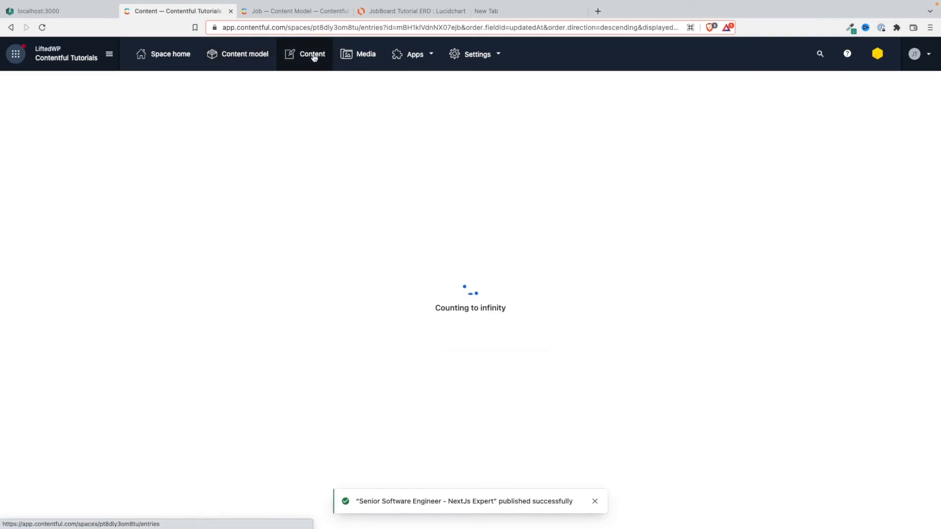
pyautogui.click(312, 54)
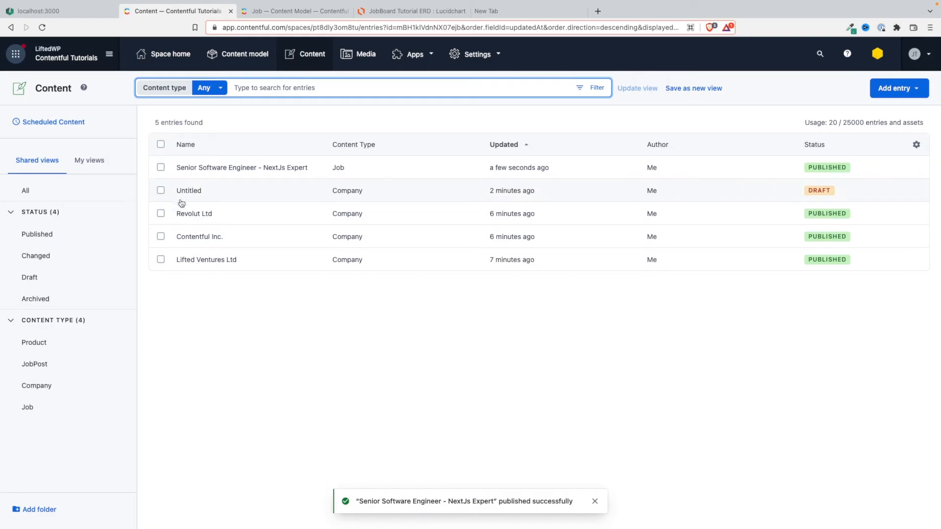
pyautogui.click(231, 183)
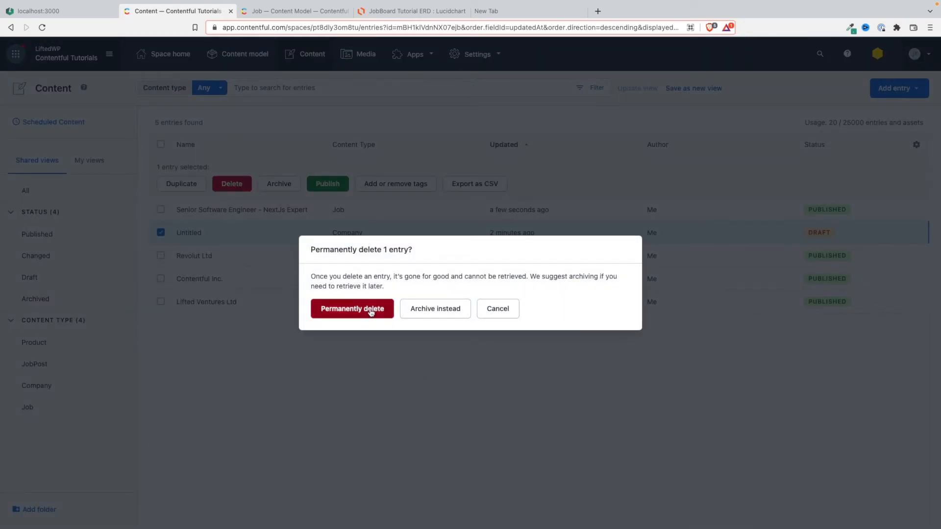
pyautogui.click(352, 308)
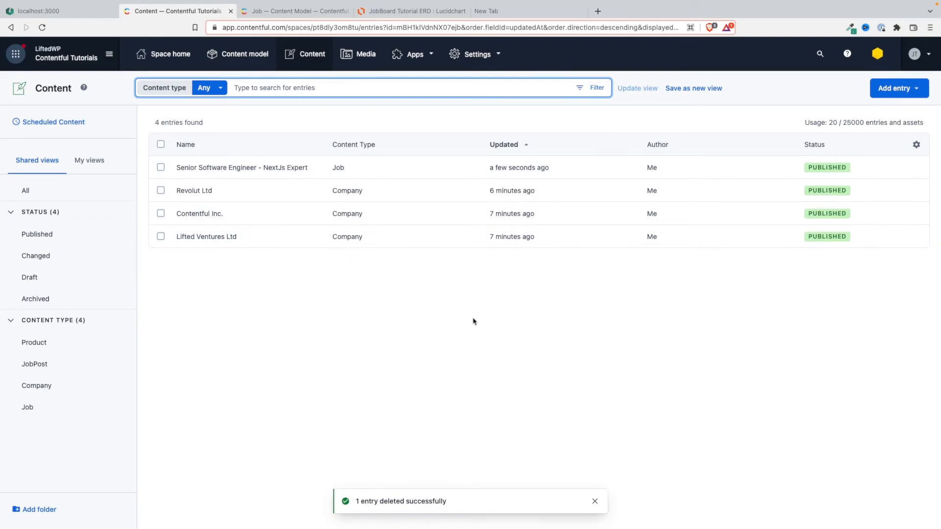
pyautogui.moveTo(251, 176)
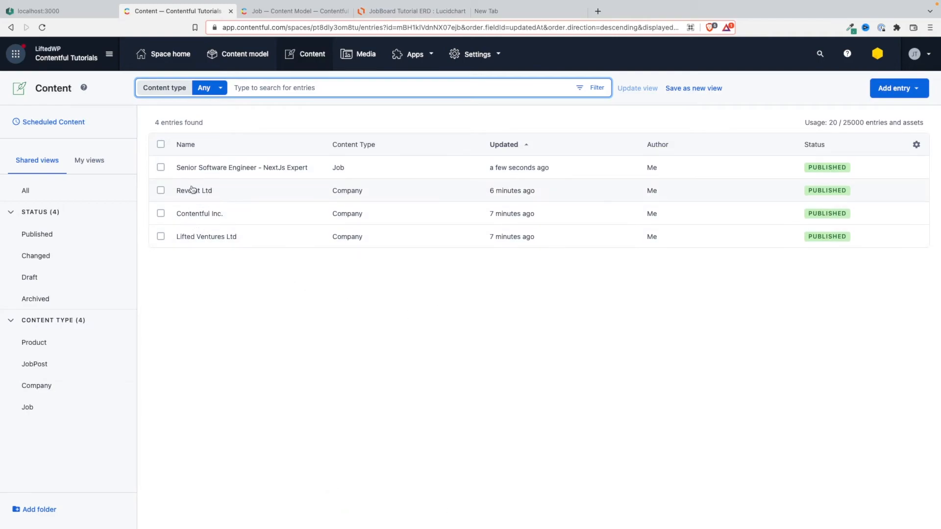
# Duplicate NextJs Expert and retitle the copy 'Senior AI Engineer - Tensorflow Expert', dropping '(1)'
pyautogui.click(160, 168)
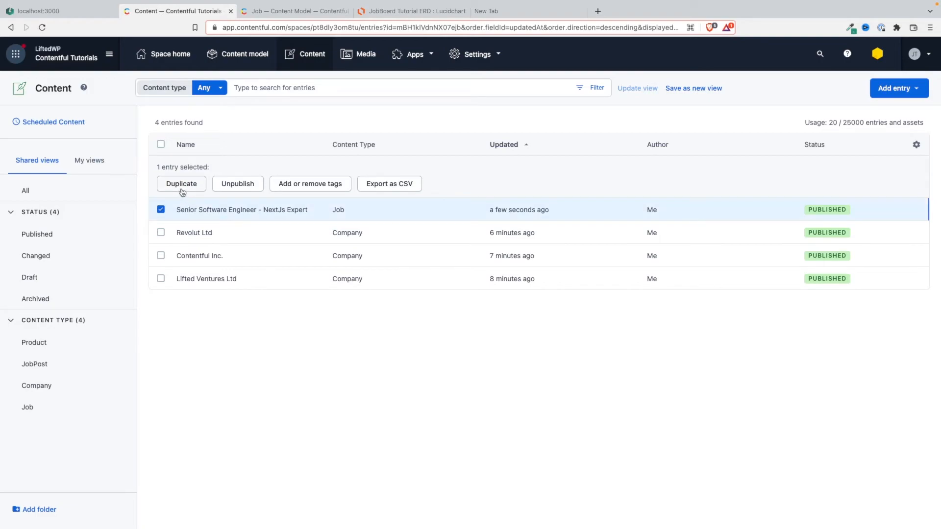
pyautogui.click(182, 184)
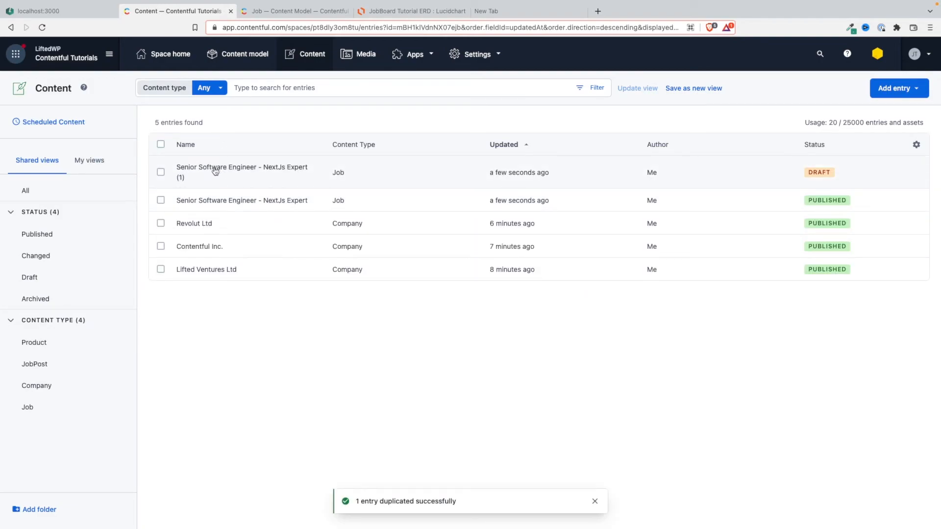
pyautogui.click(241, 172)
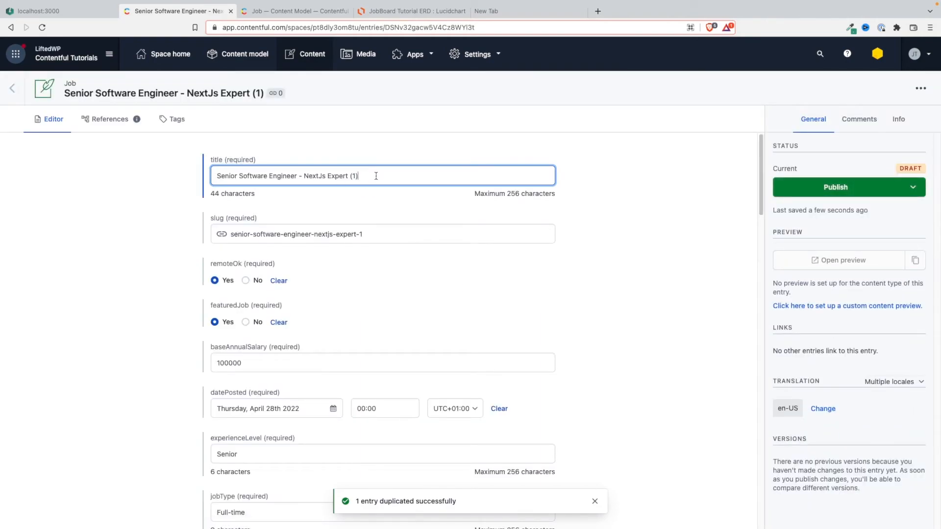
pyautogui.doubleClick(269, 175)
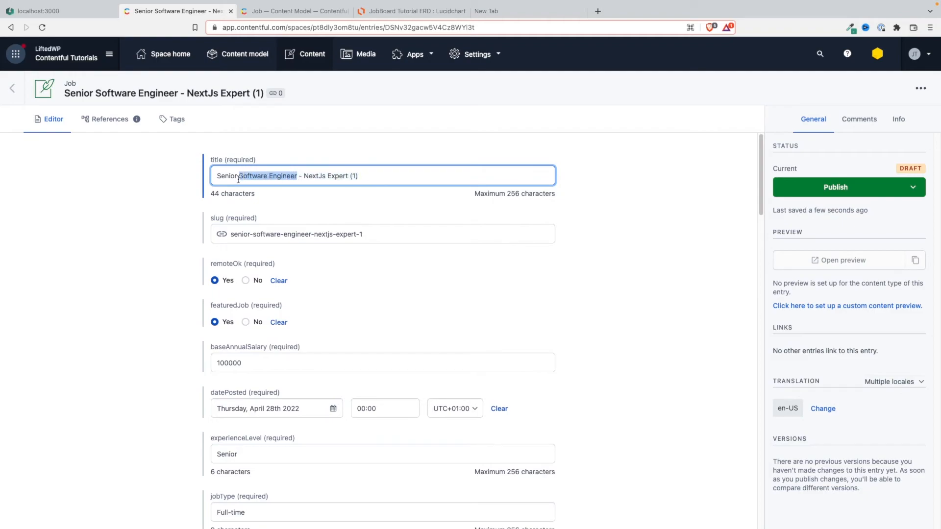
pyautogui.write('AI')
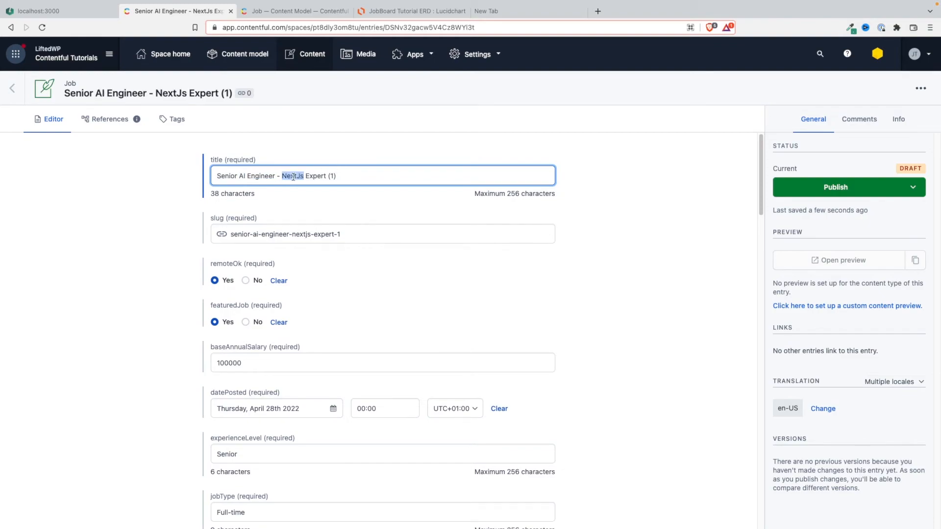
pyautogui.write('Tensorflow')
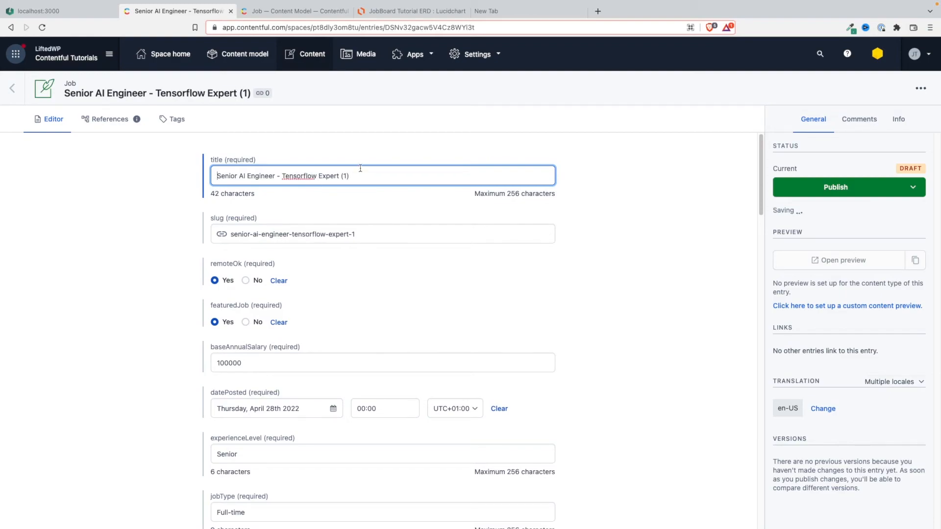
pyautogui.press('BackSpace')
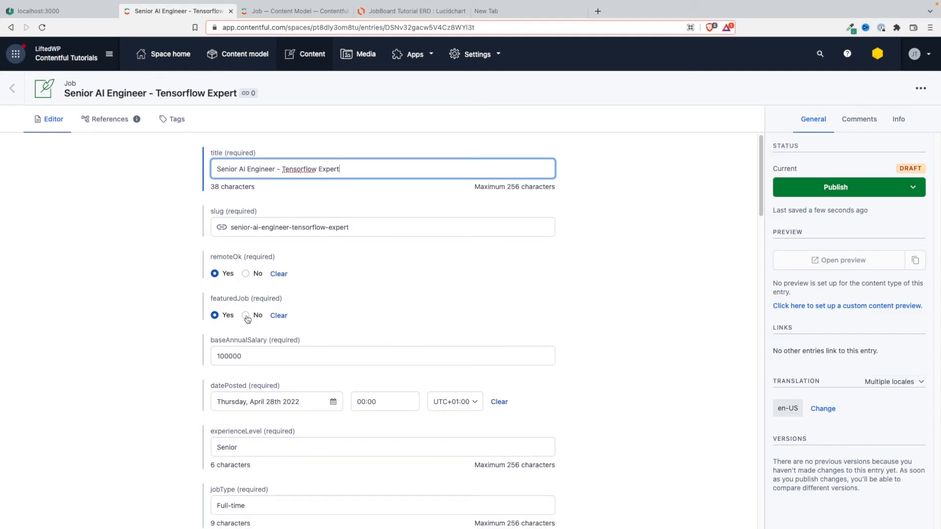
# Set featured to No, salary 120000, job type Contract and category AI
pyautogui.click(245, 315)
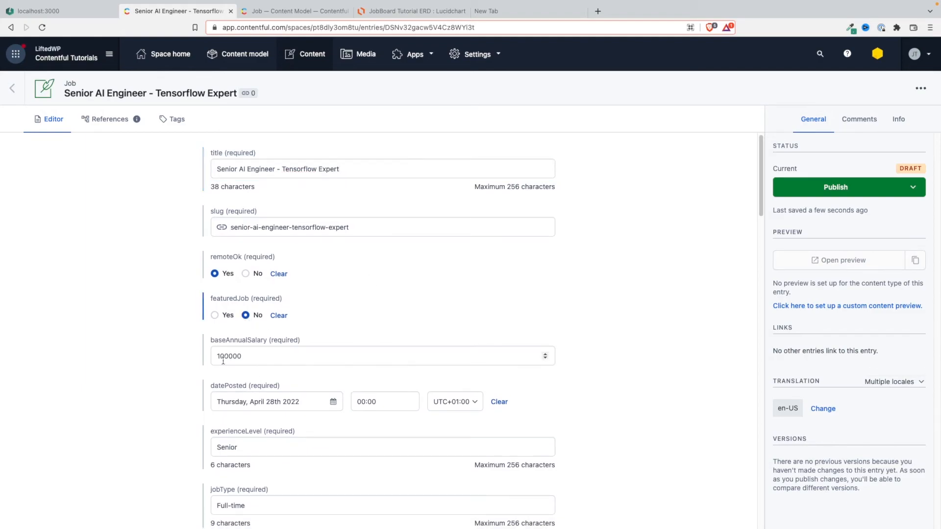
pyautogui.click(382, 356)
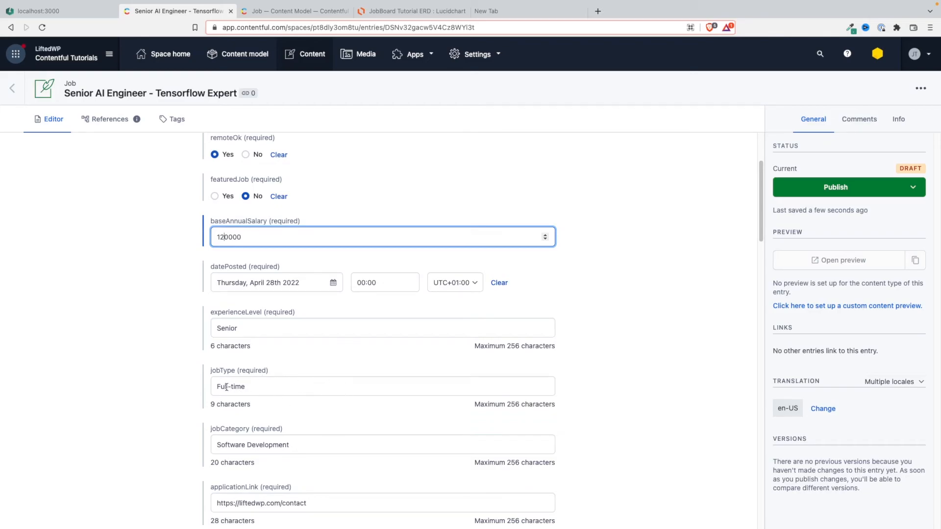
pyautogui.write('Par')
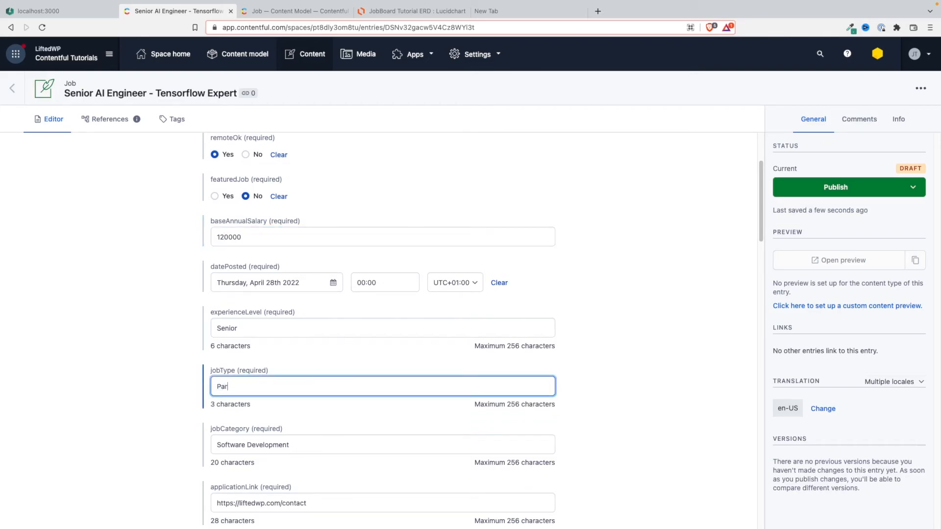
pyautogui.write('Contract')
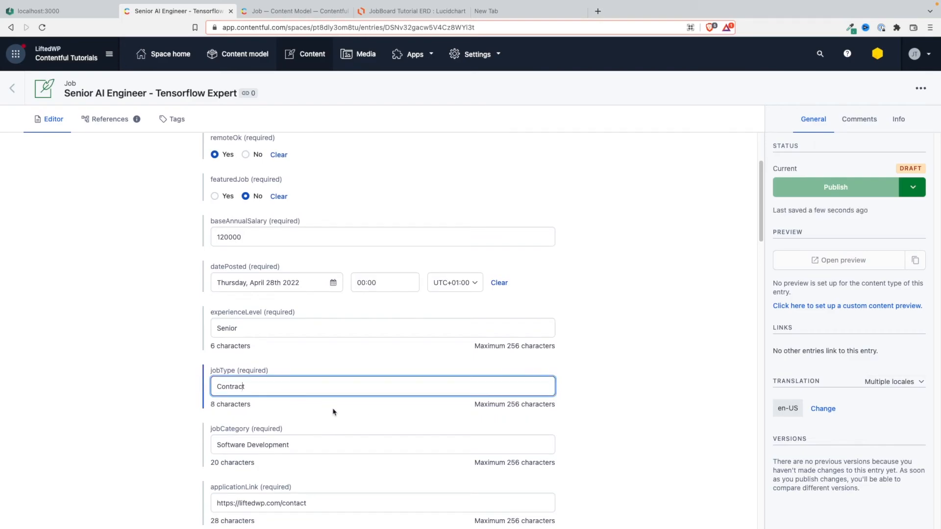
pyautogui.scroll(-3)
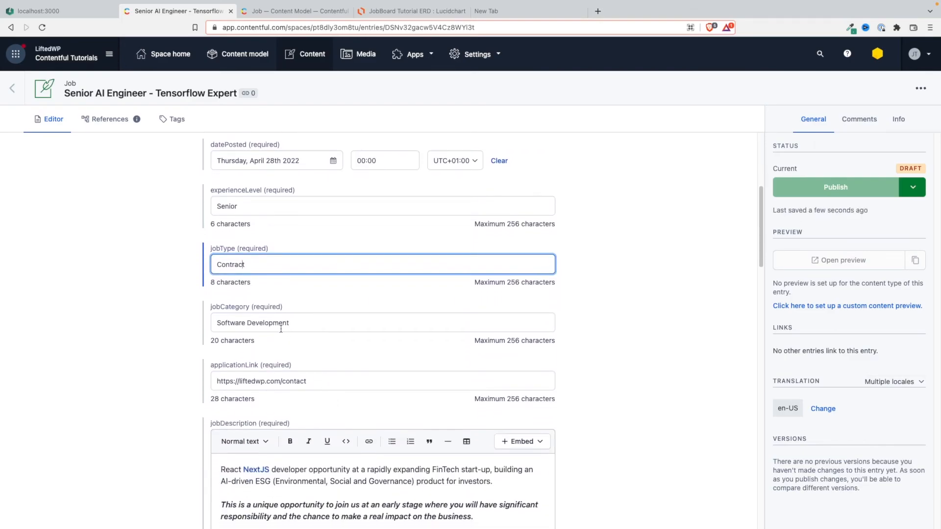
pyautogui.write('A')
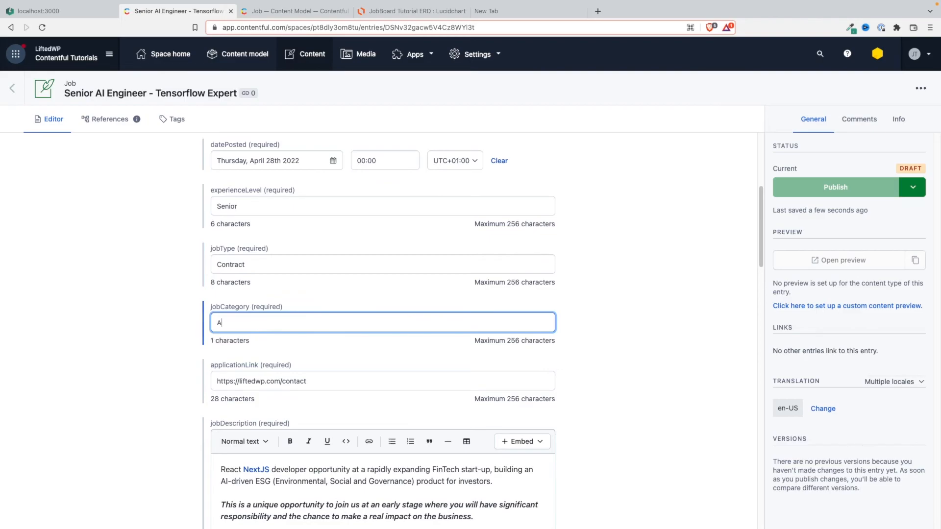
pyautogui.write('I')
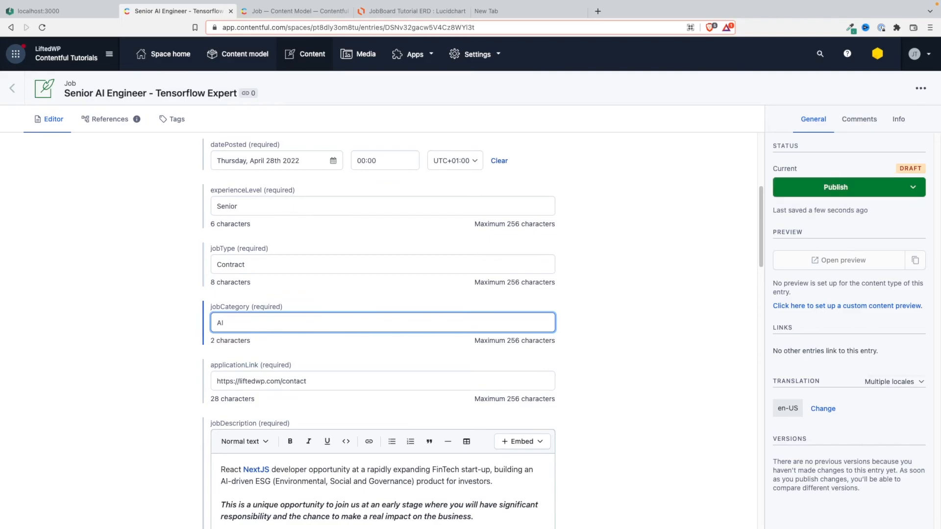
pyautogui.scroll(-3)
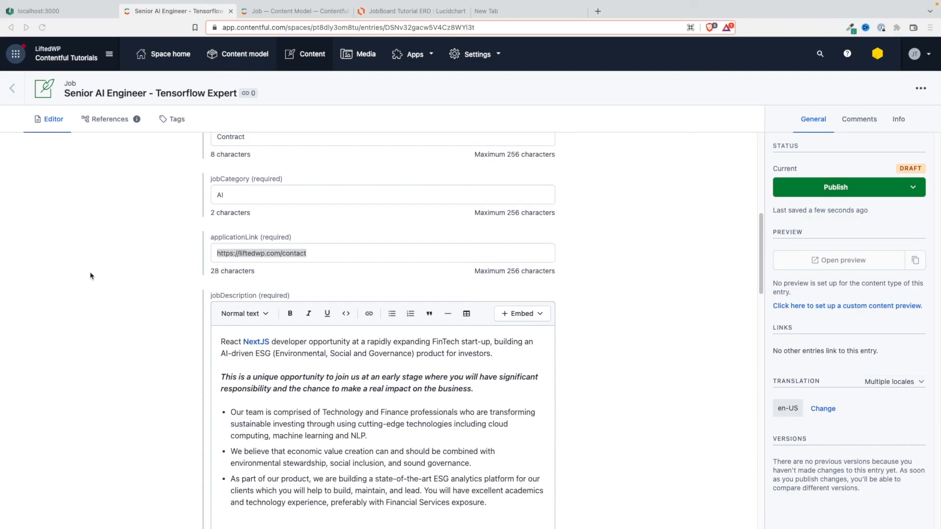
pyautogui.write('https://www.revolut.com/careers')
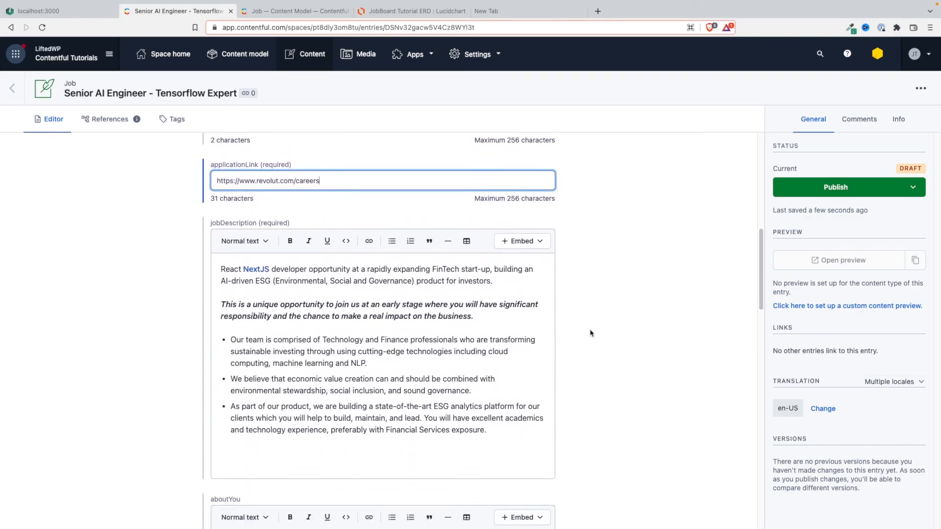
pyautogui.scroll(-3)
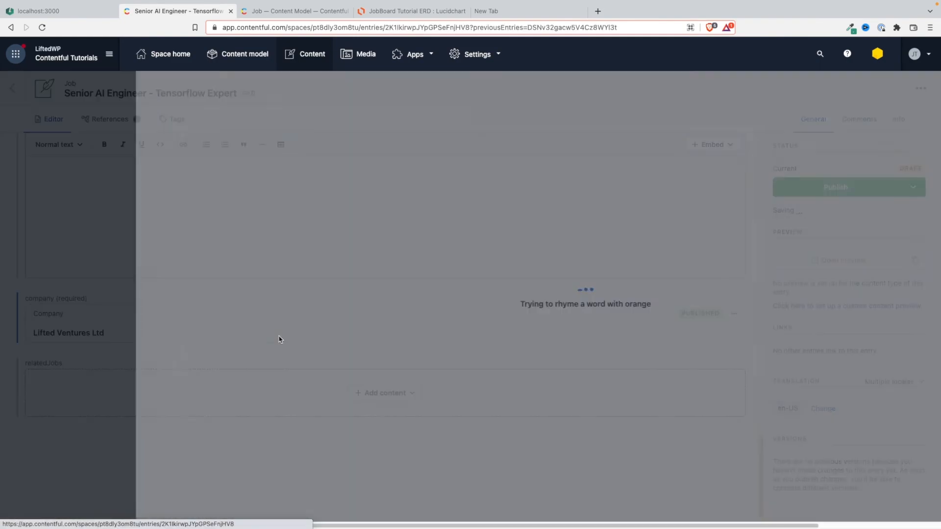
pyautogui.click(67, 332)
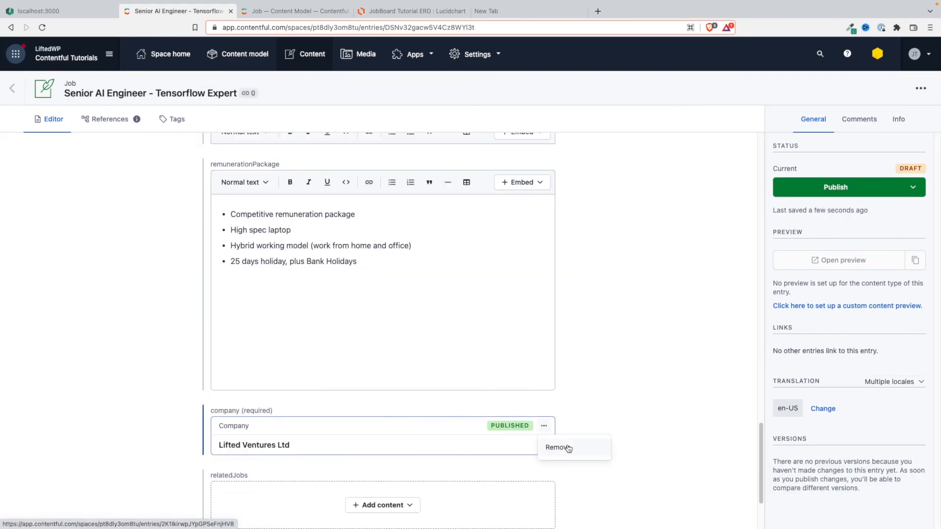
pyautogui.click(558, 447)
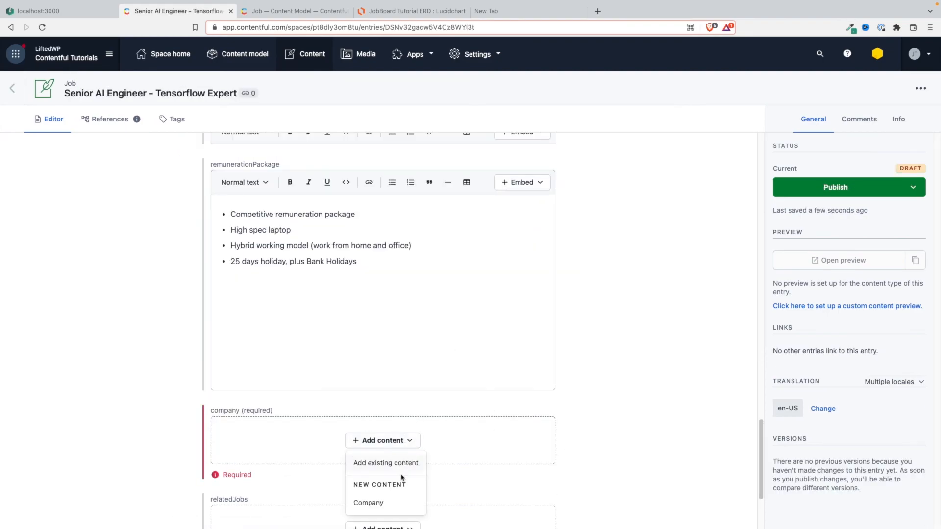
pyautogui.click(385, 463)
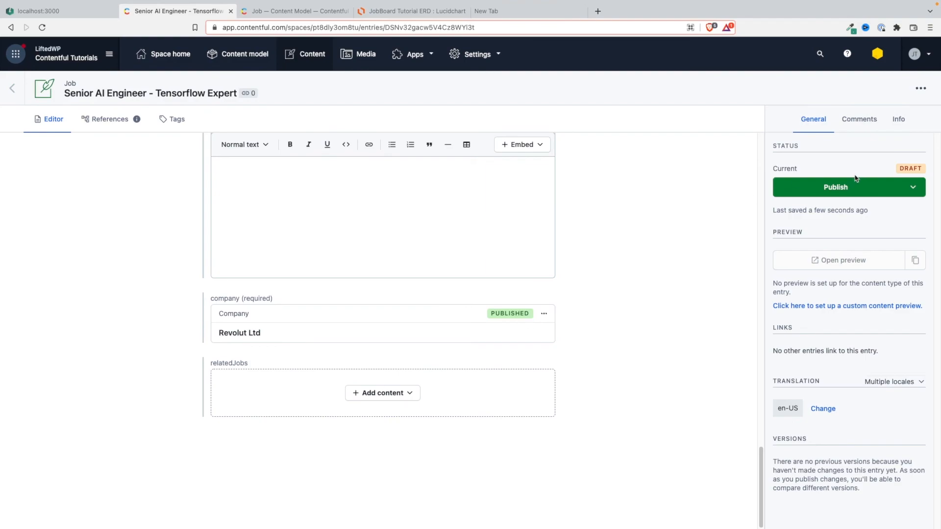
pyautogui.moveTo(558, 398)
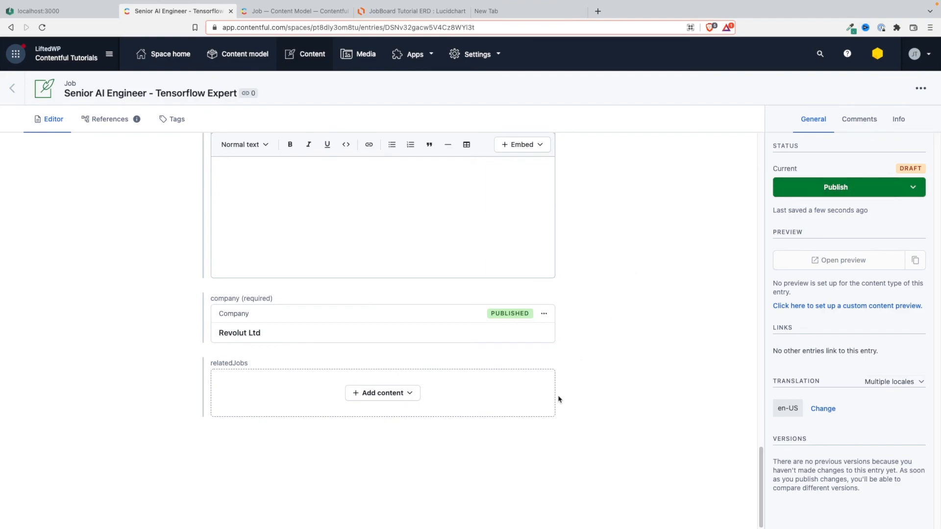
pyautogui.click(835, 187)
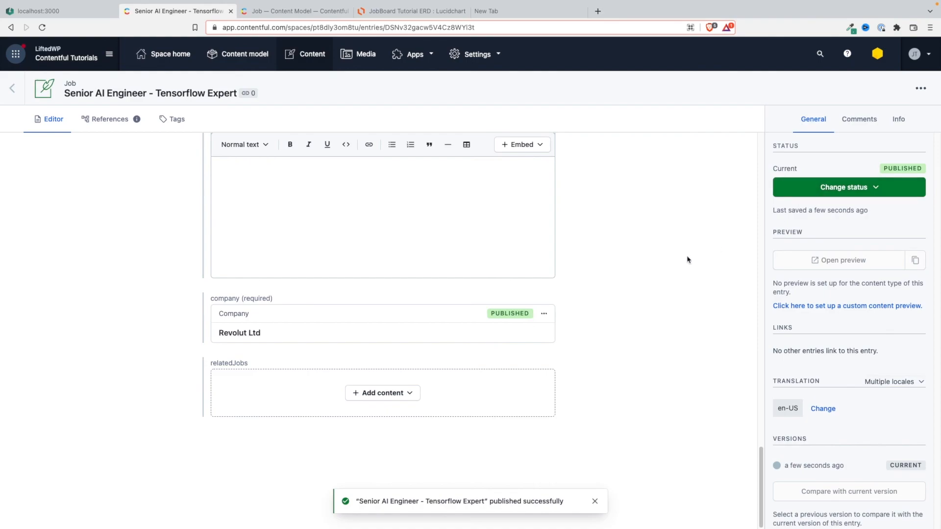
pyautogui.moveTo(283, 154)
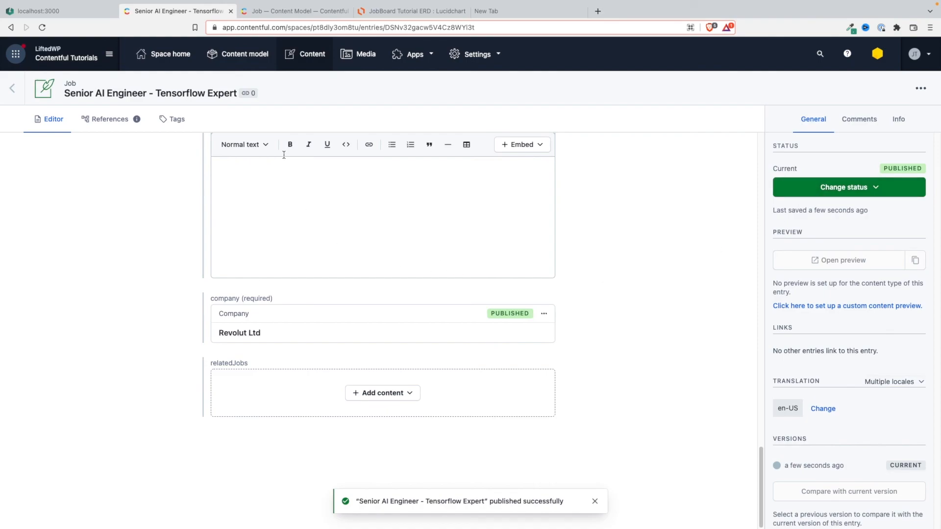
# Go back to the Content entries list to see two jobs and three companies
pyautogui.click(312, 53)
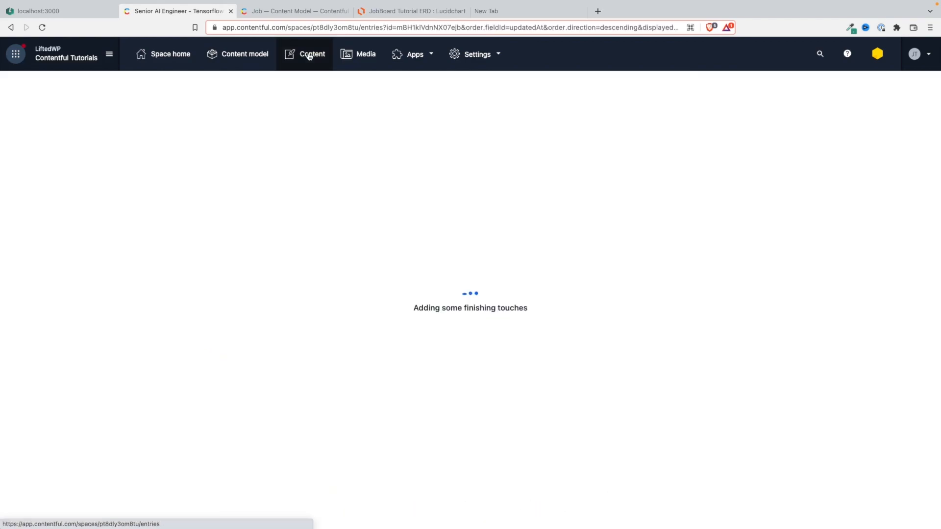
pyautogui.click(312, 53)
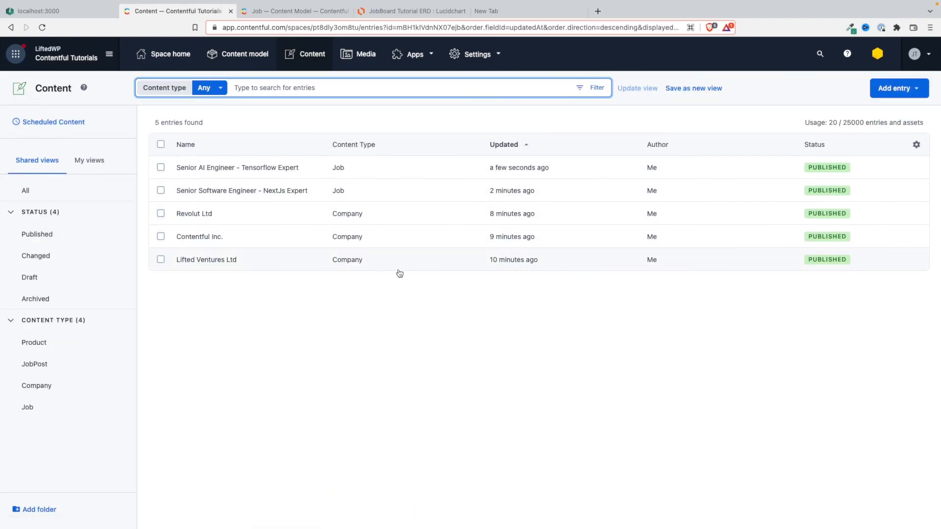